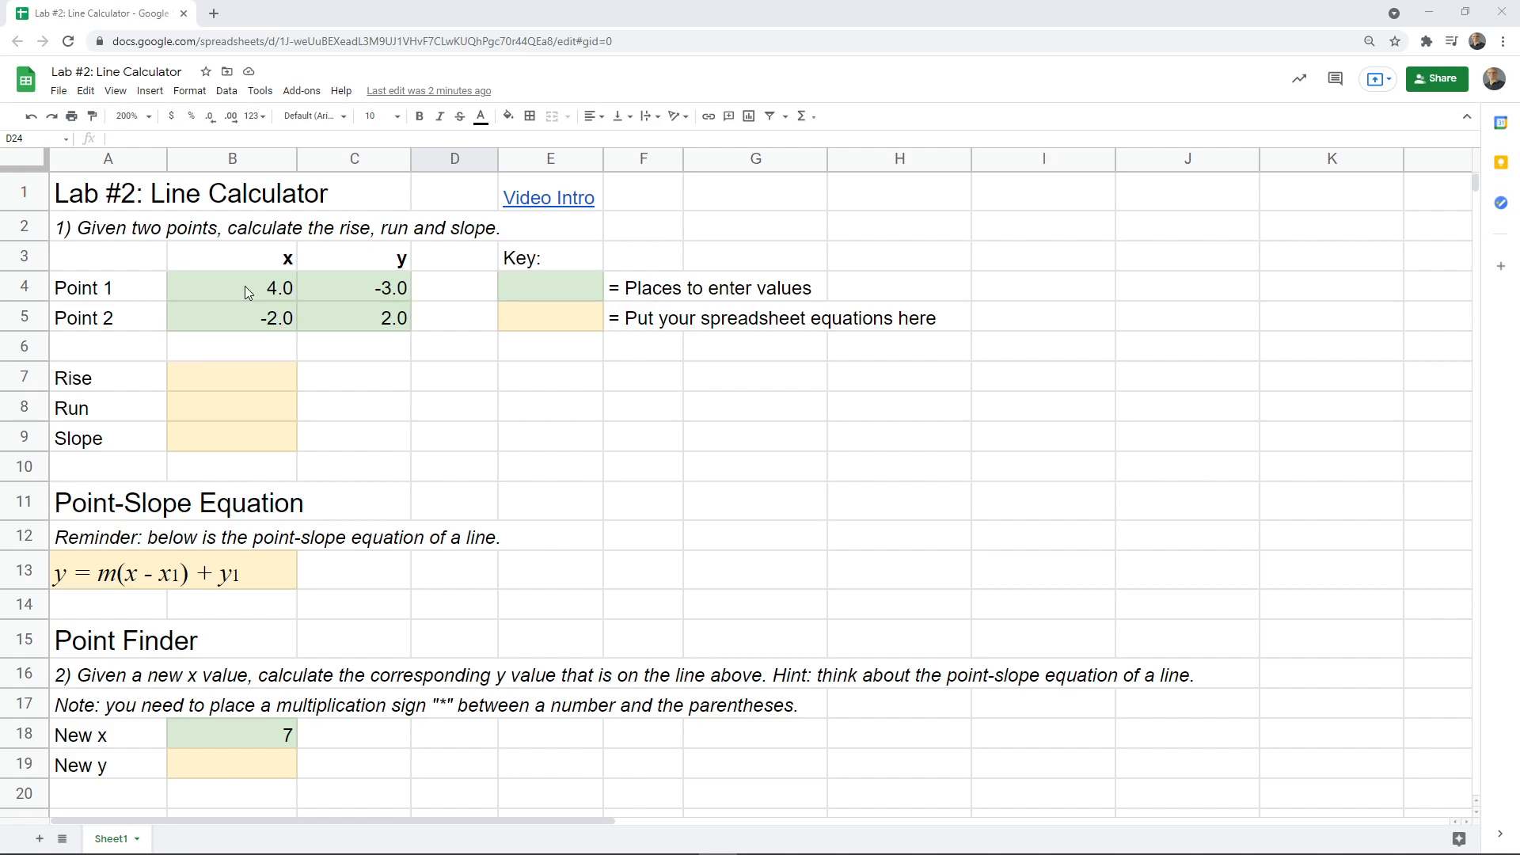
Point out Point 1's x value and Point 2's y value on the sheet
left_click(232, 286)
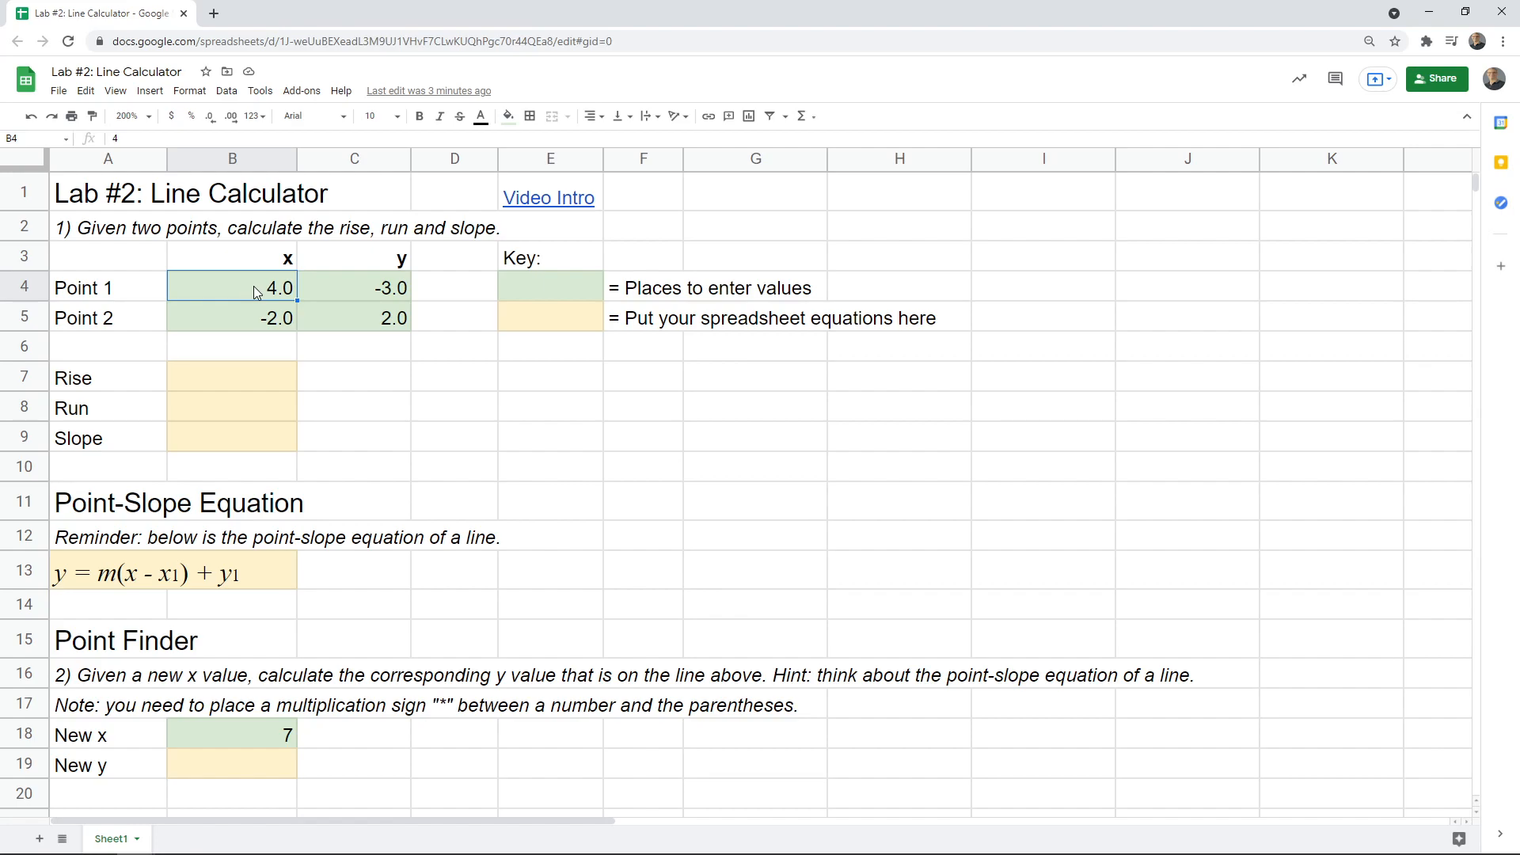
mouse_move(328, 297)
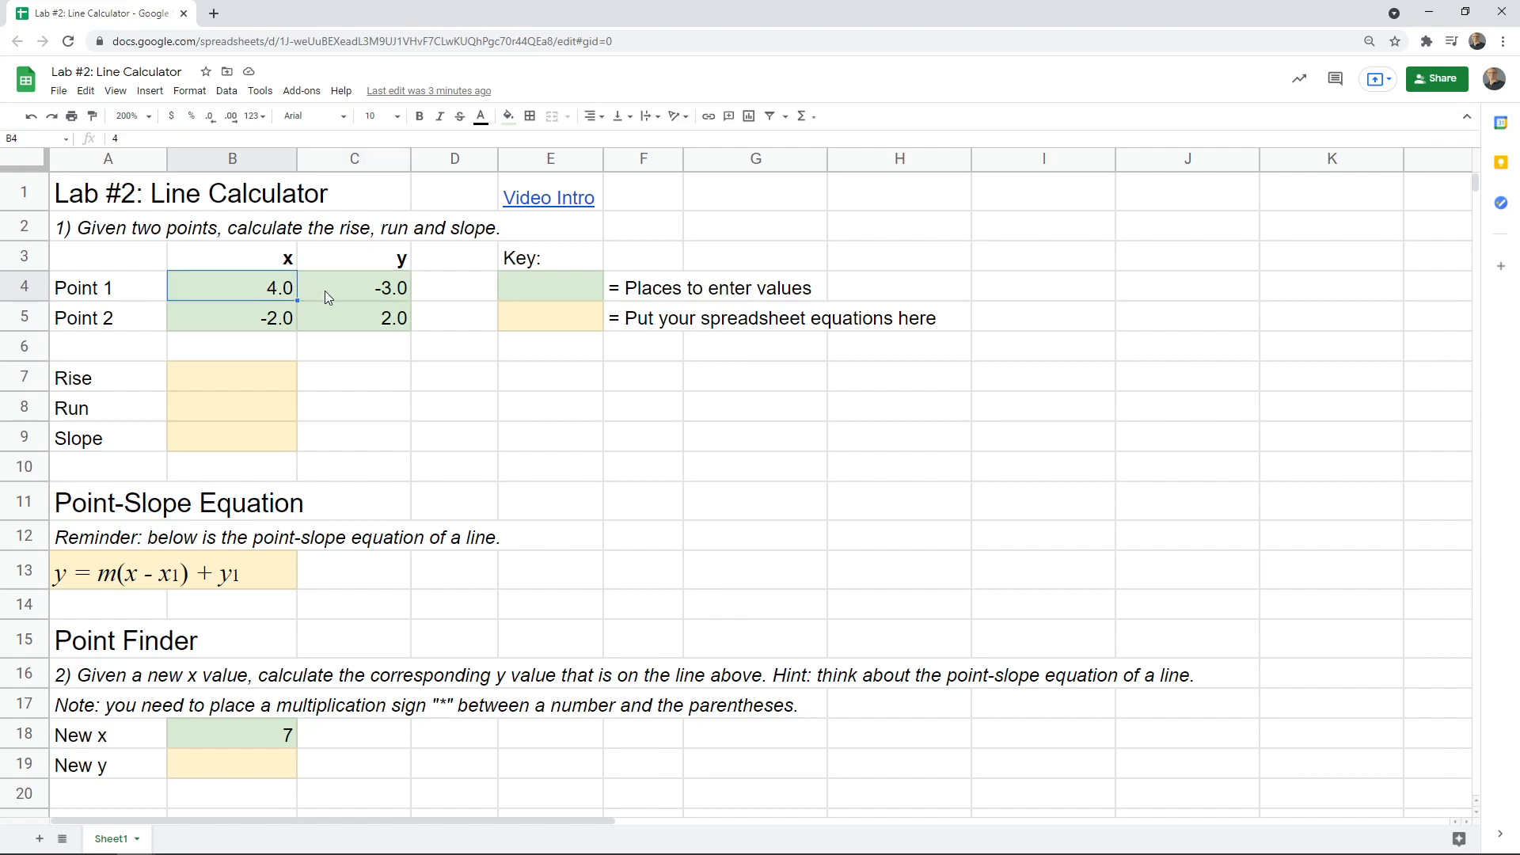
left_click(354, 317)
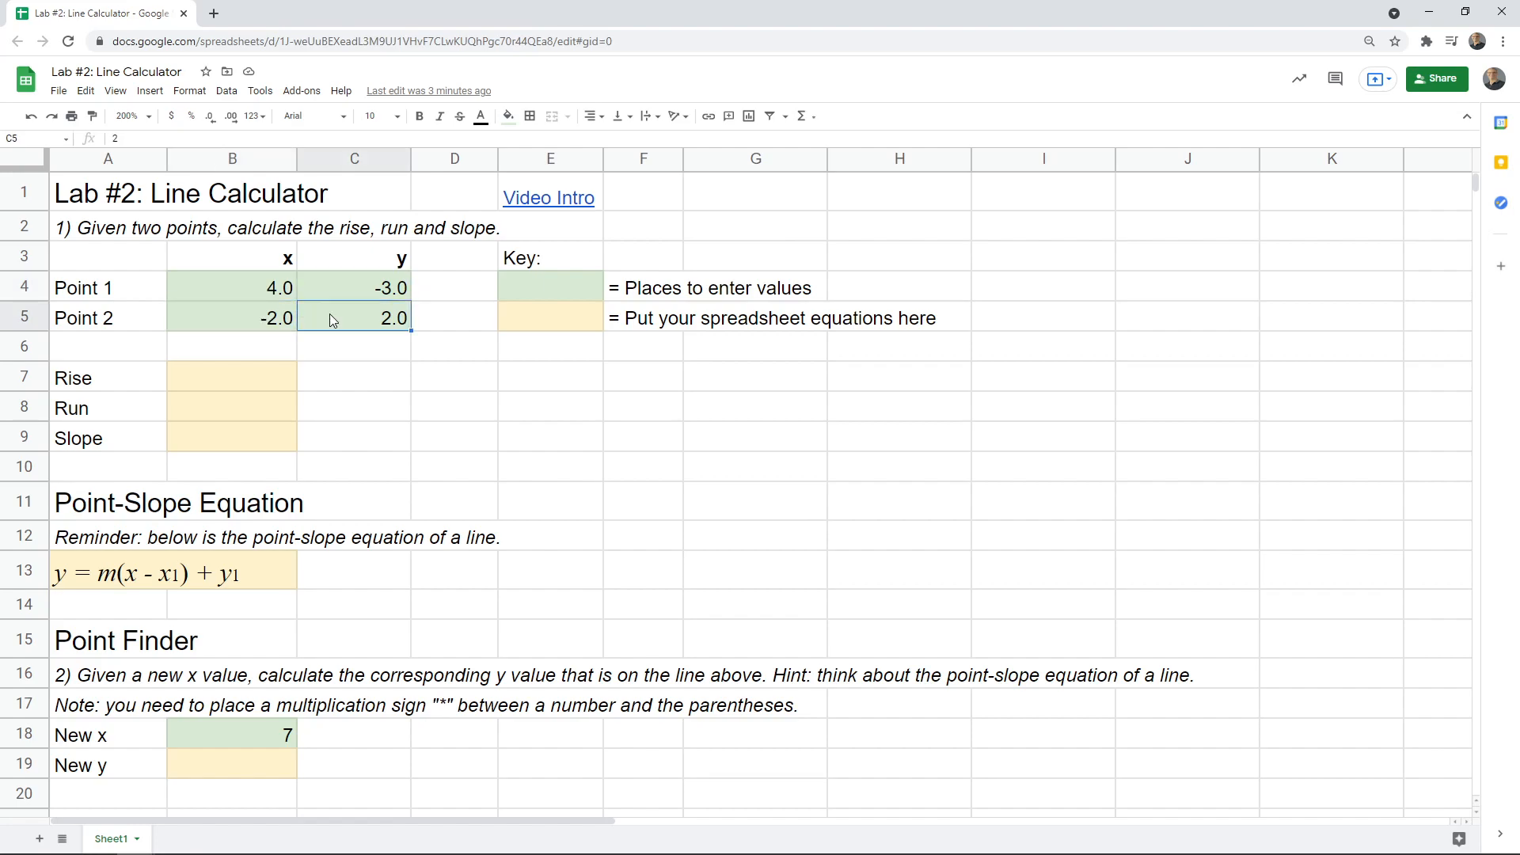
left_click(232, 287)
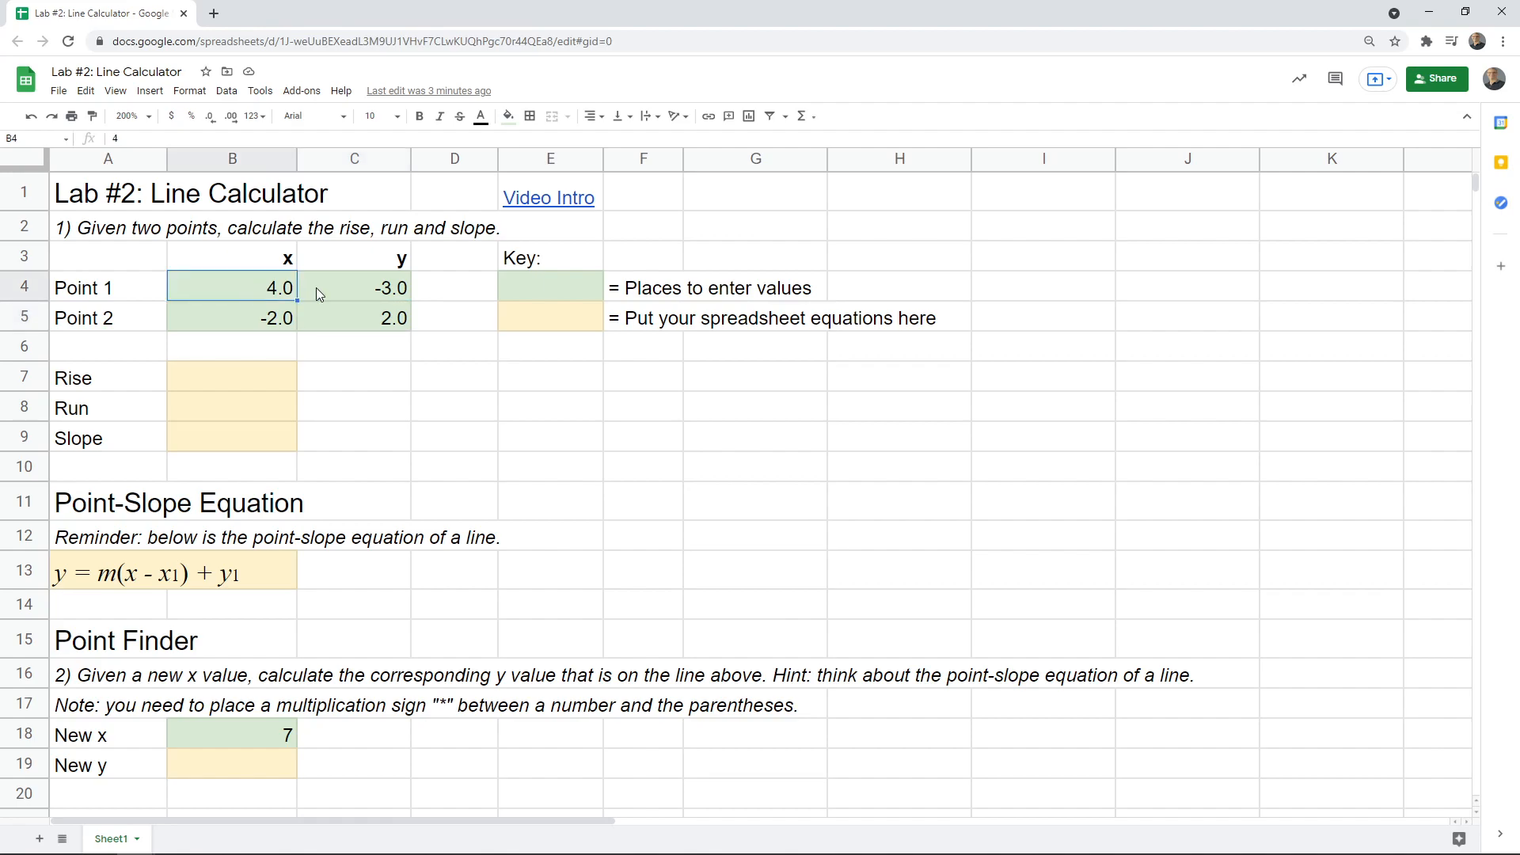
left_click(354, 317)
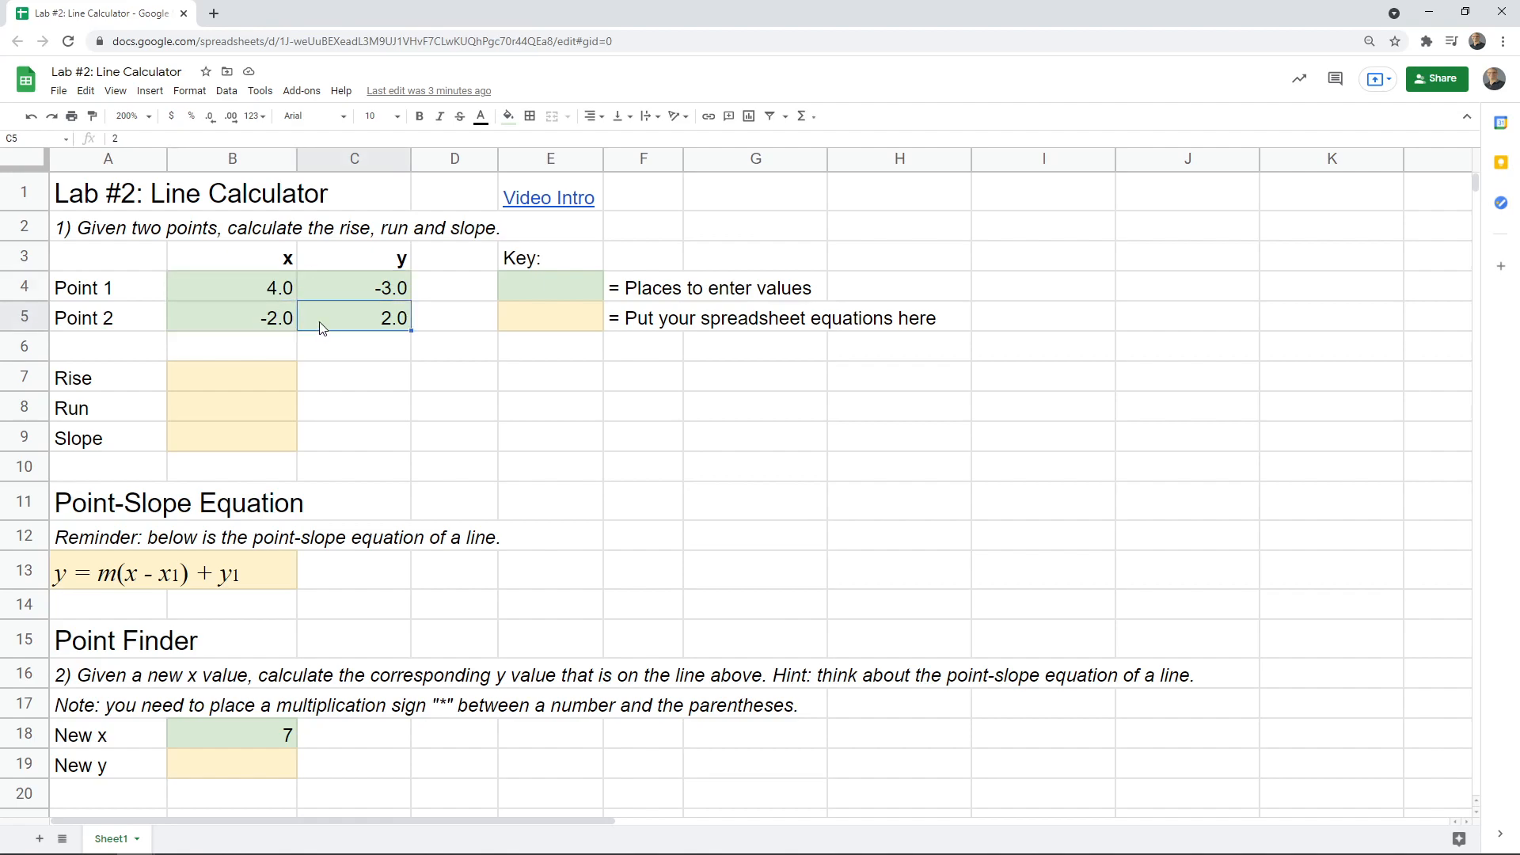
Enter =C5-C4 in the Rise cell B7 to subtract the y-values
left_click(230, 377)
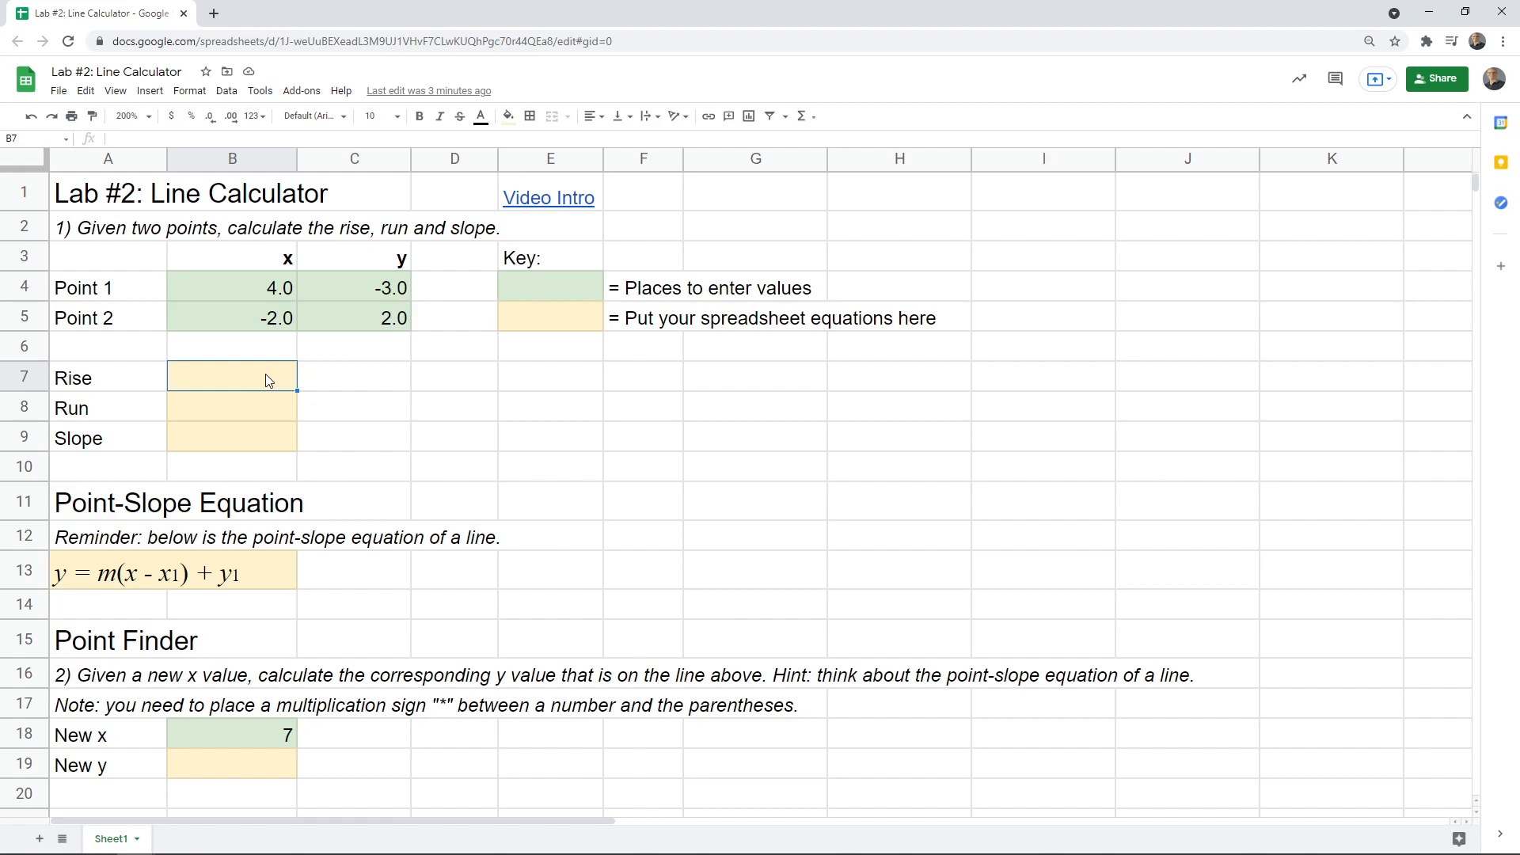
type("=")
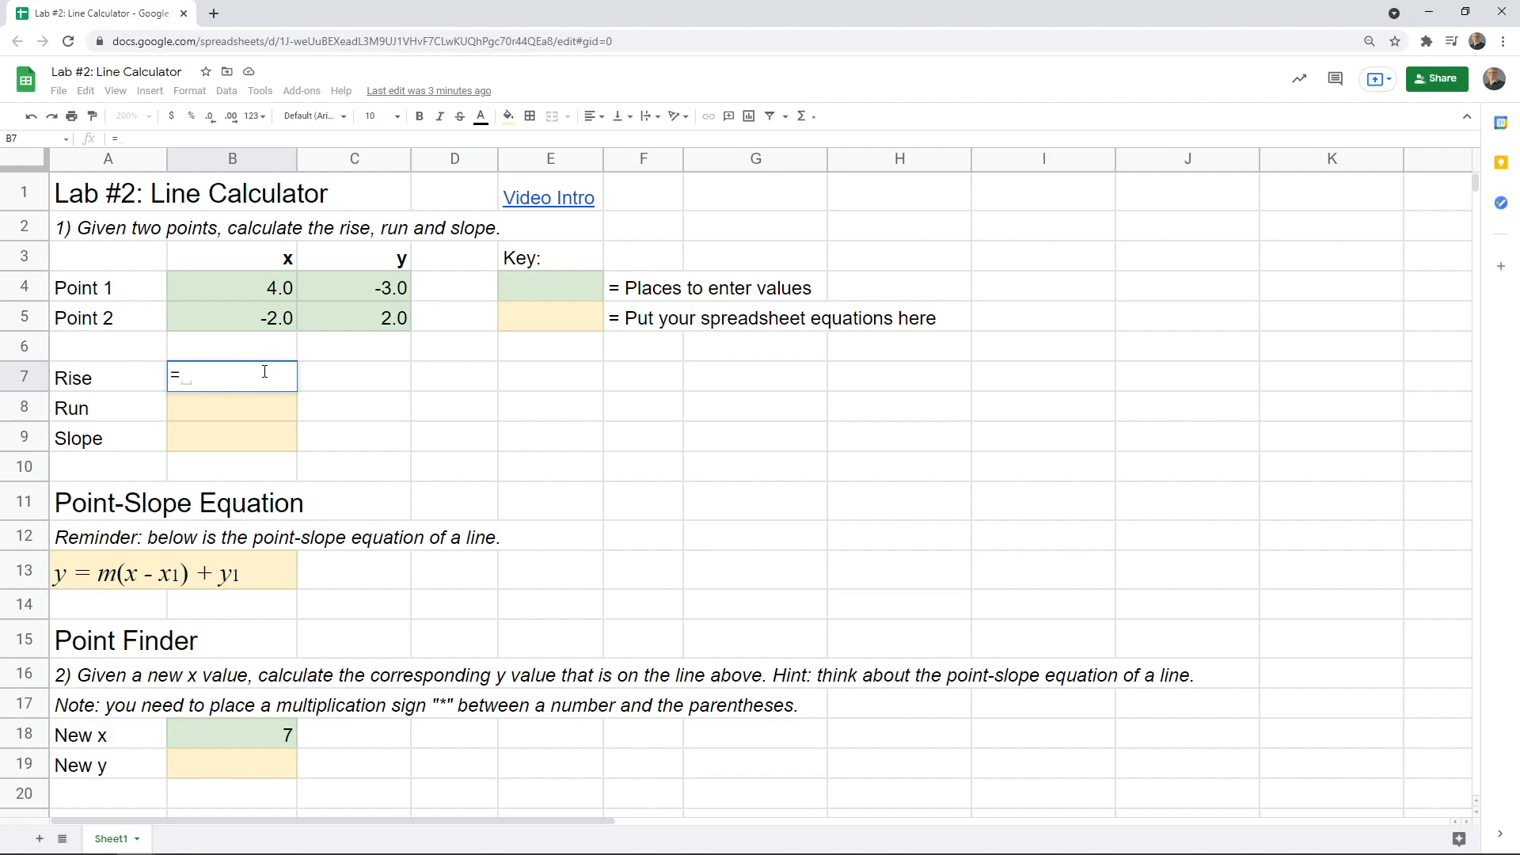
mouse_move(340, 323)
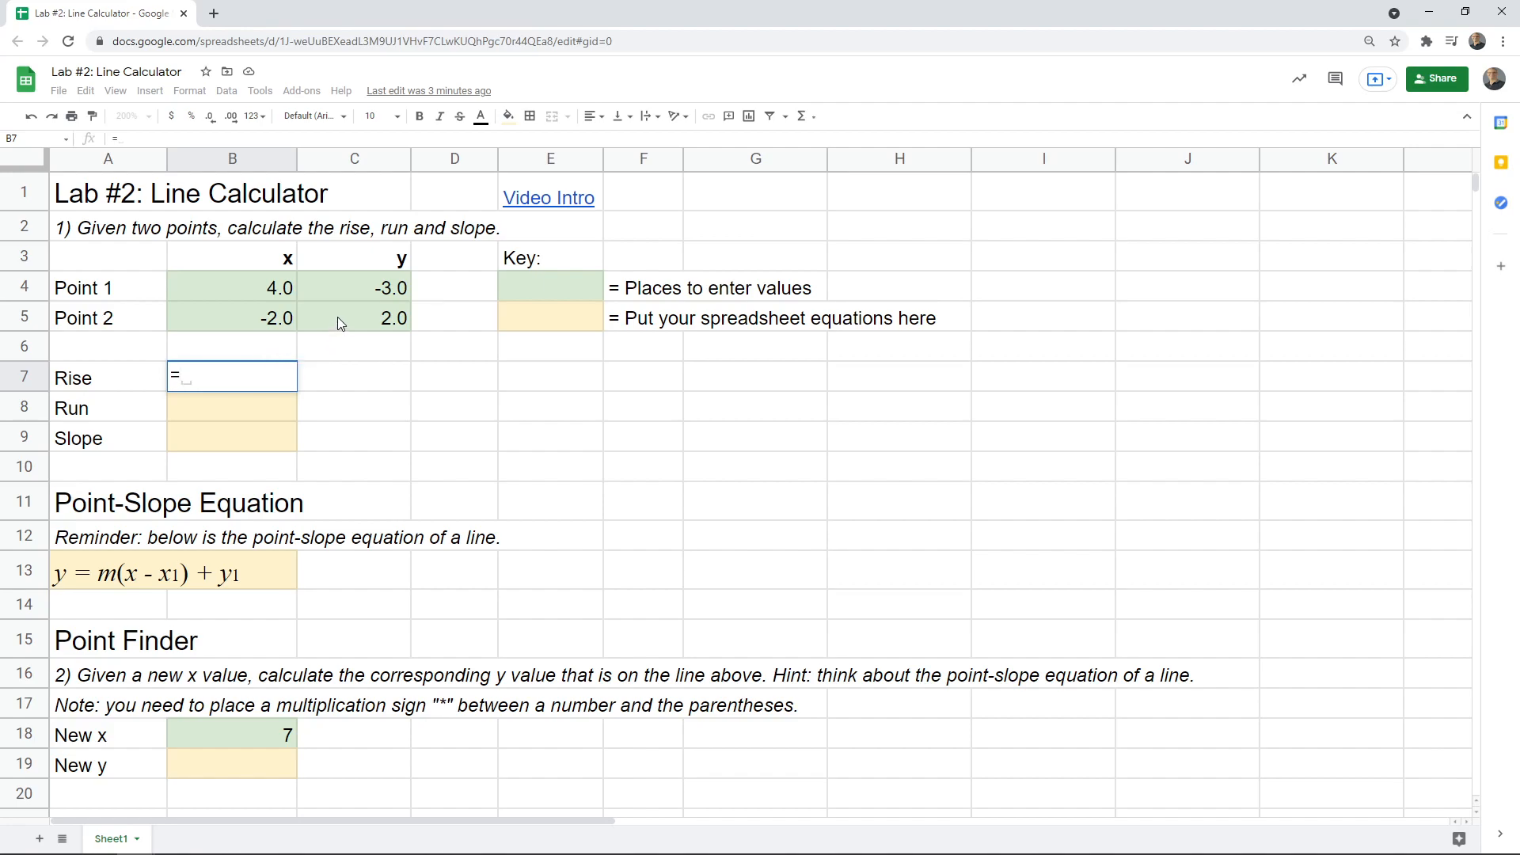
mouse_move(386, 328)
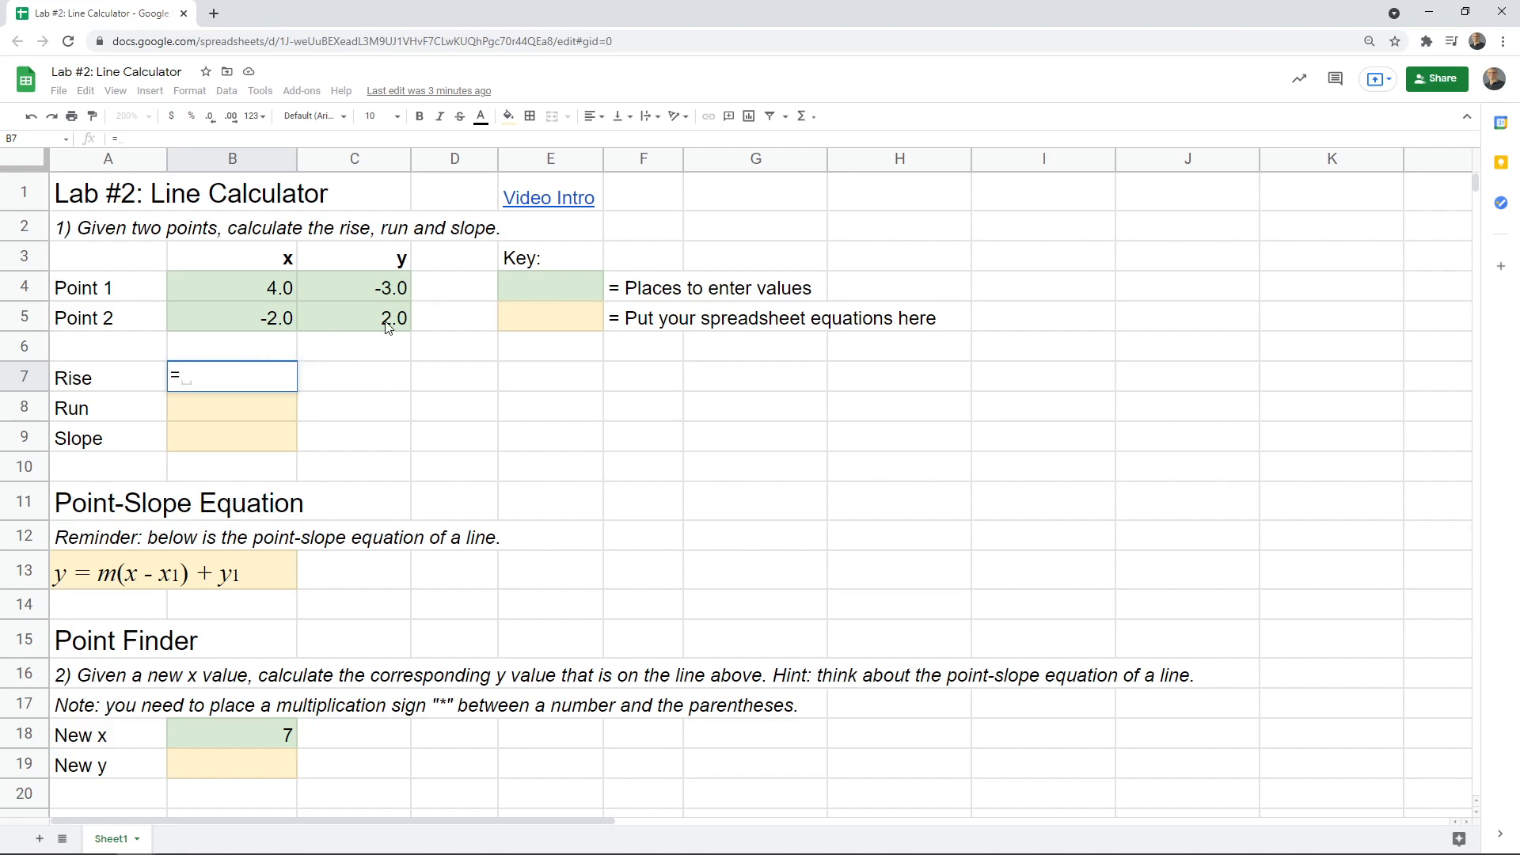
mouse_move(380, 288)
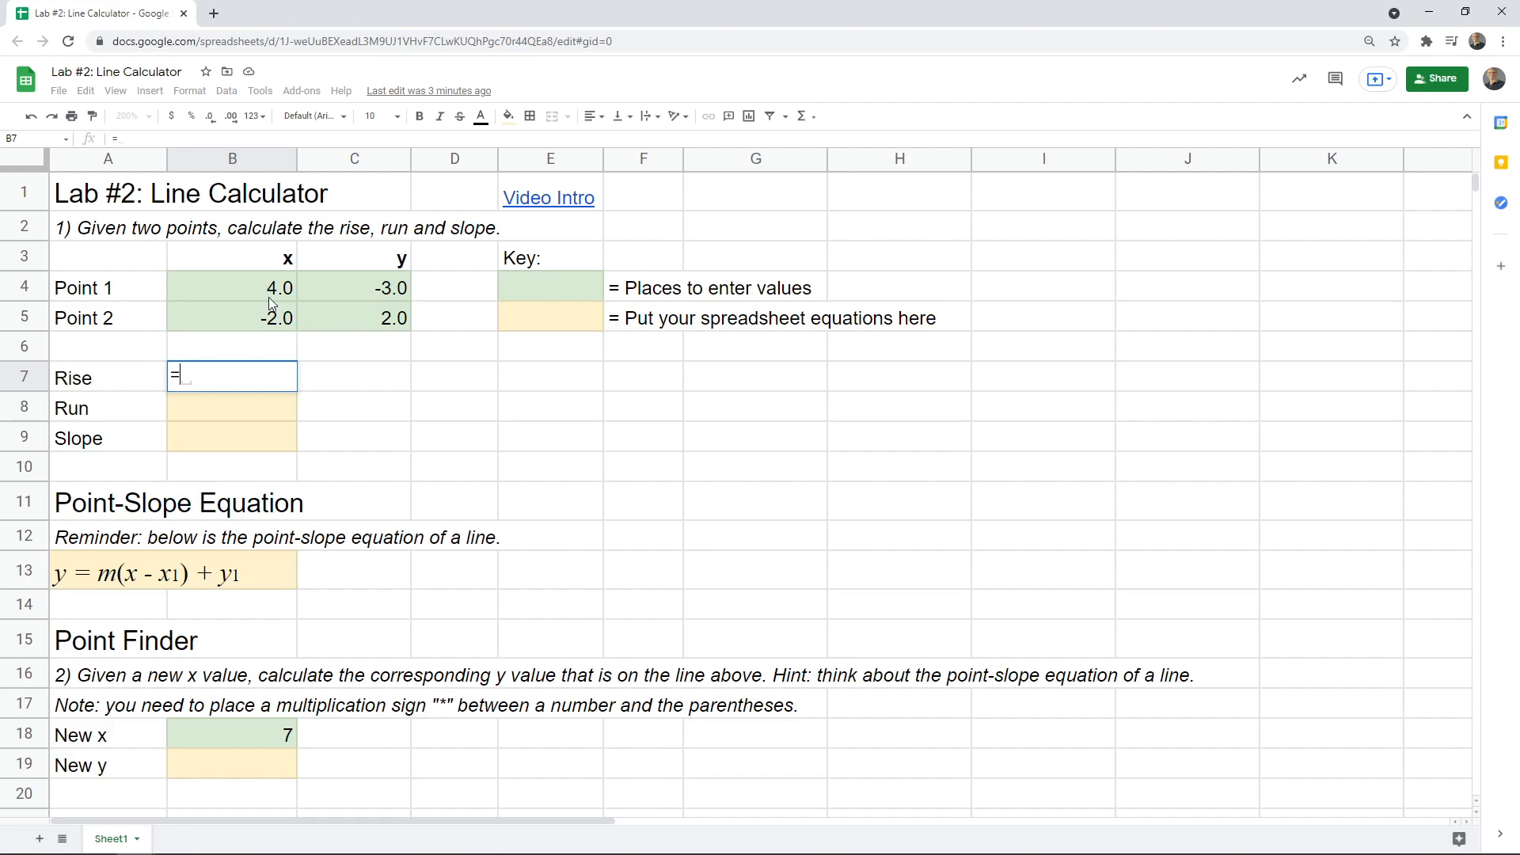
mouse_move(358, 303)
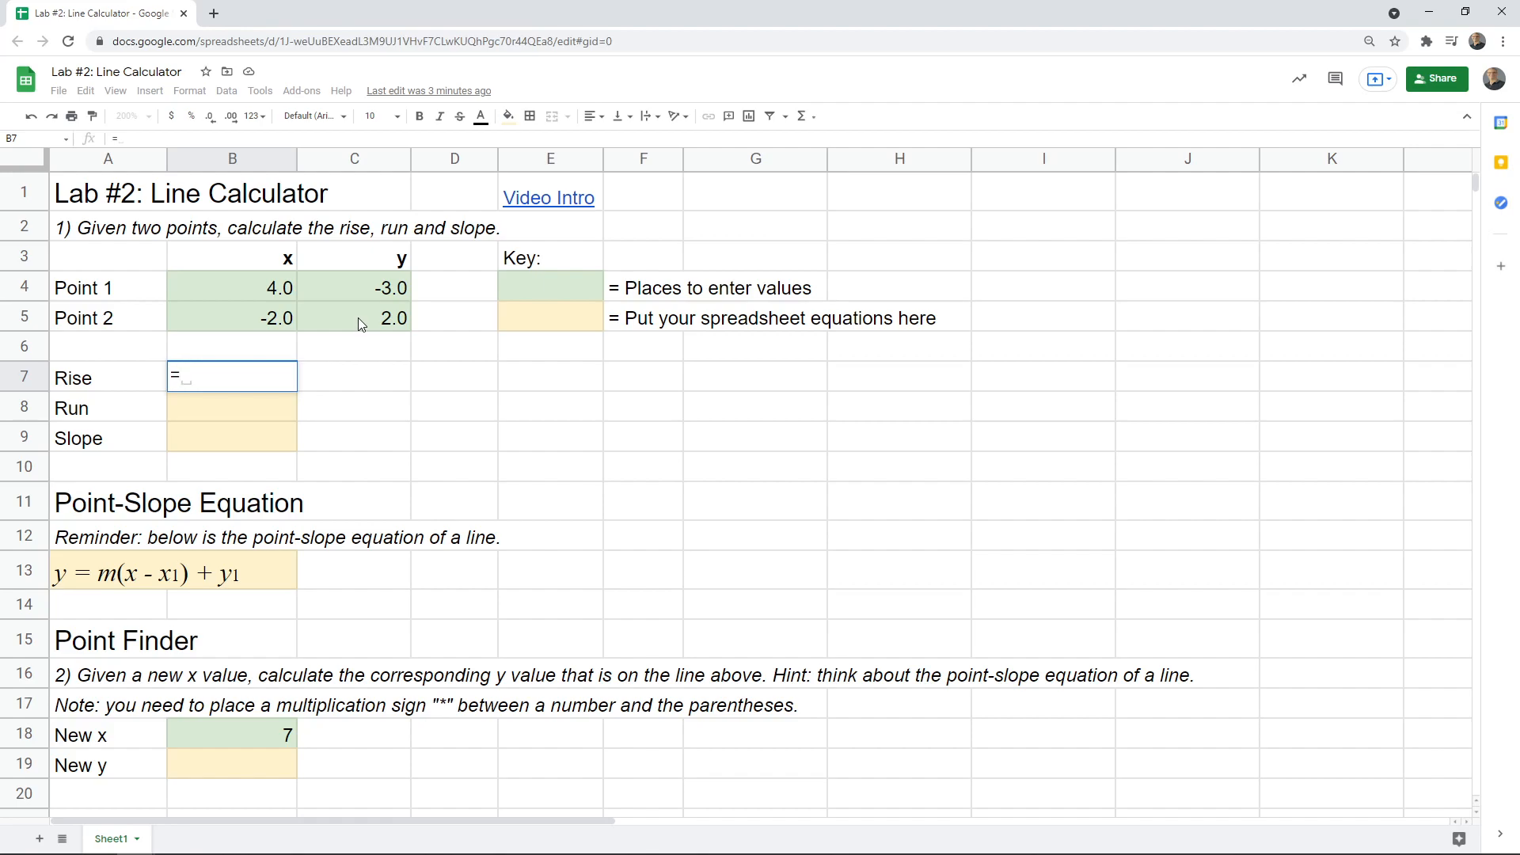
left_click(354, 317)
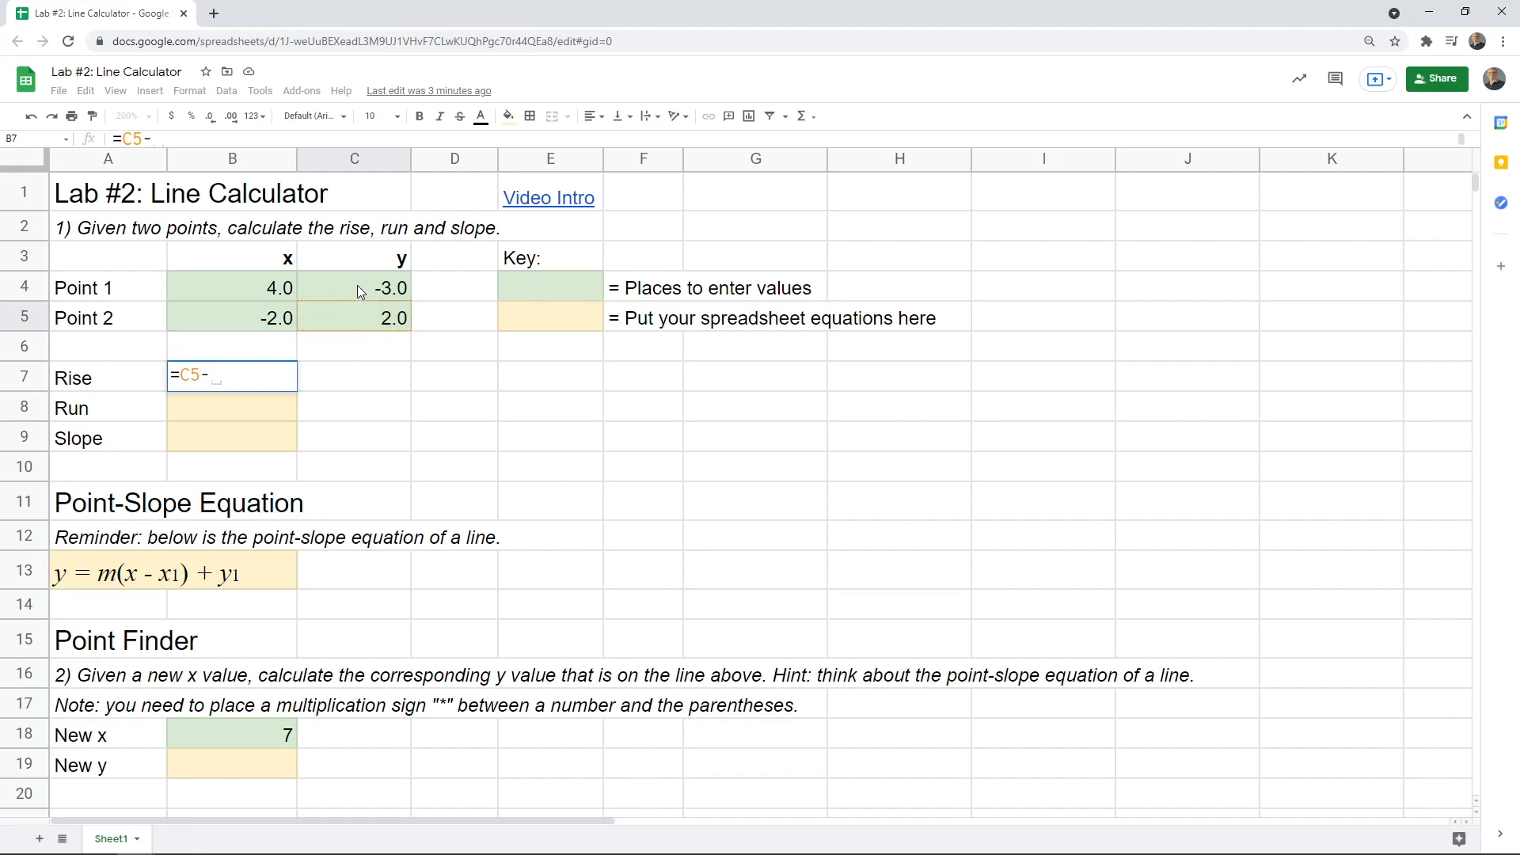
left_click(354, 286)
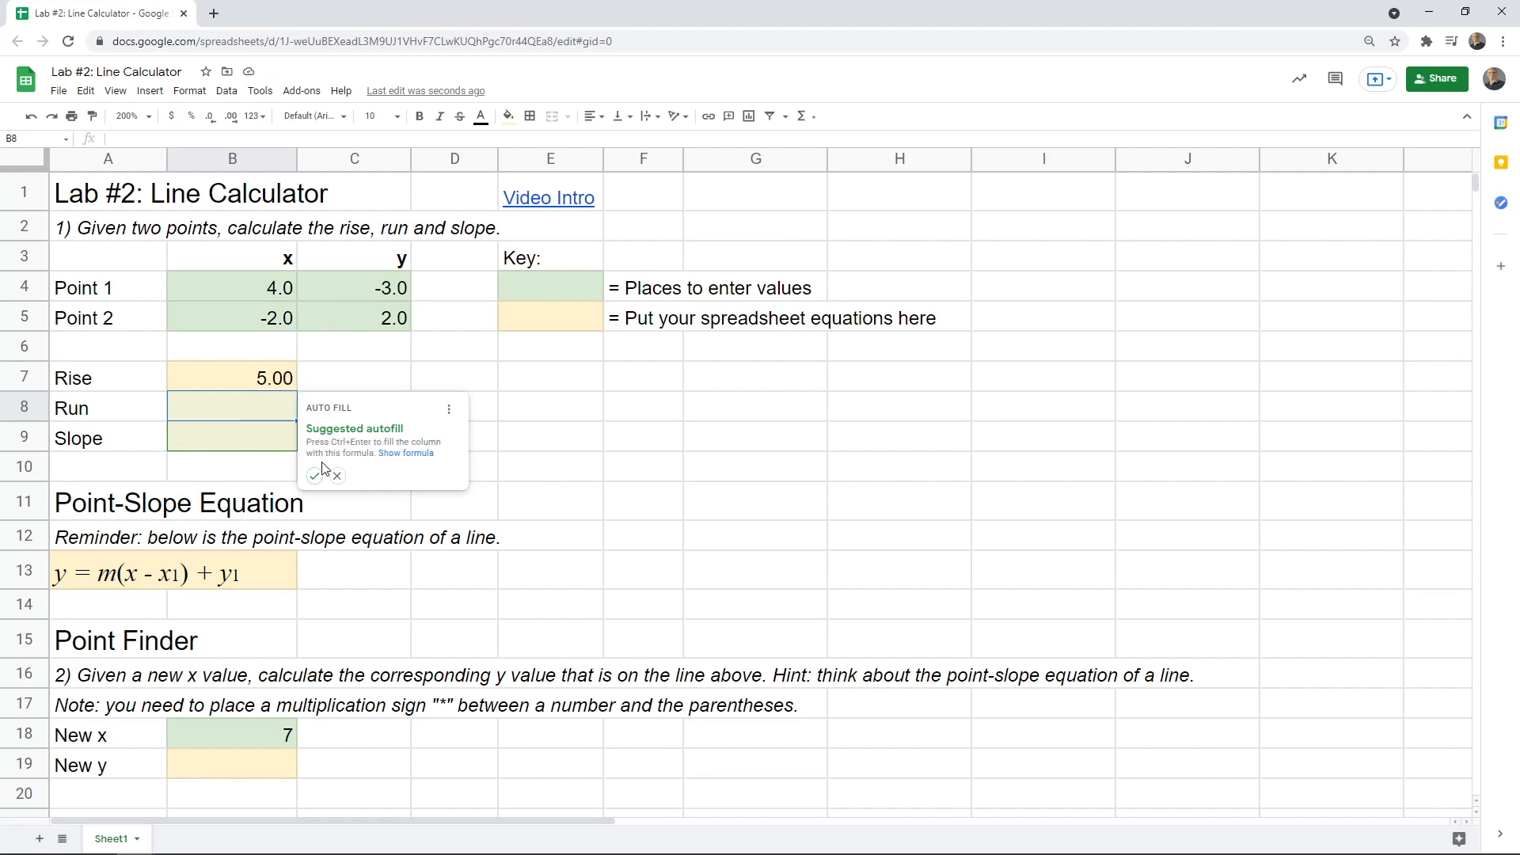
mouse_move(249, 475)
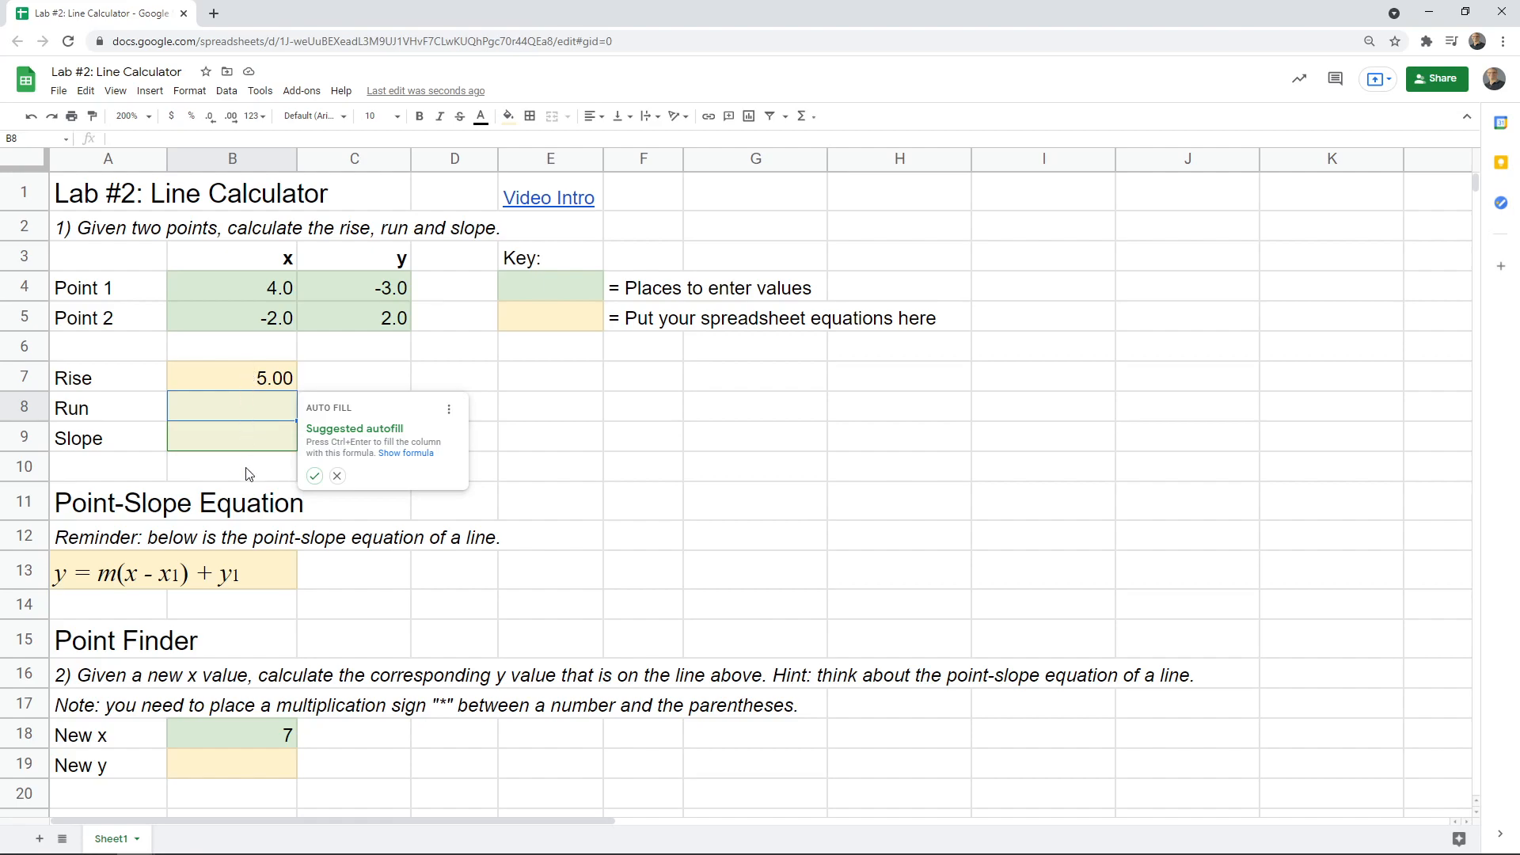
mouse_move(225, 289)
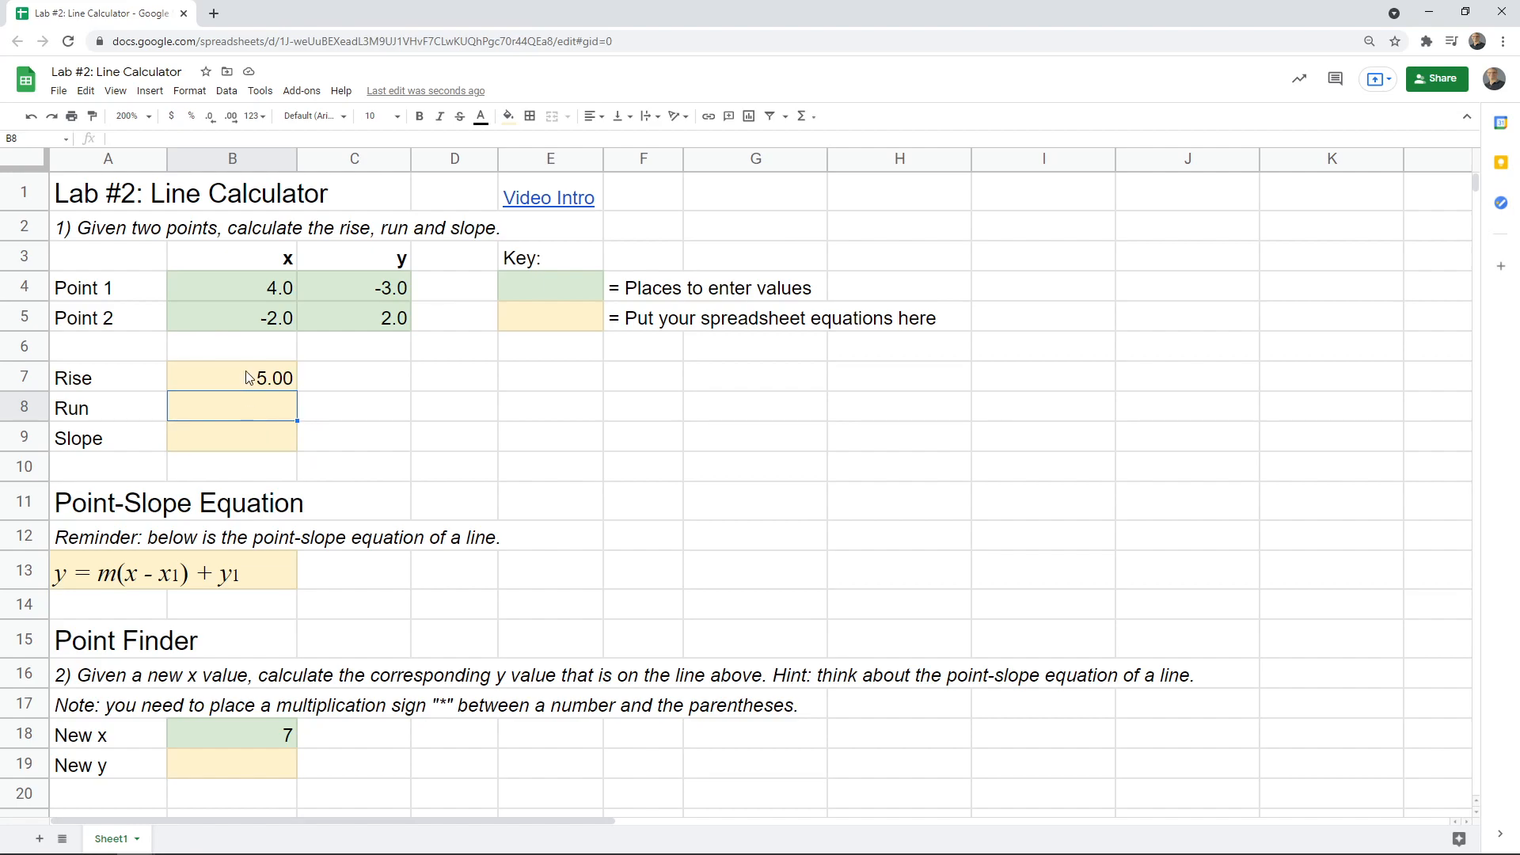
mouse_move(247, 293)
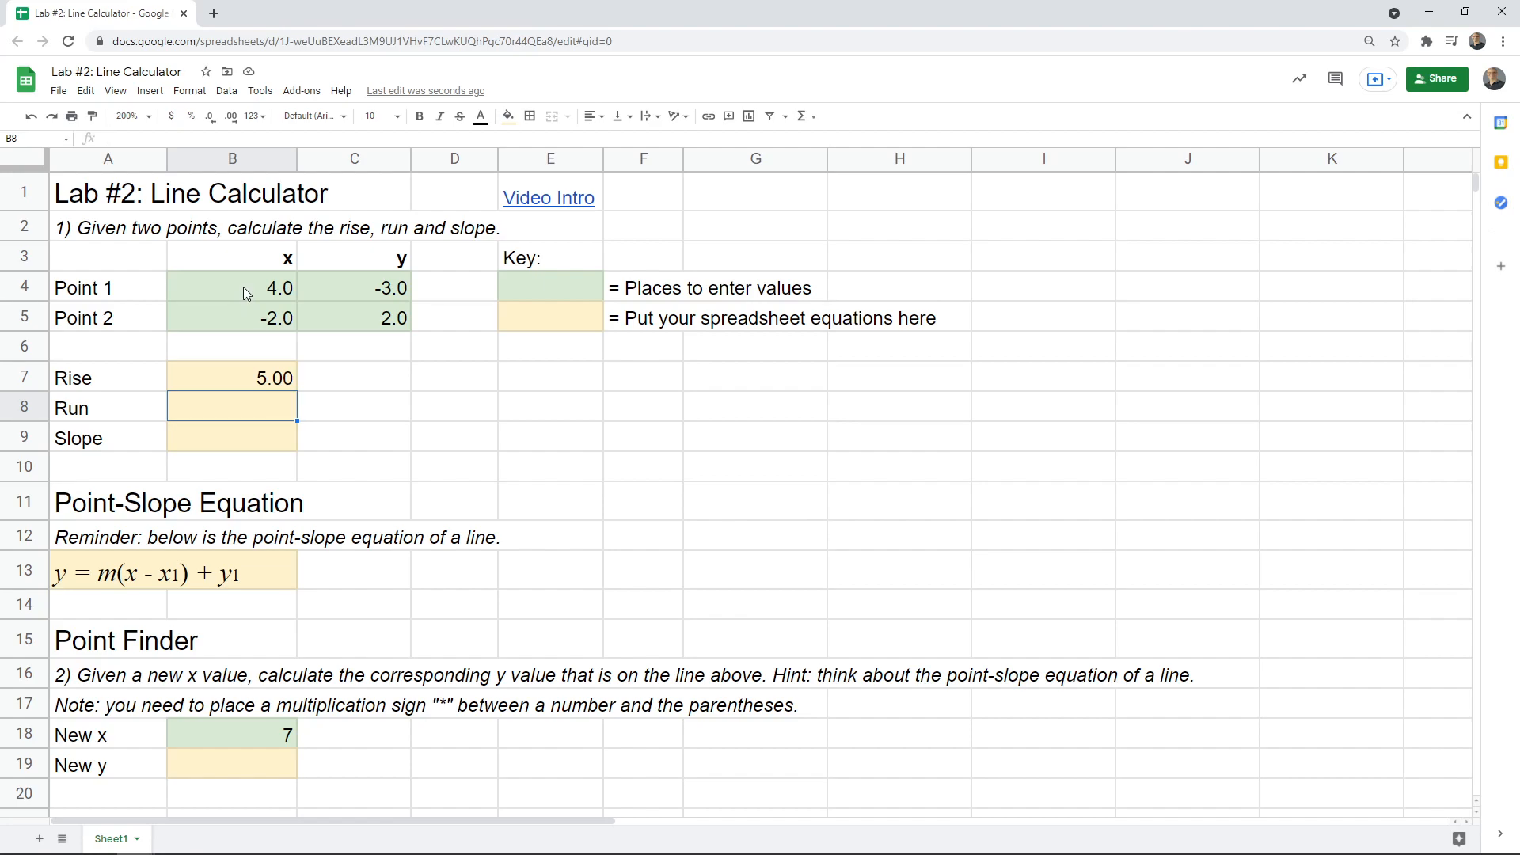
Select the empty Slope cell B9 with the autofill suggestion gone
left_click(230, 437)
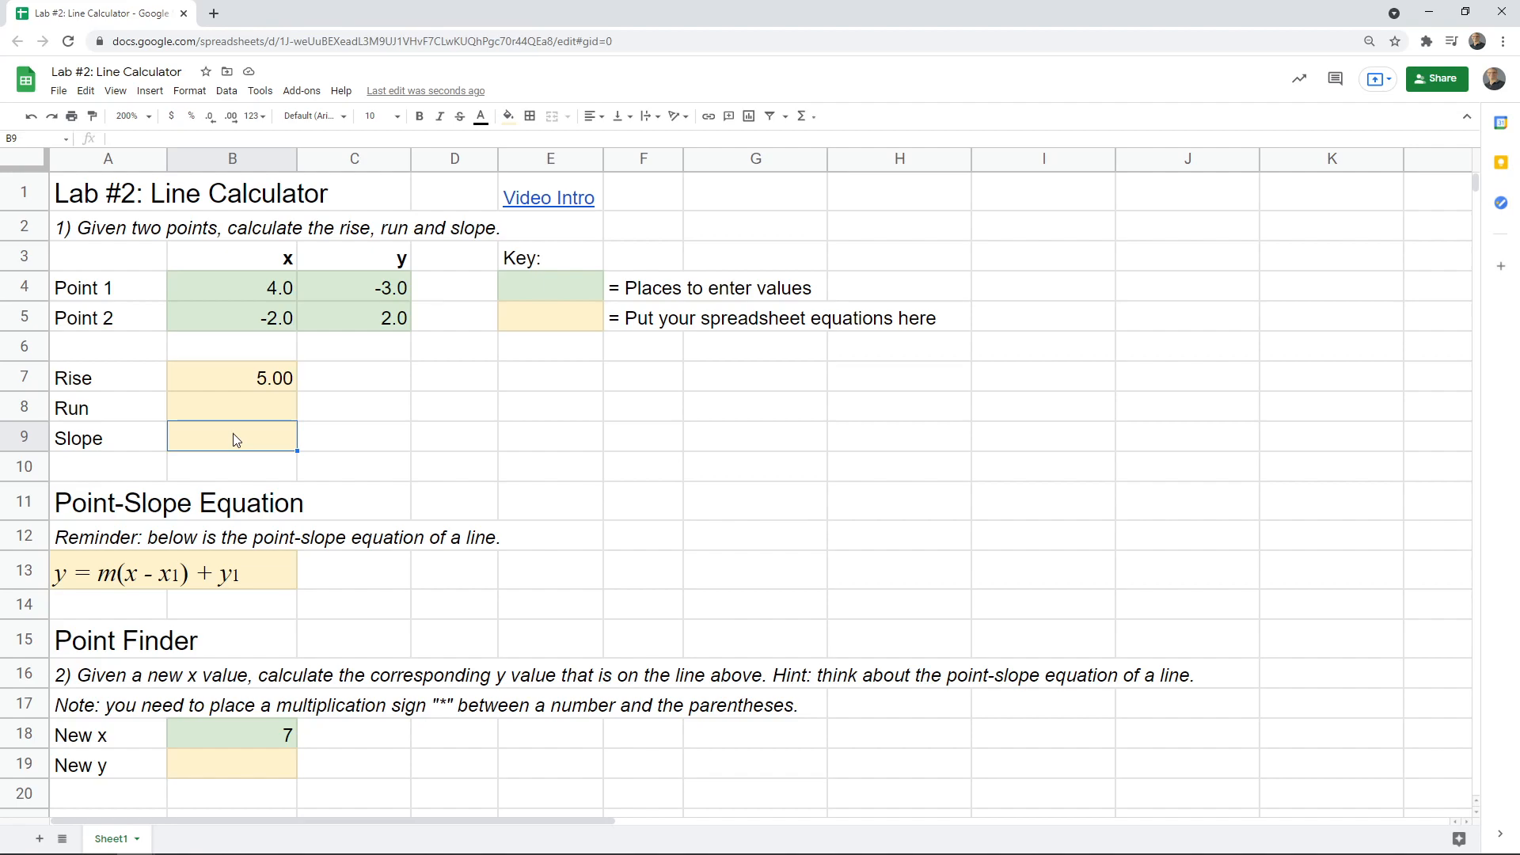
mouse_move(281, 488)
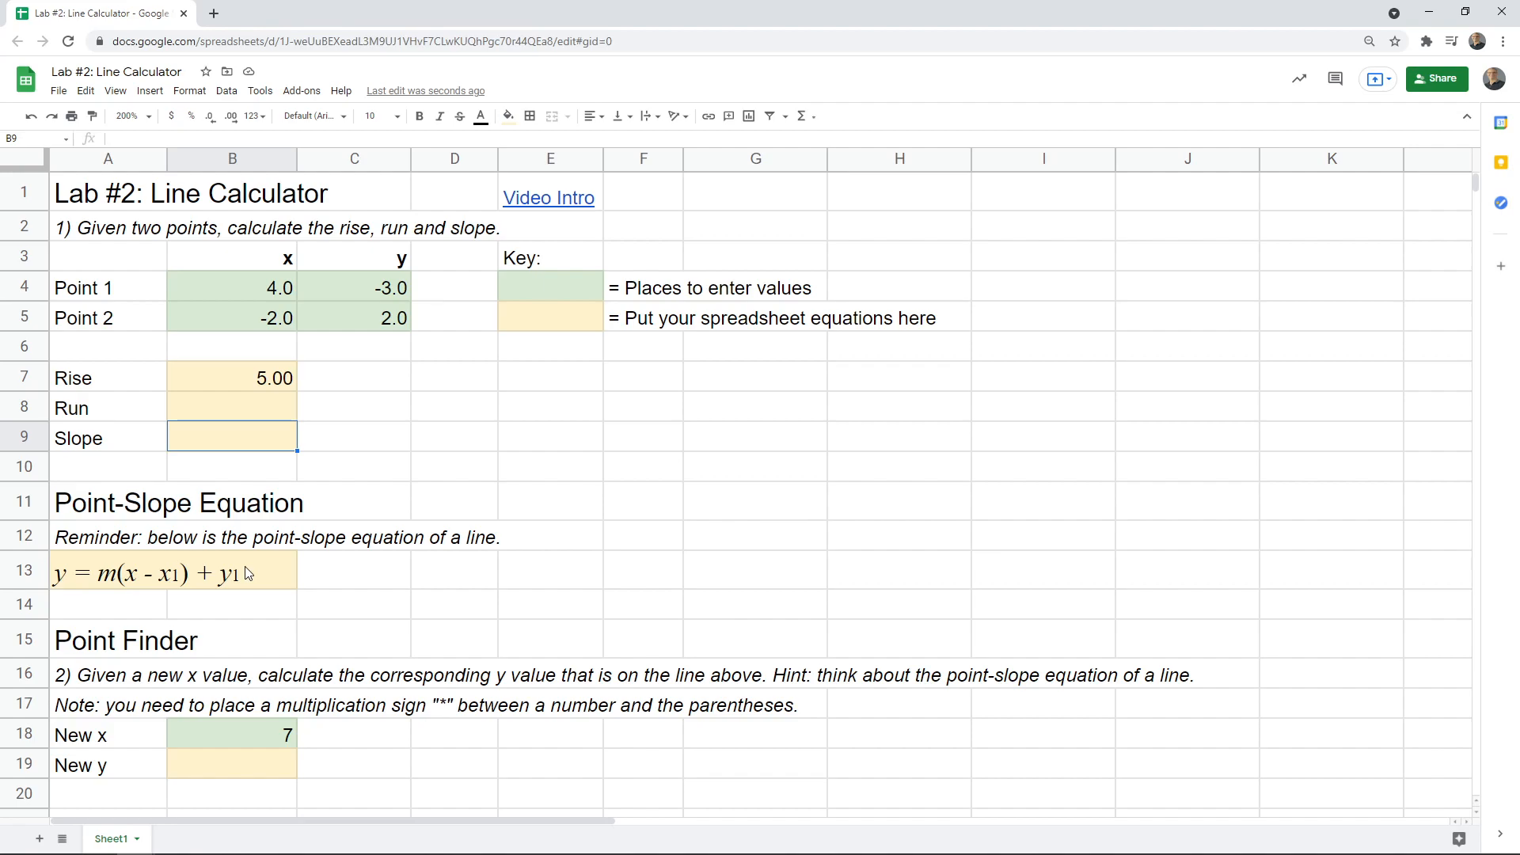
mouse_move(256, 666)
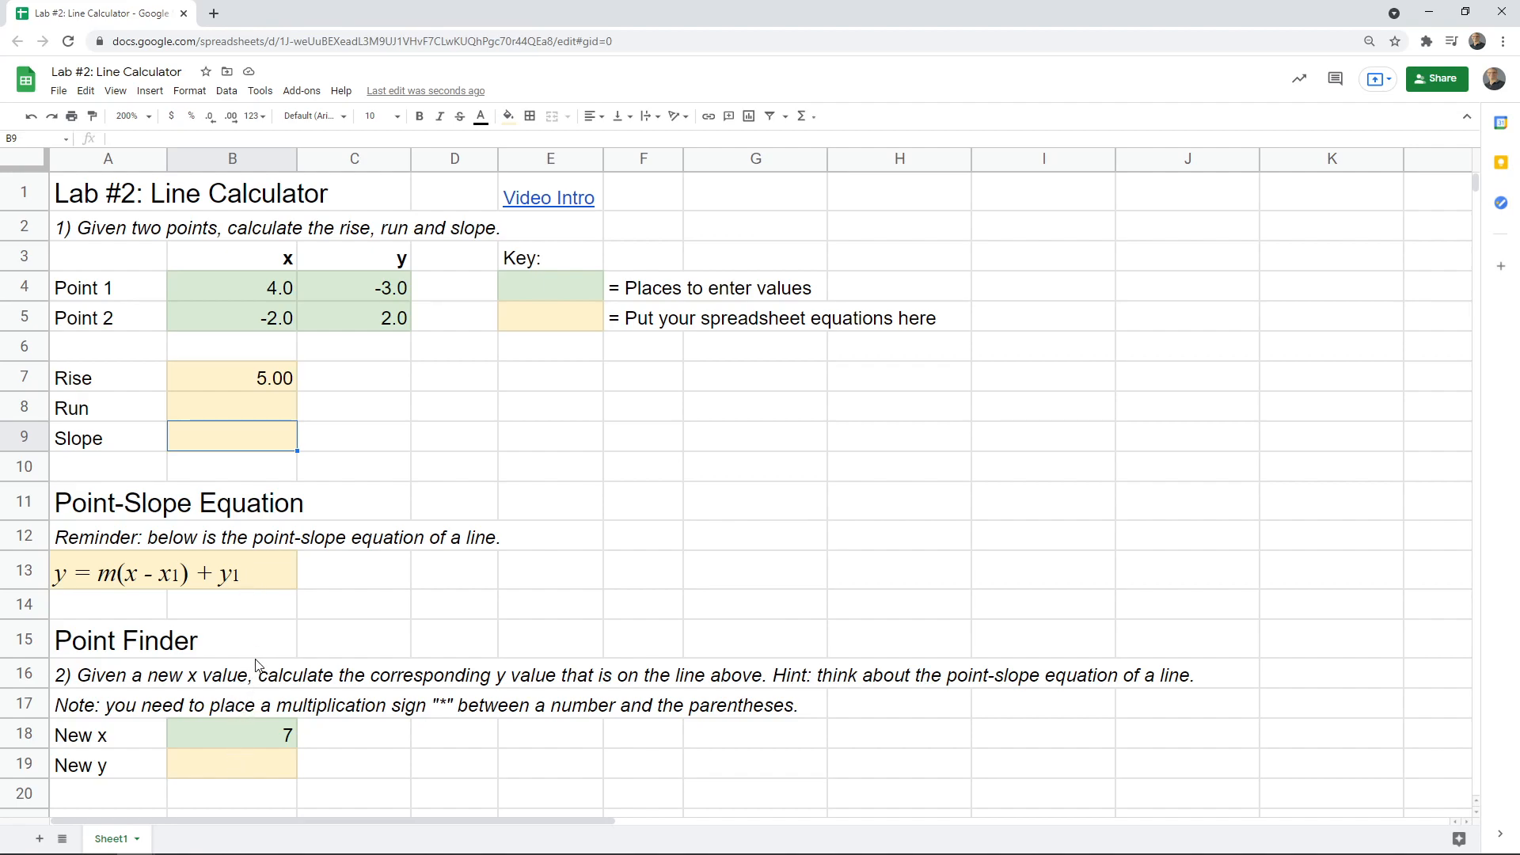
scroll("down", 3)
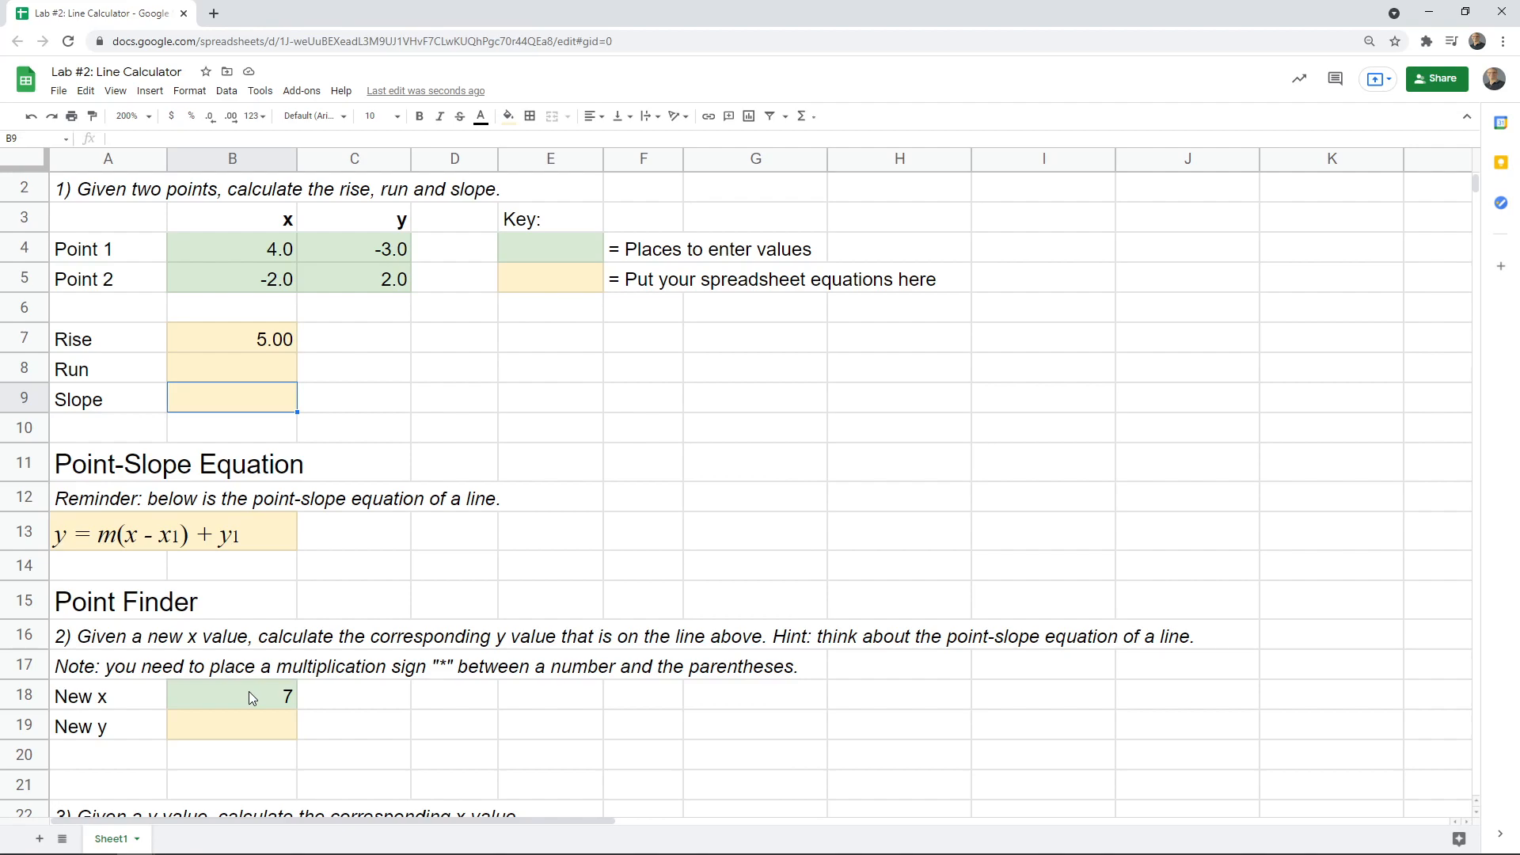
mouse_move(224, 730)
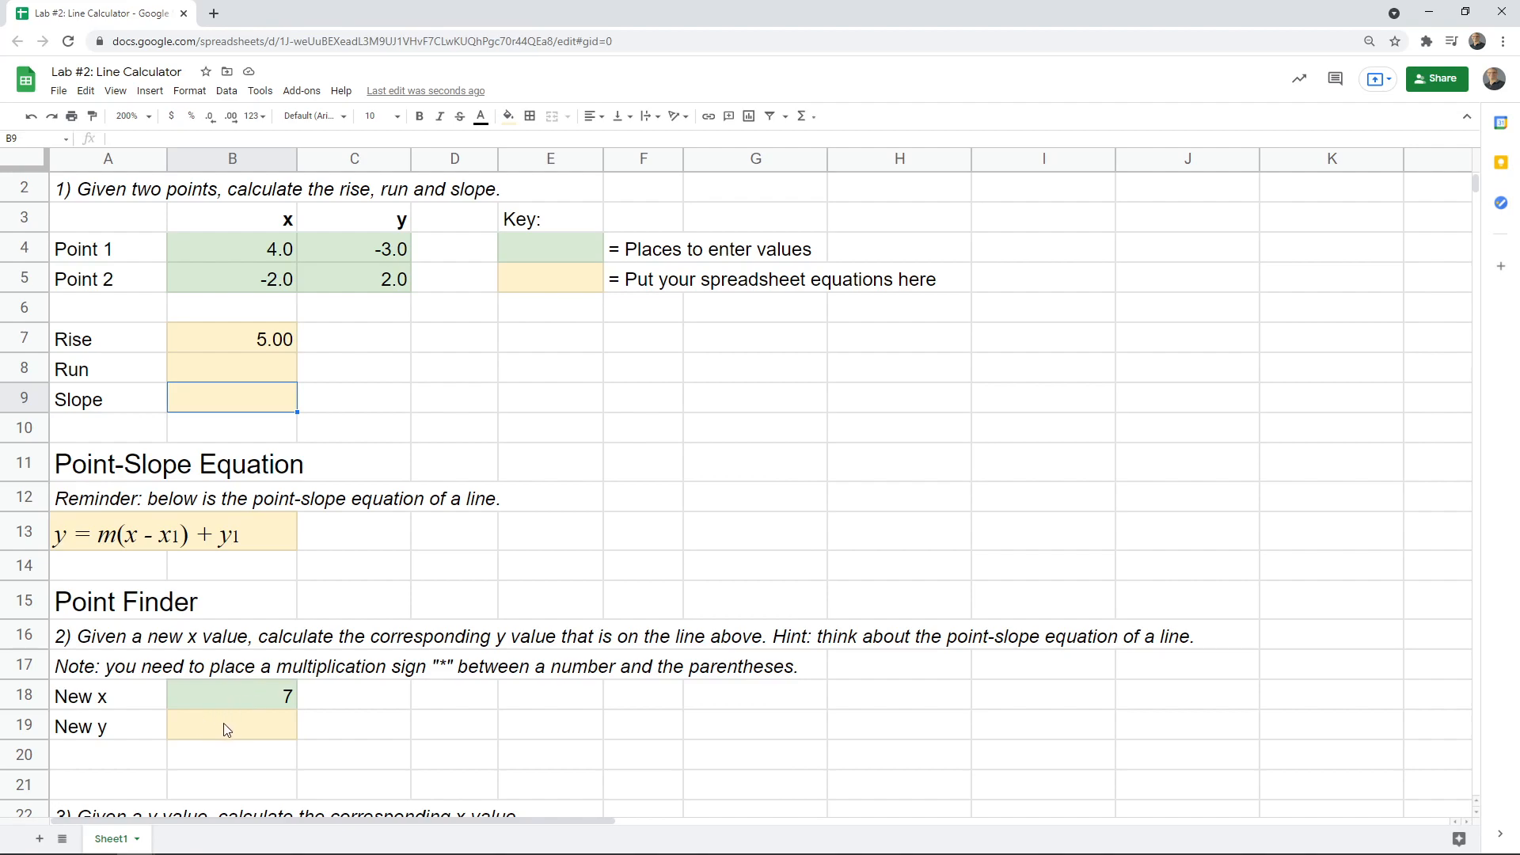
mouse_move(229, 543)
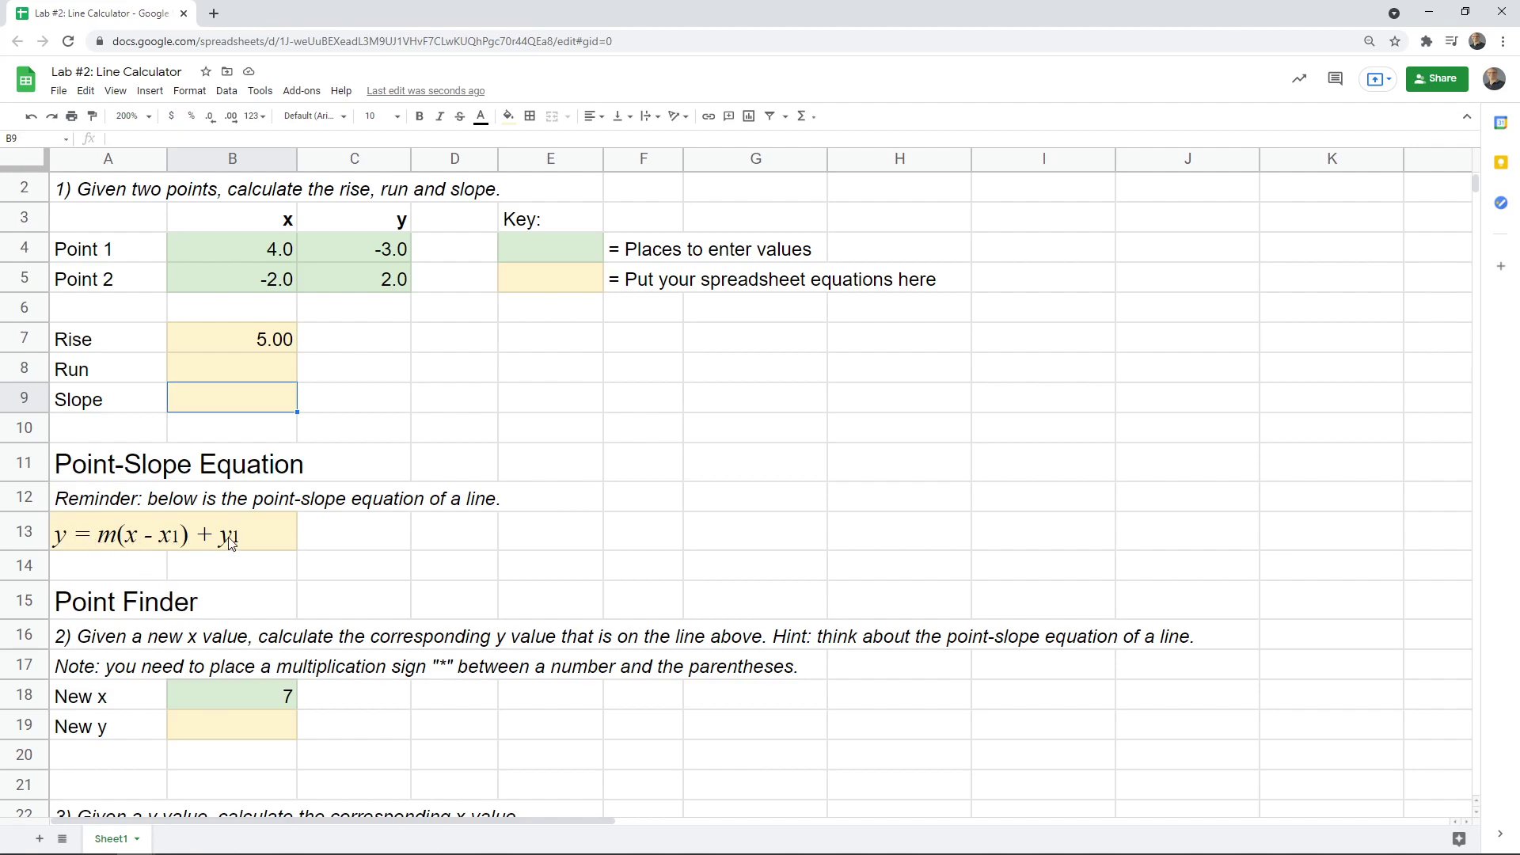
mouse_move(215, 542)
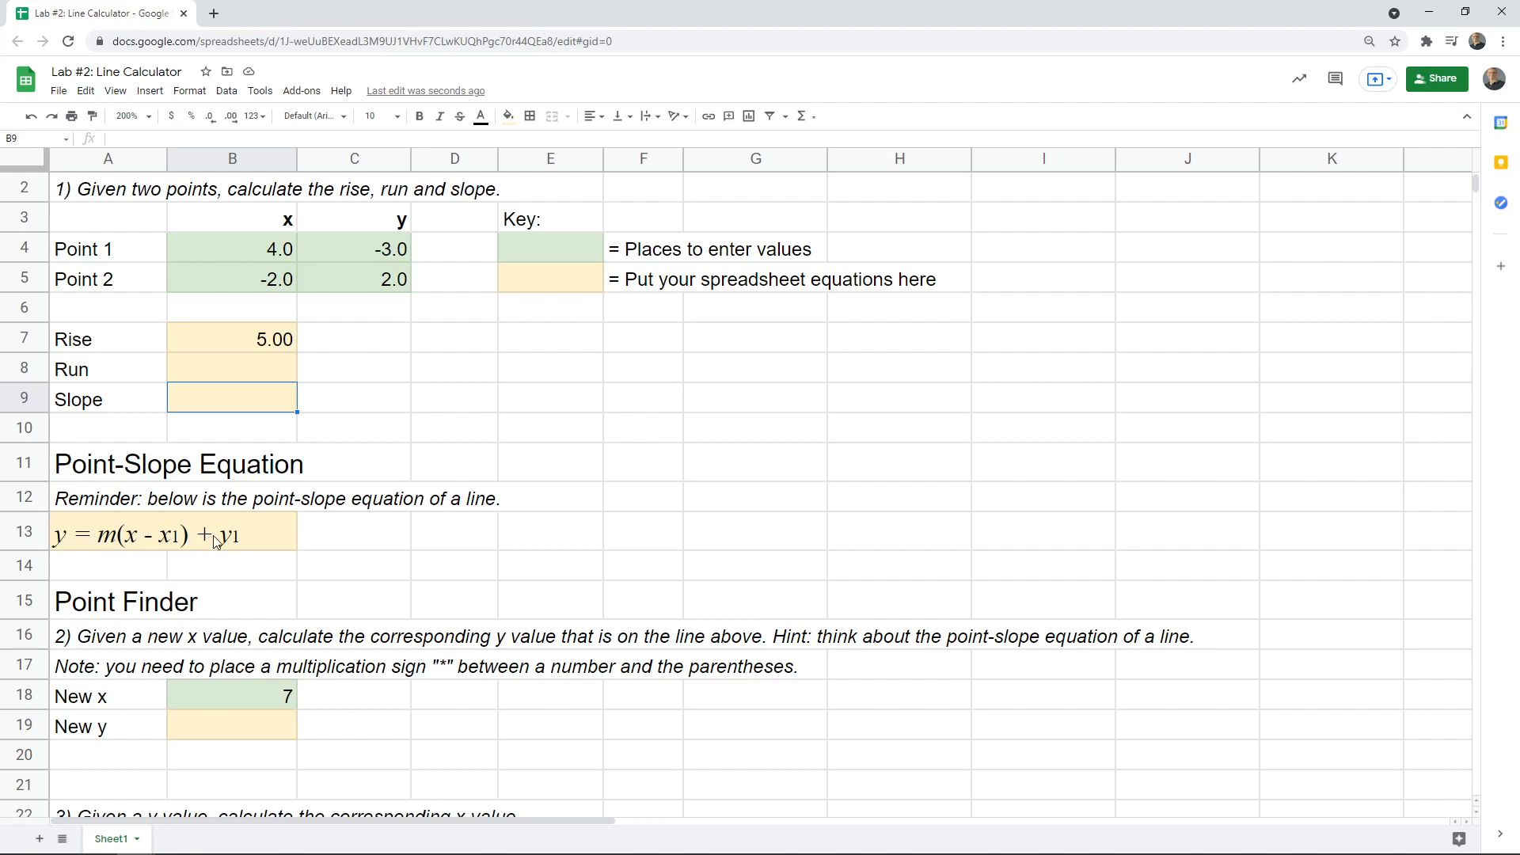
mouse_move(213, 547)
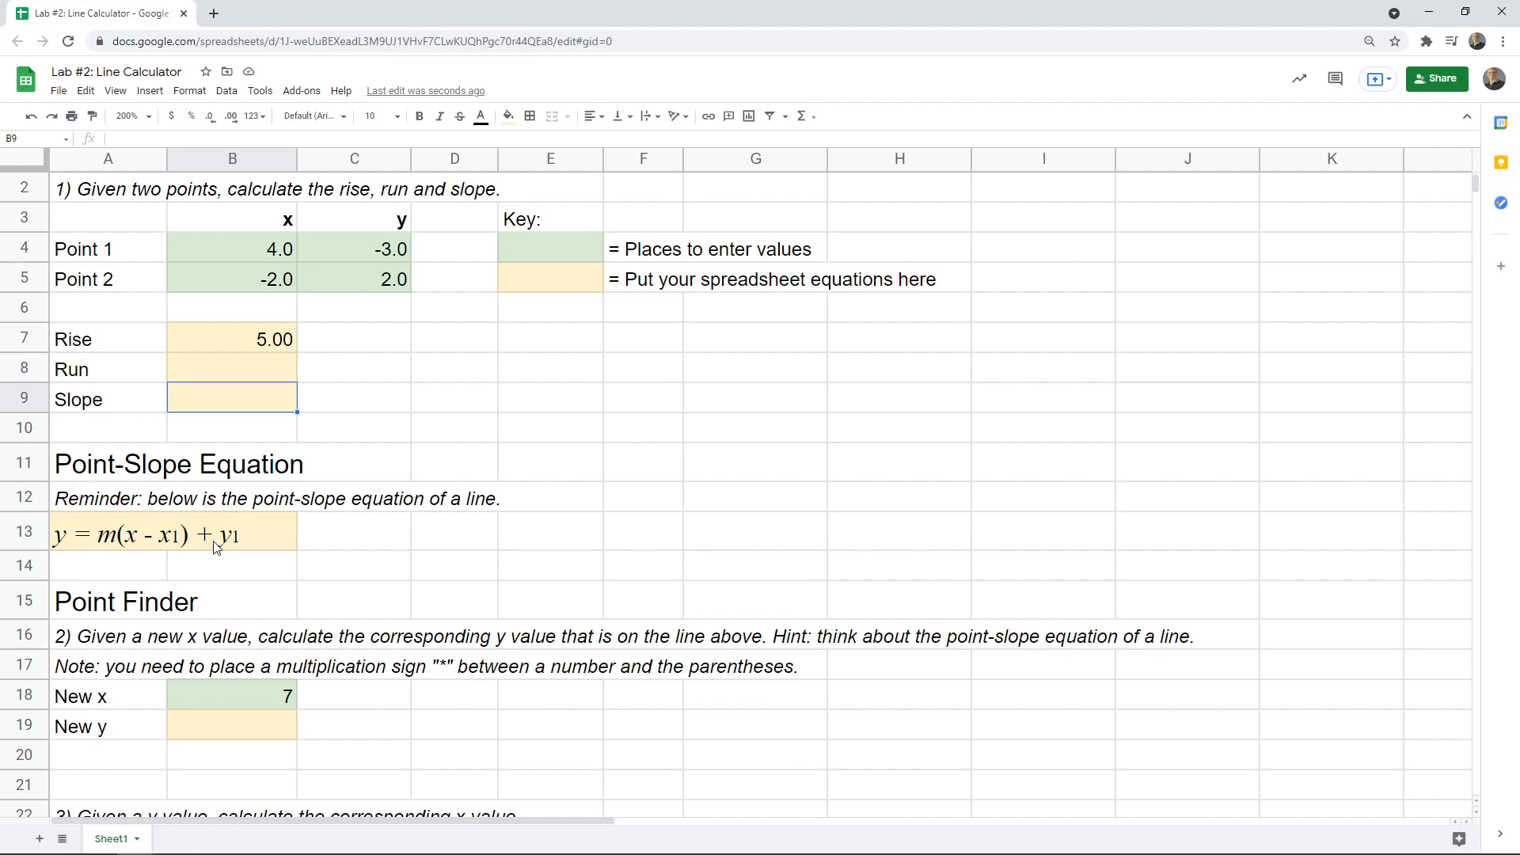
left_click(232, 696)
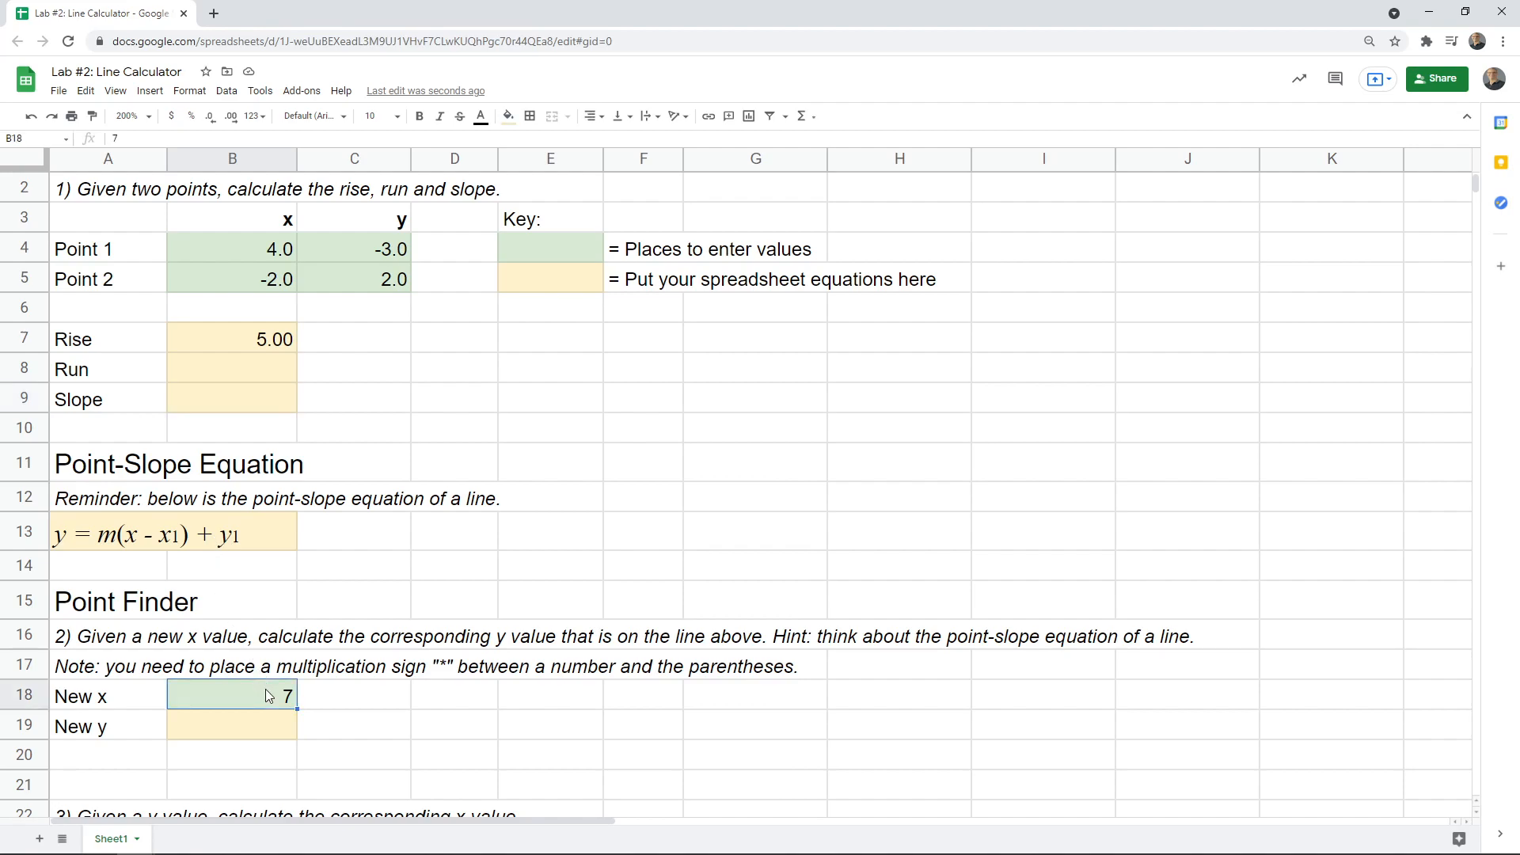
mouse_move(133, 547)
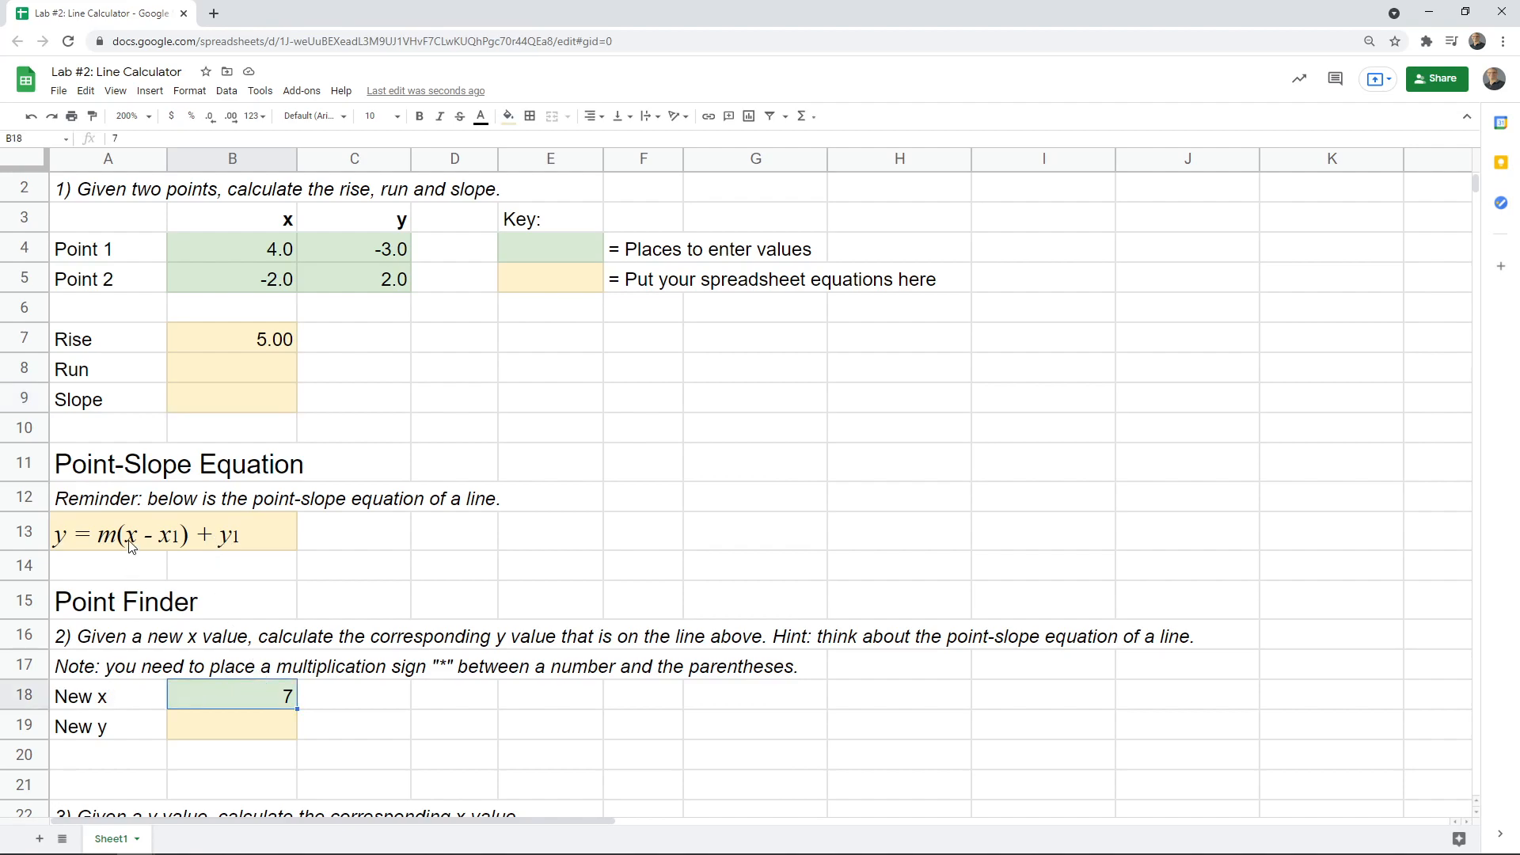
mouse_move(169, 549)
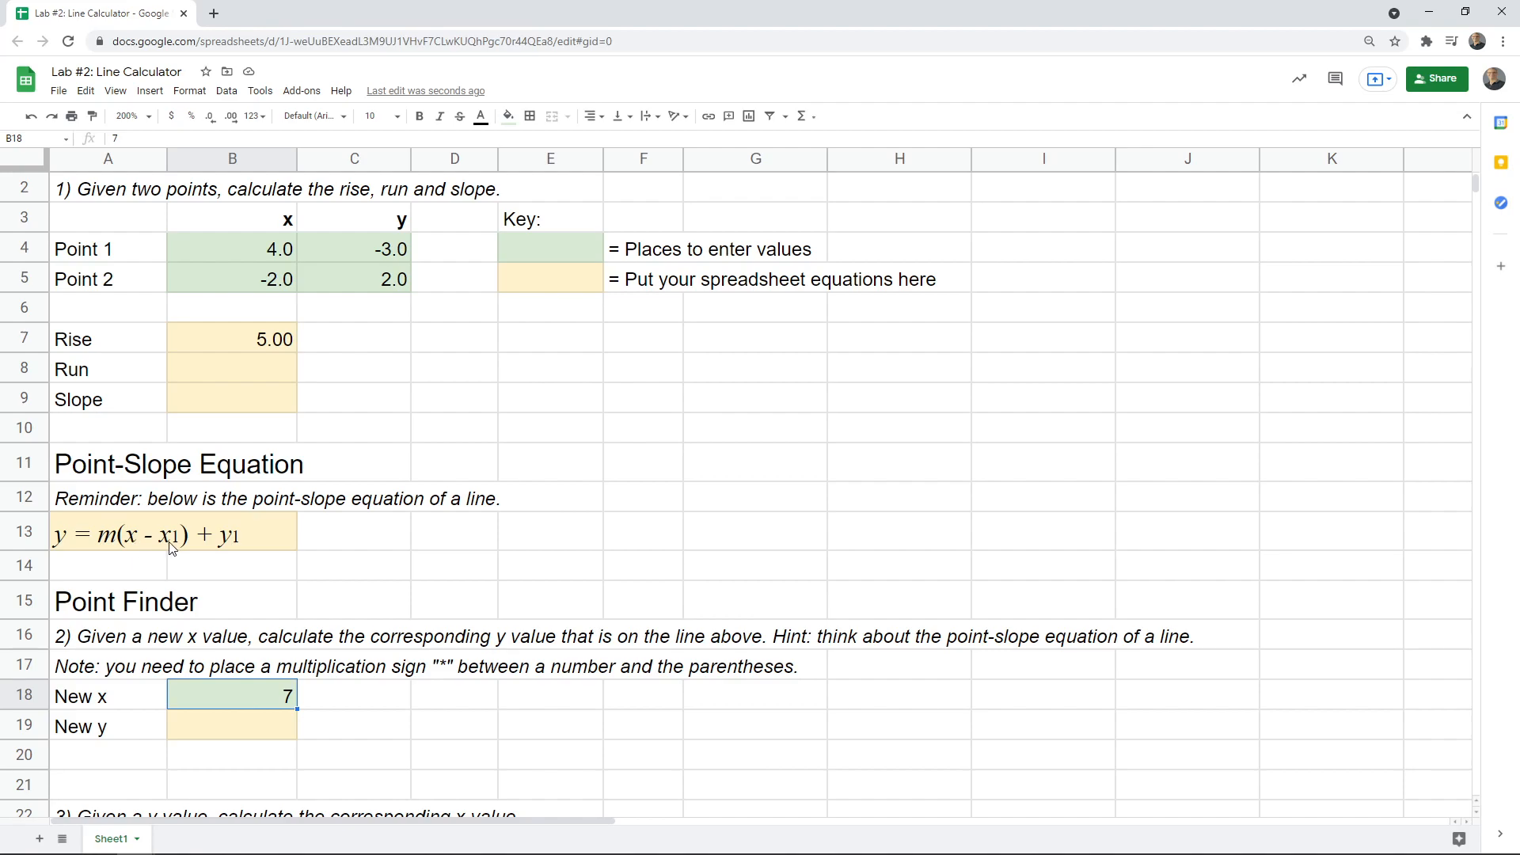
mouse_move(127, 545)
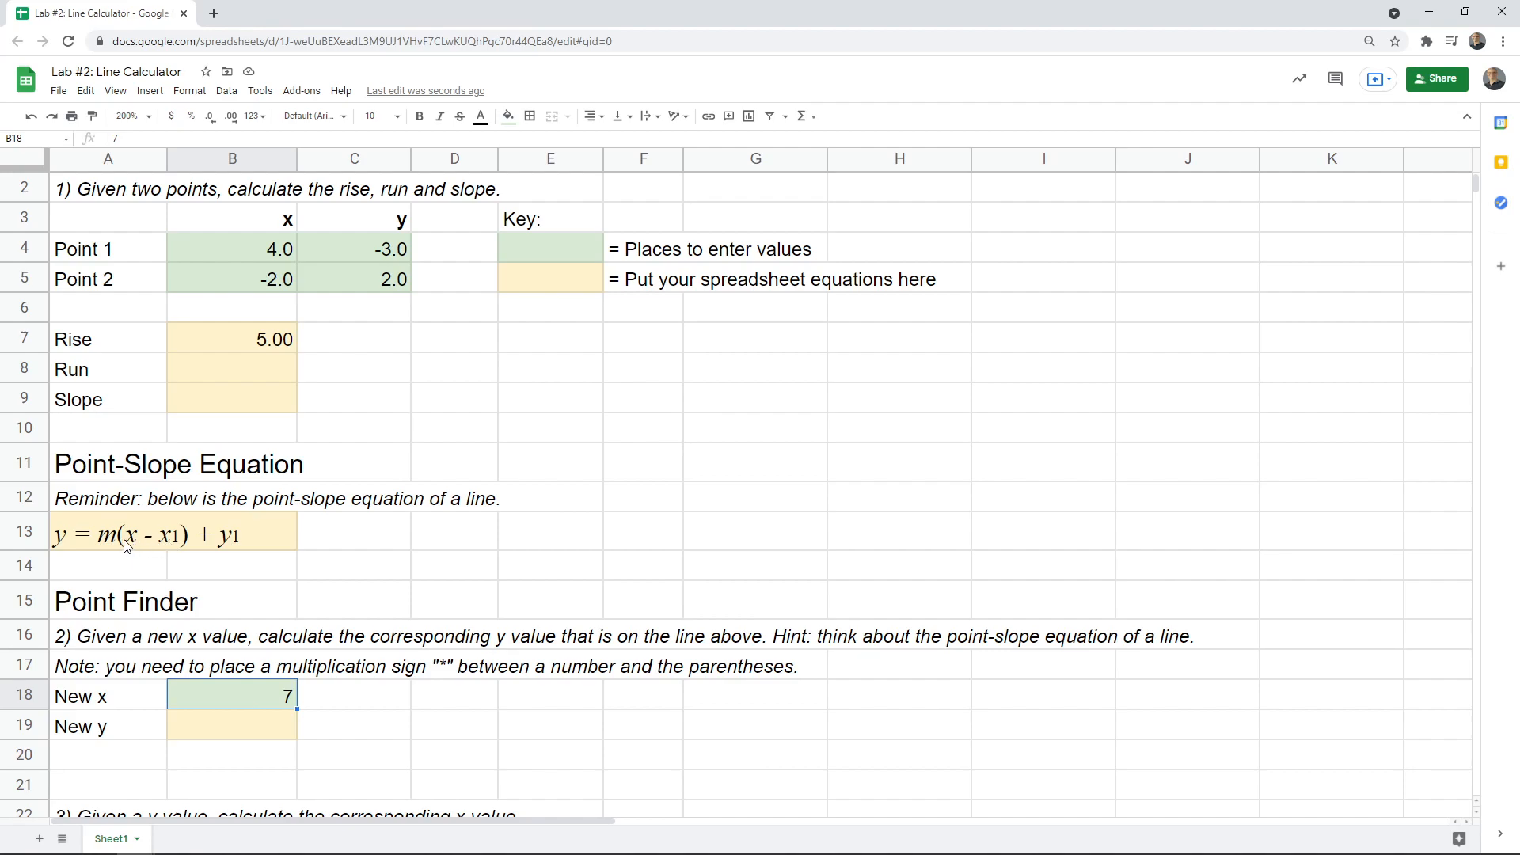
mouse_move(235, 549)
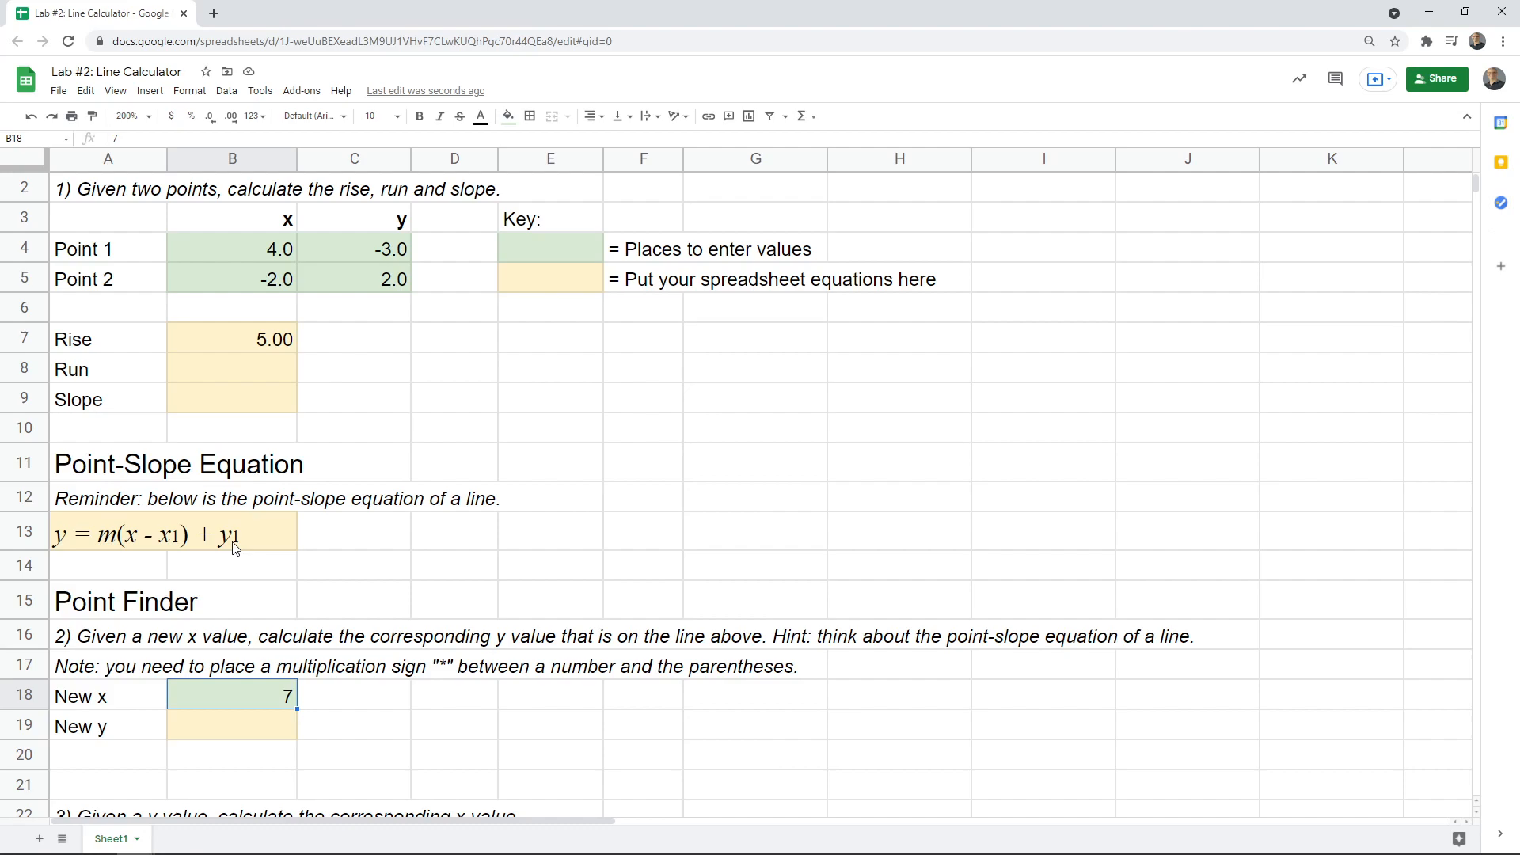
left_click(231, 726)
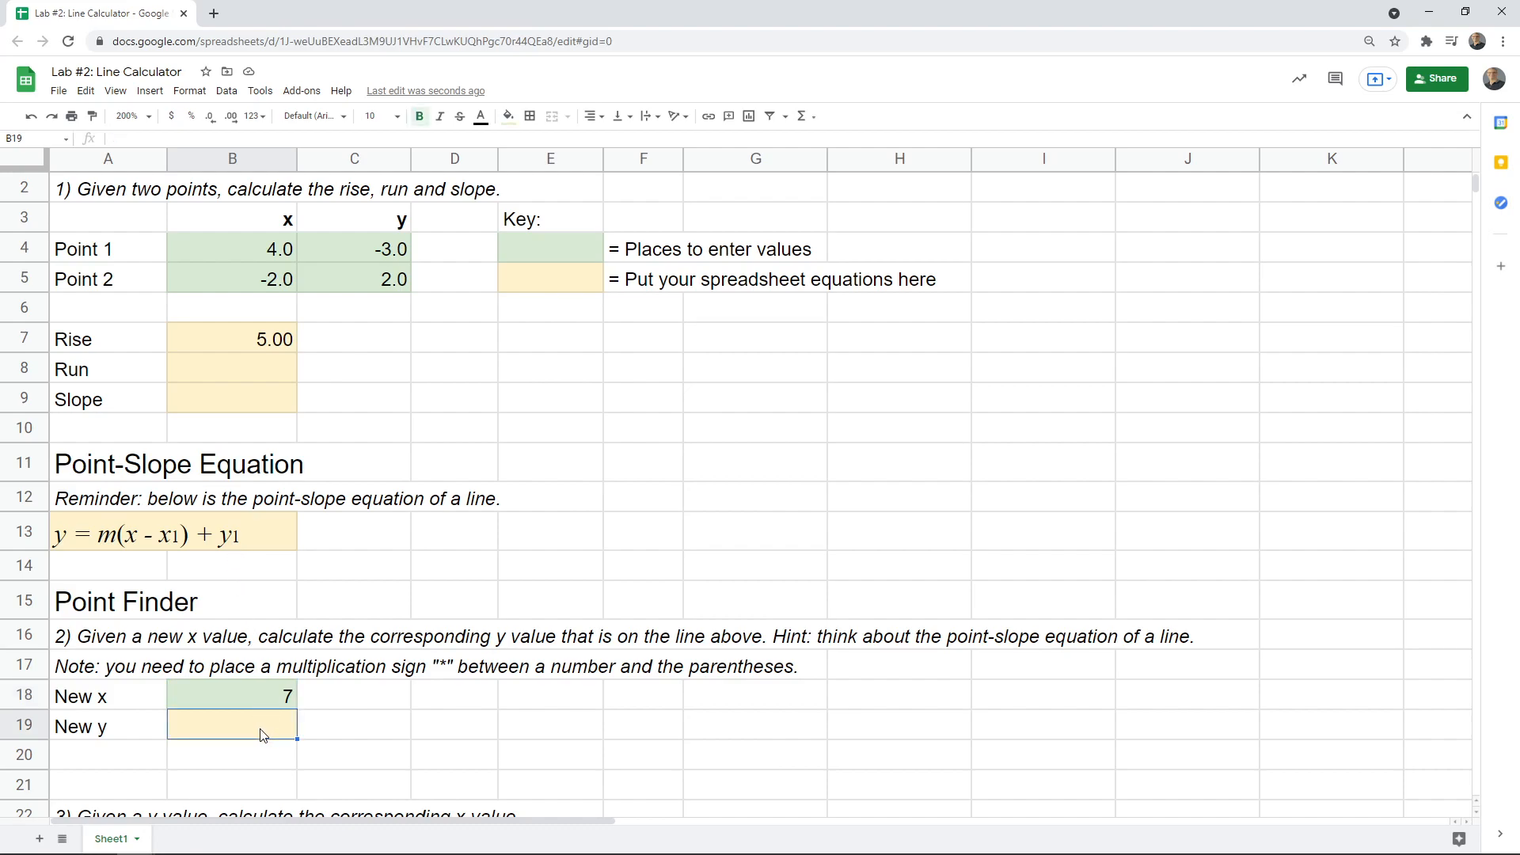
Enter =B9*(B18-B4)+C4 in B19, referencing slope, New x and Point 1
type("=")
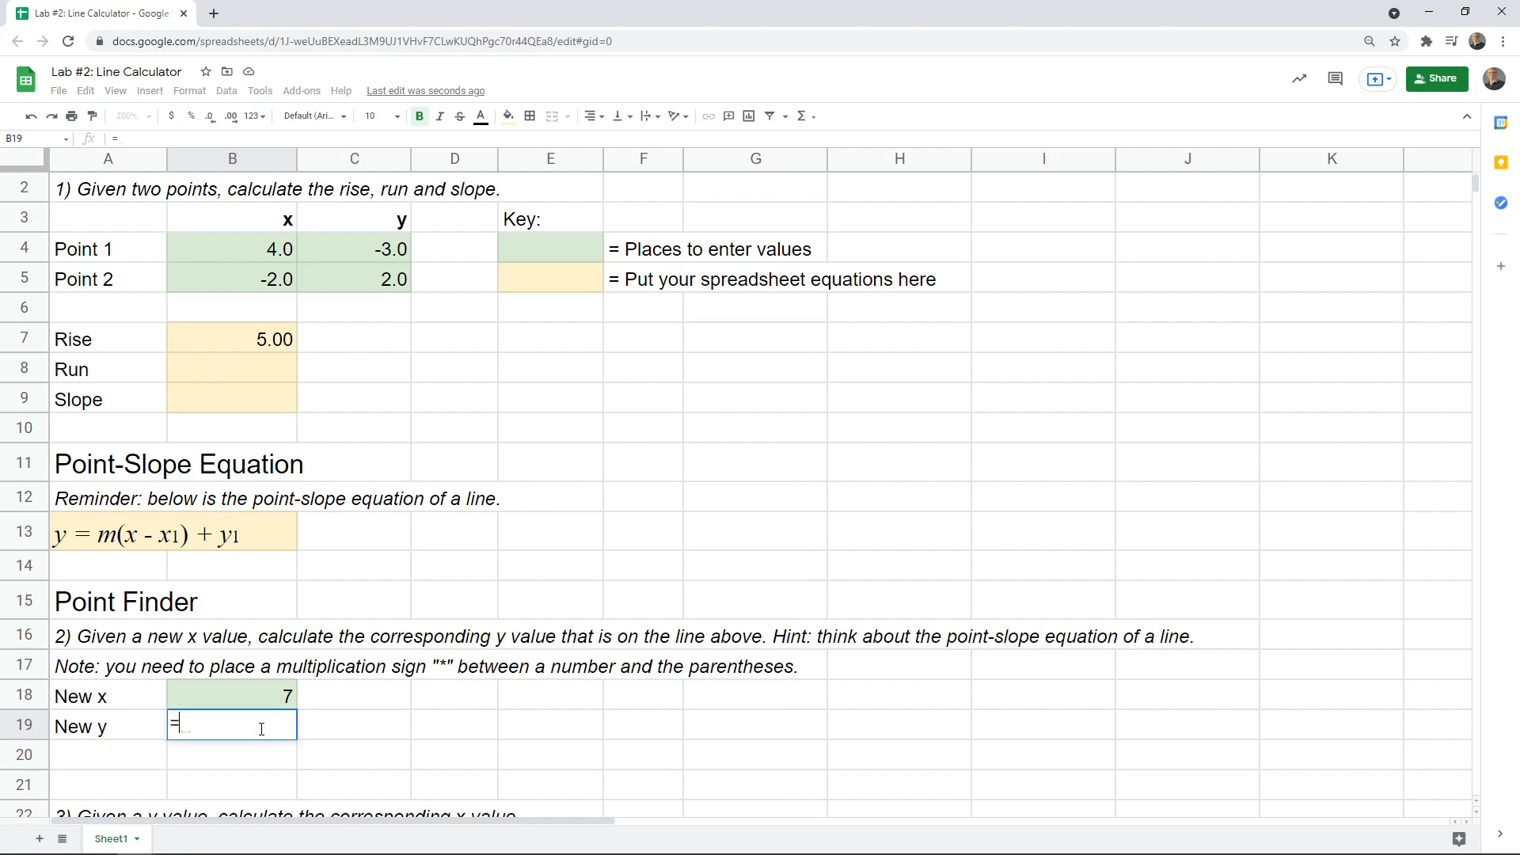
mouse_move(216, 549)
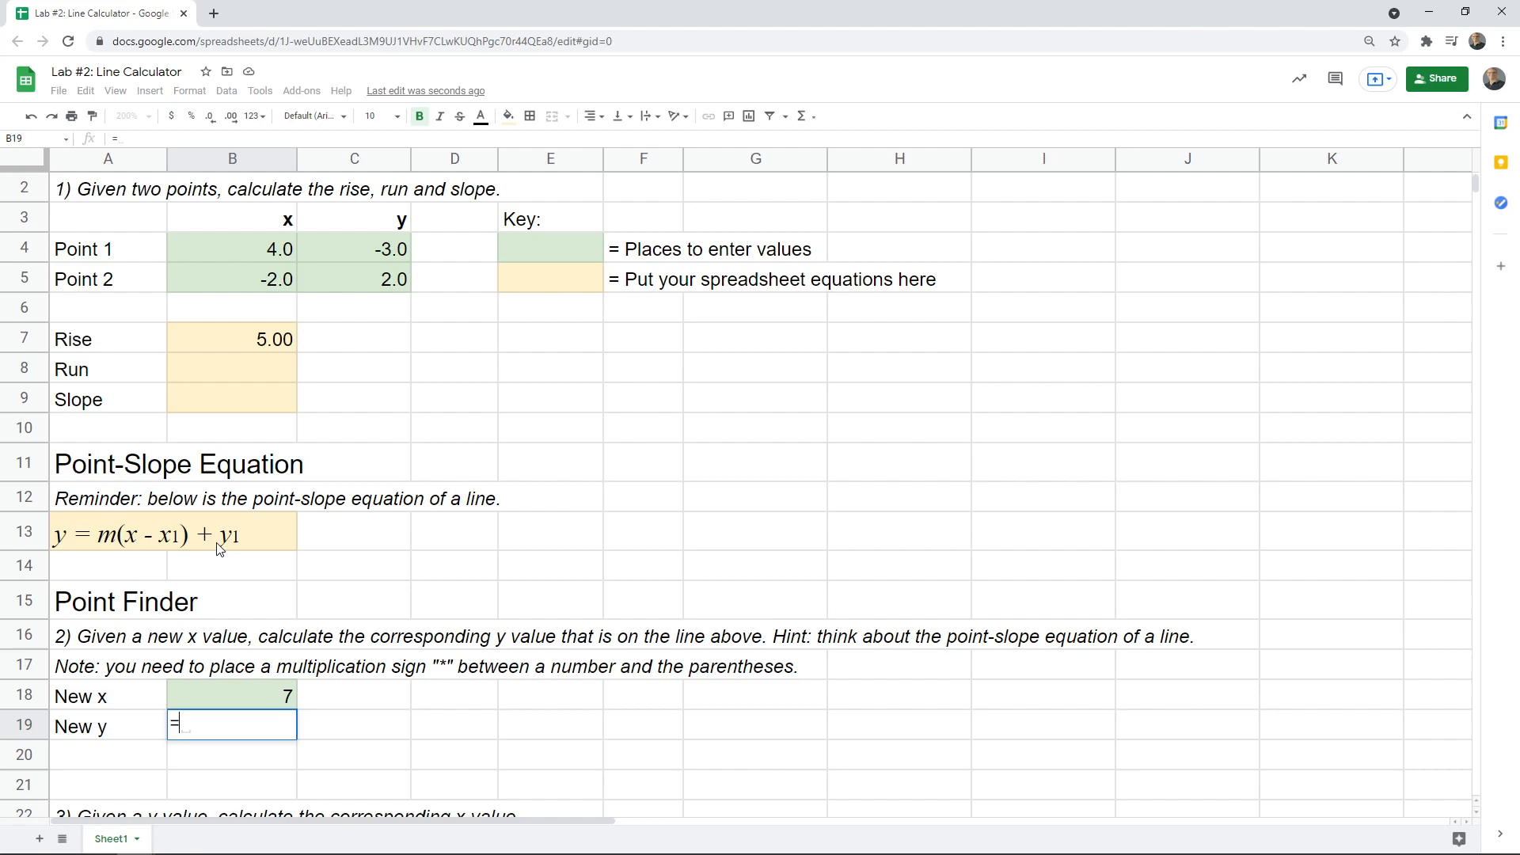
mouse_move(105, 550)
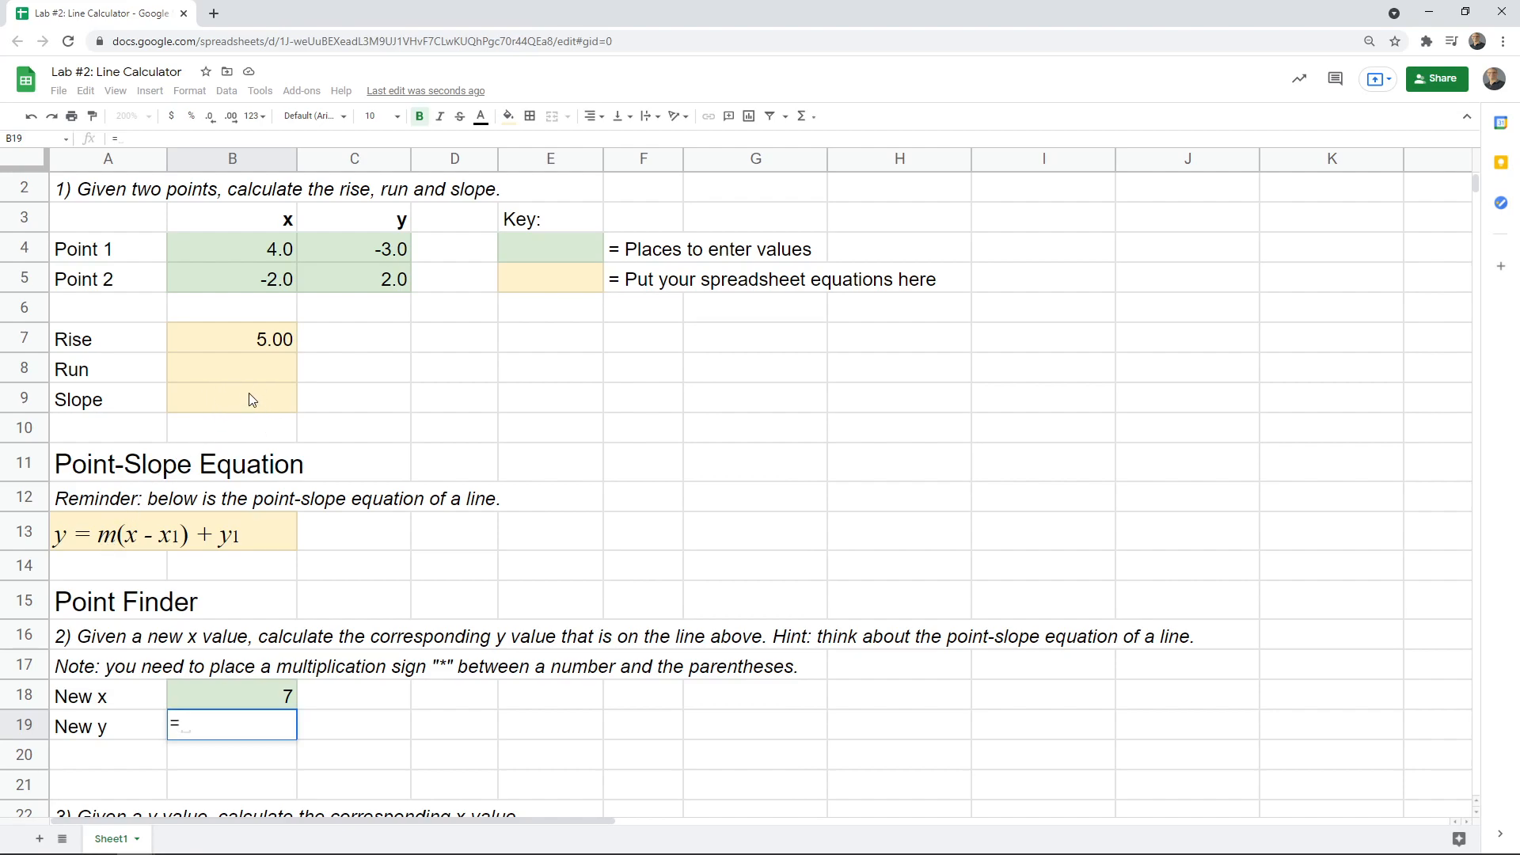
mouse_move(242, 407)
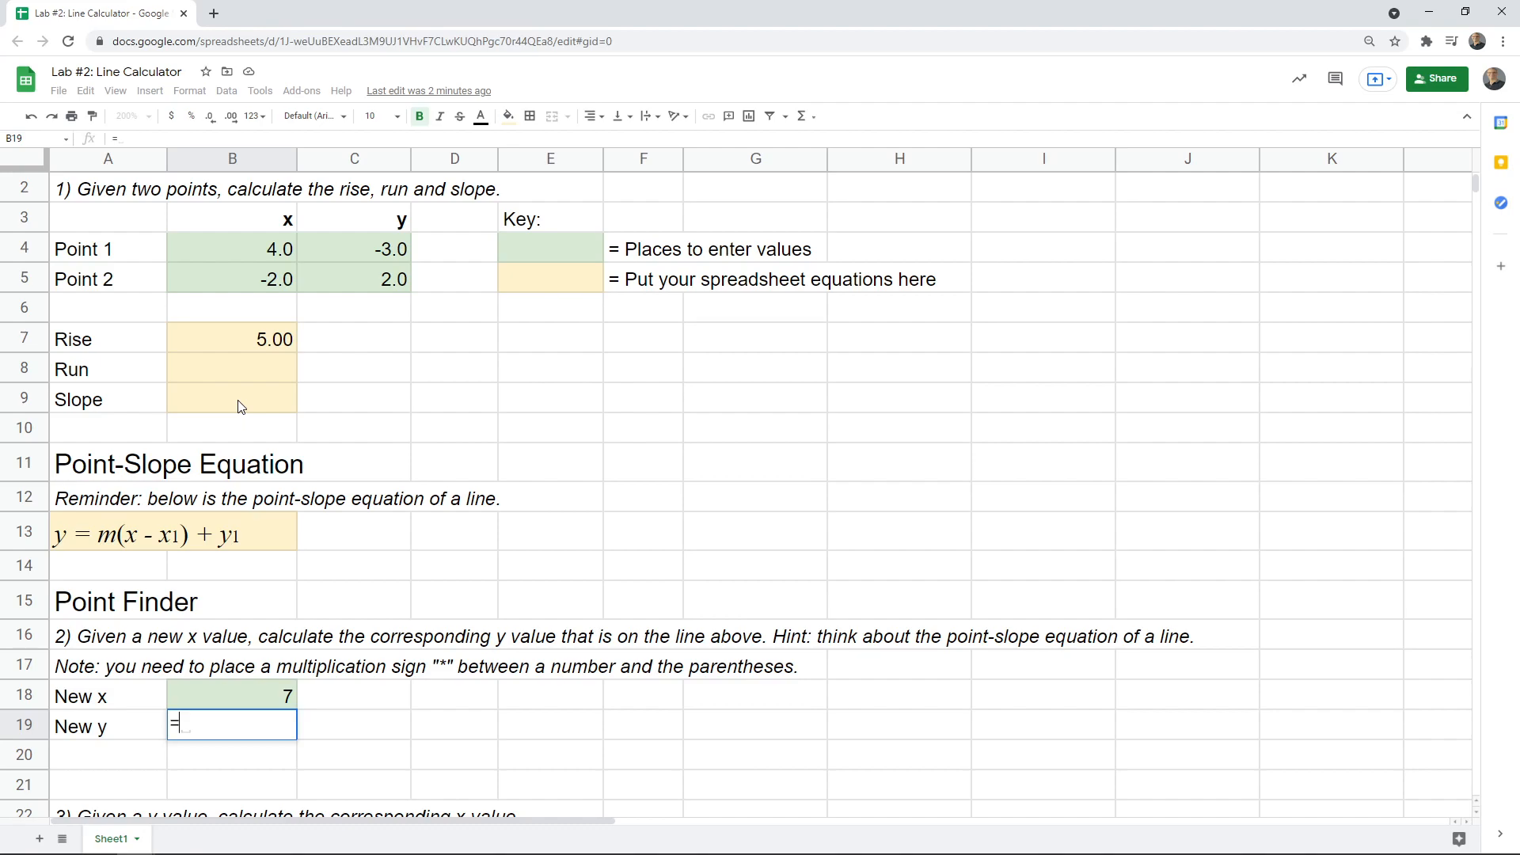
left_click(230, 398)
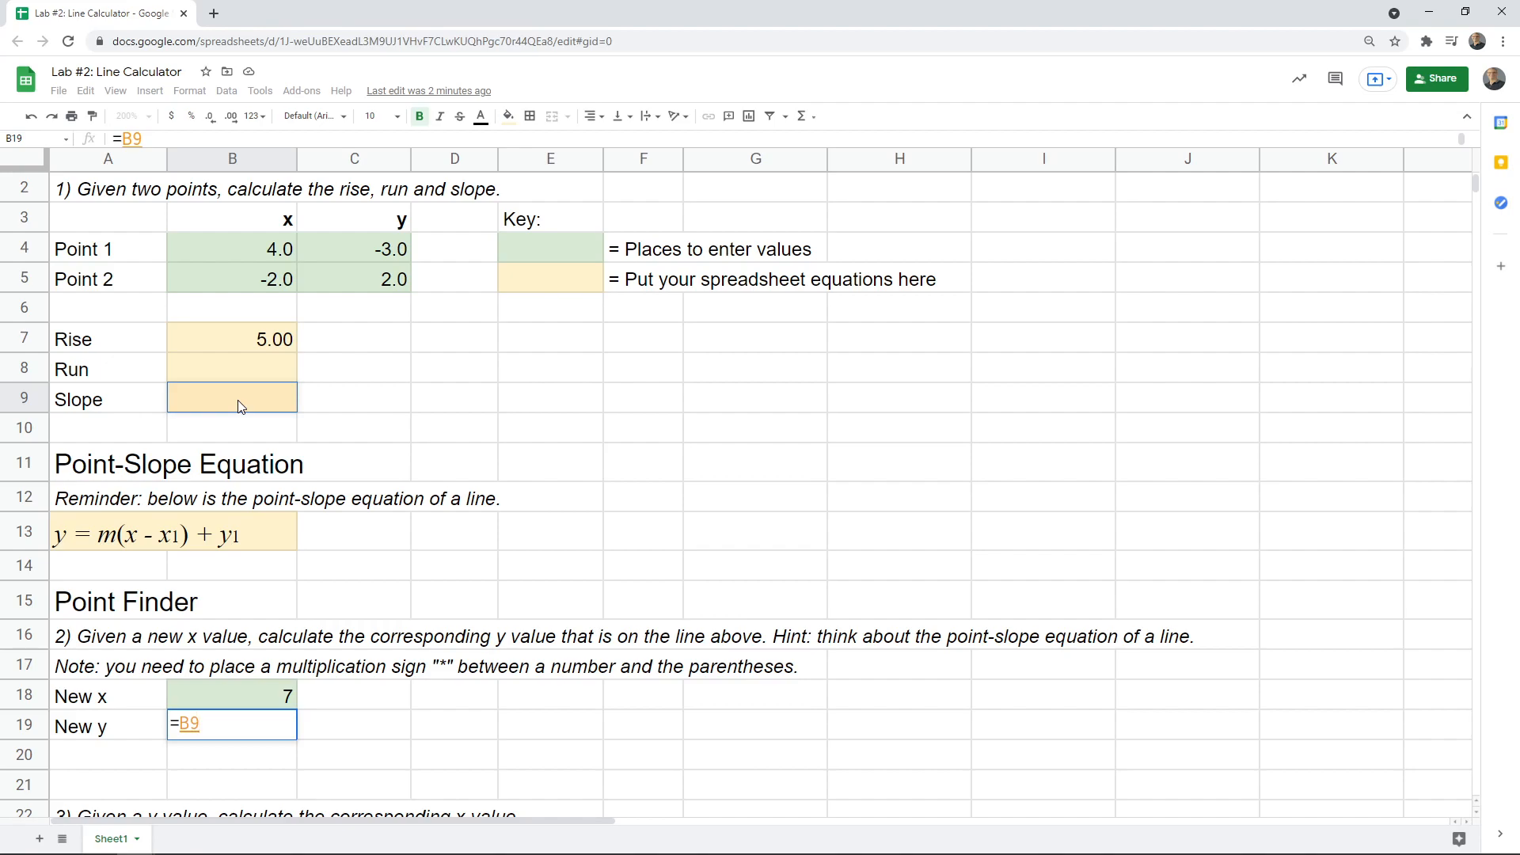
type("*")
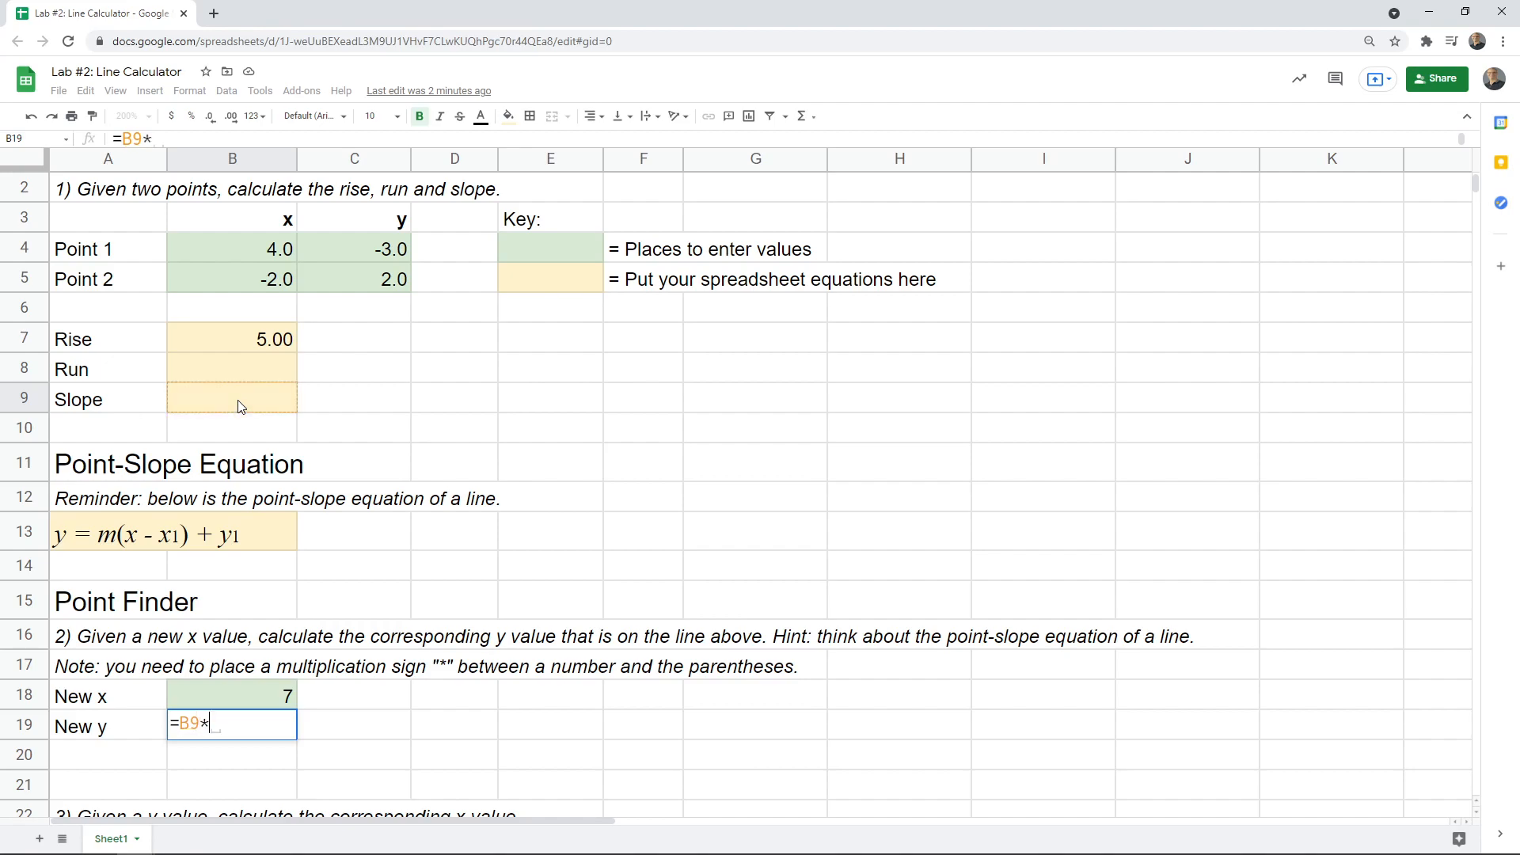
type("(")
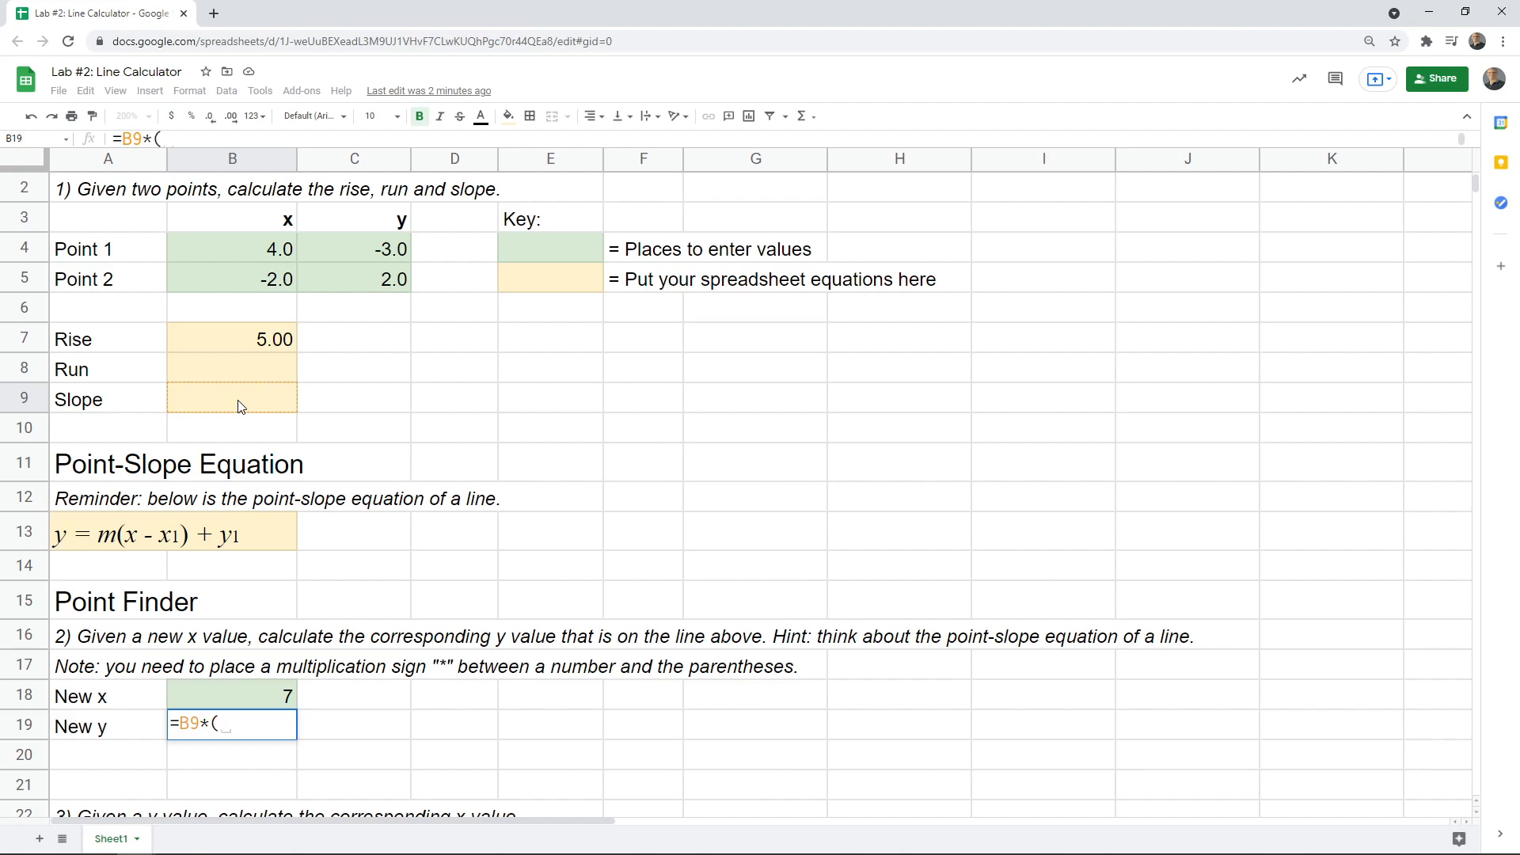
mouse_move(247, 407)
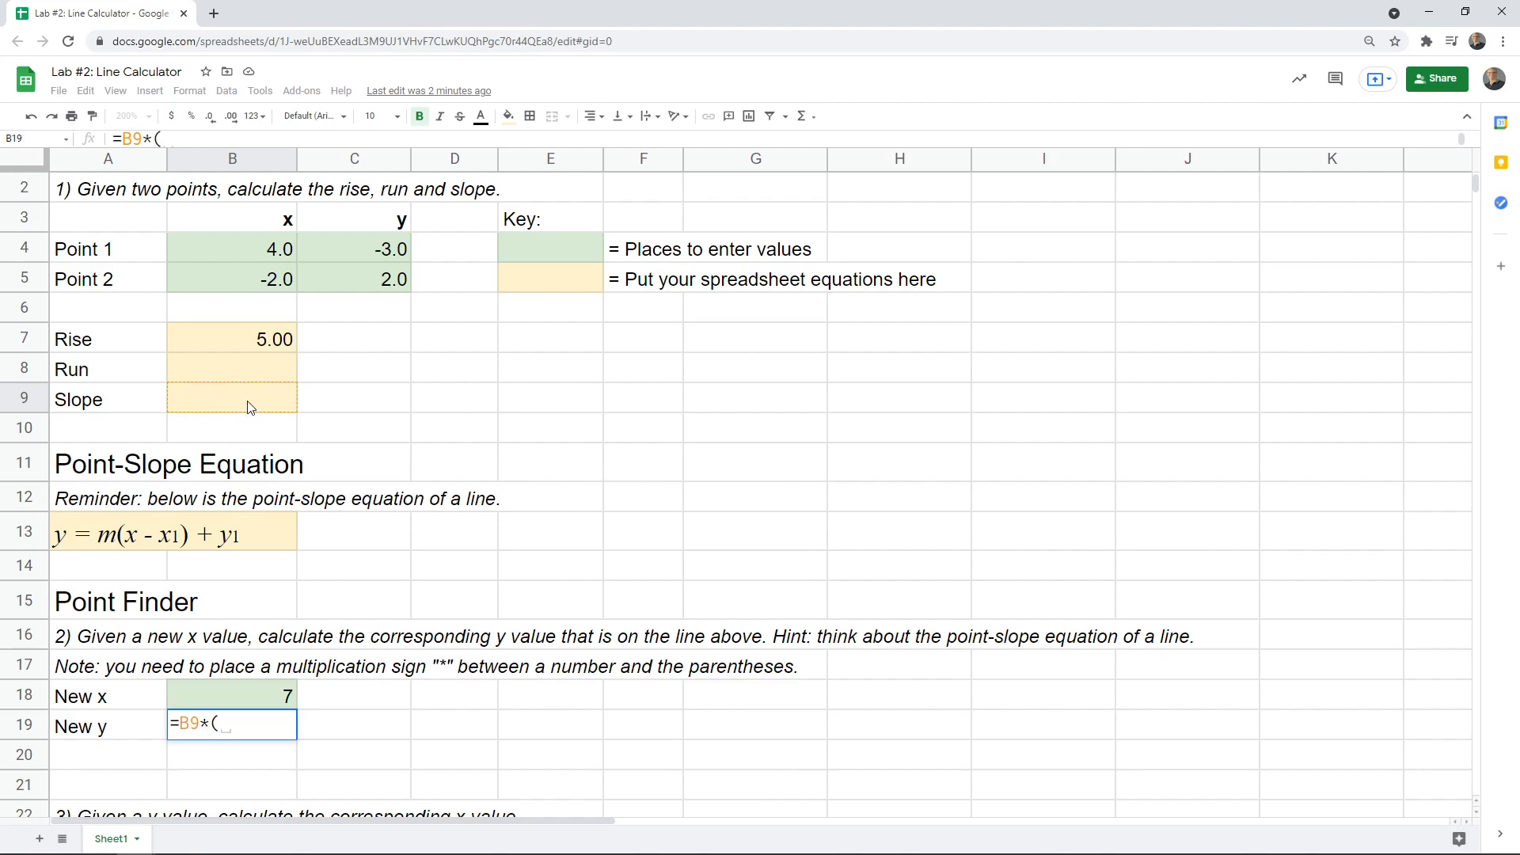
mouse_move(126, 539)
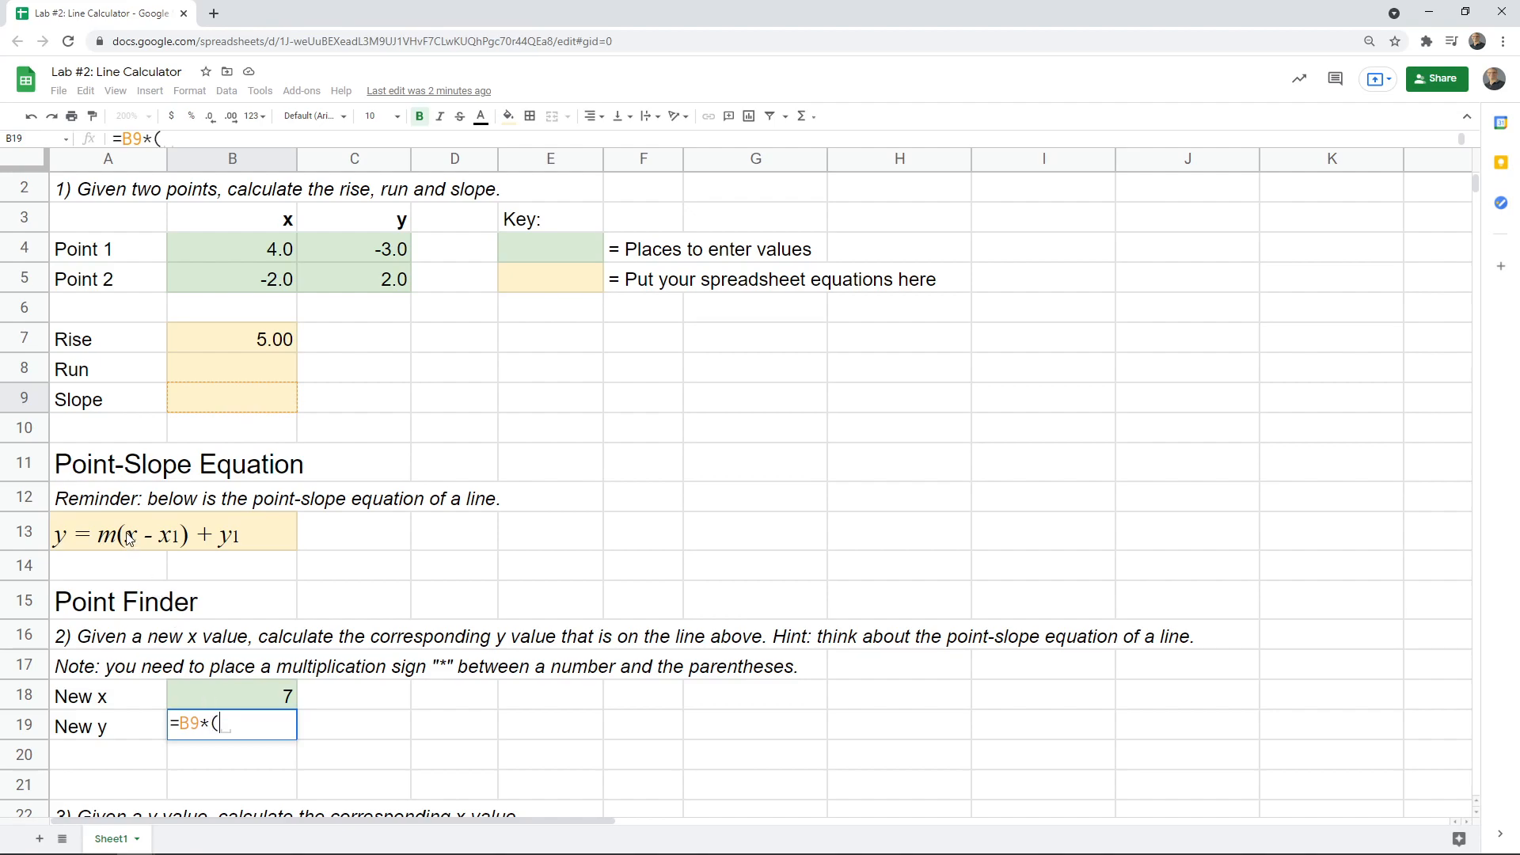
mouse_move(148, 562)
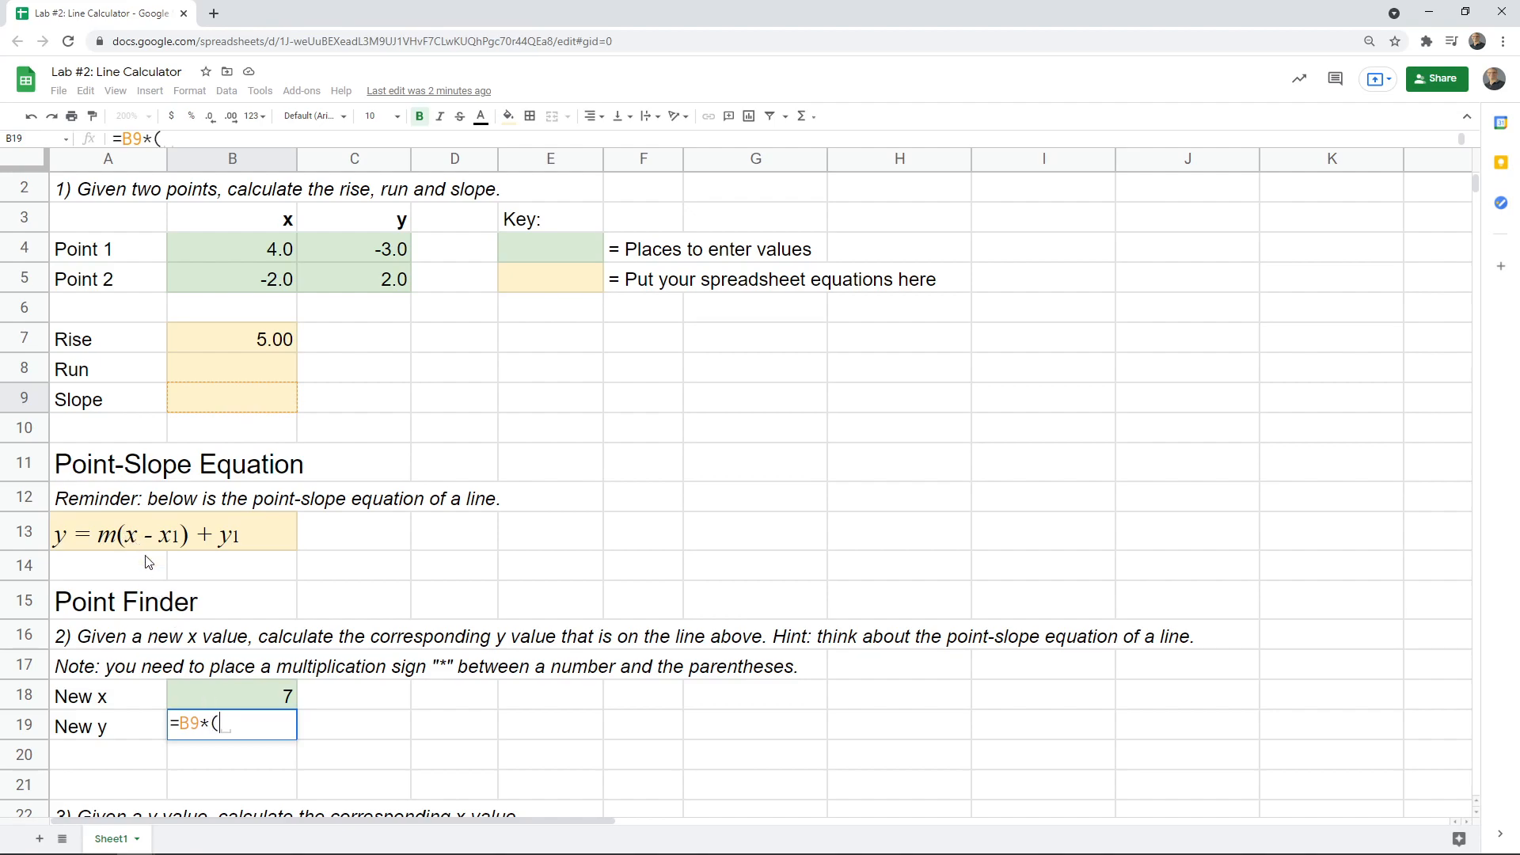
mouse_move(262, 696)
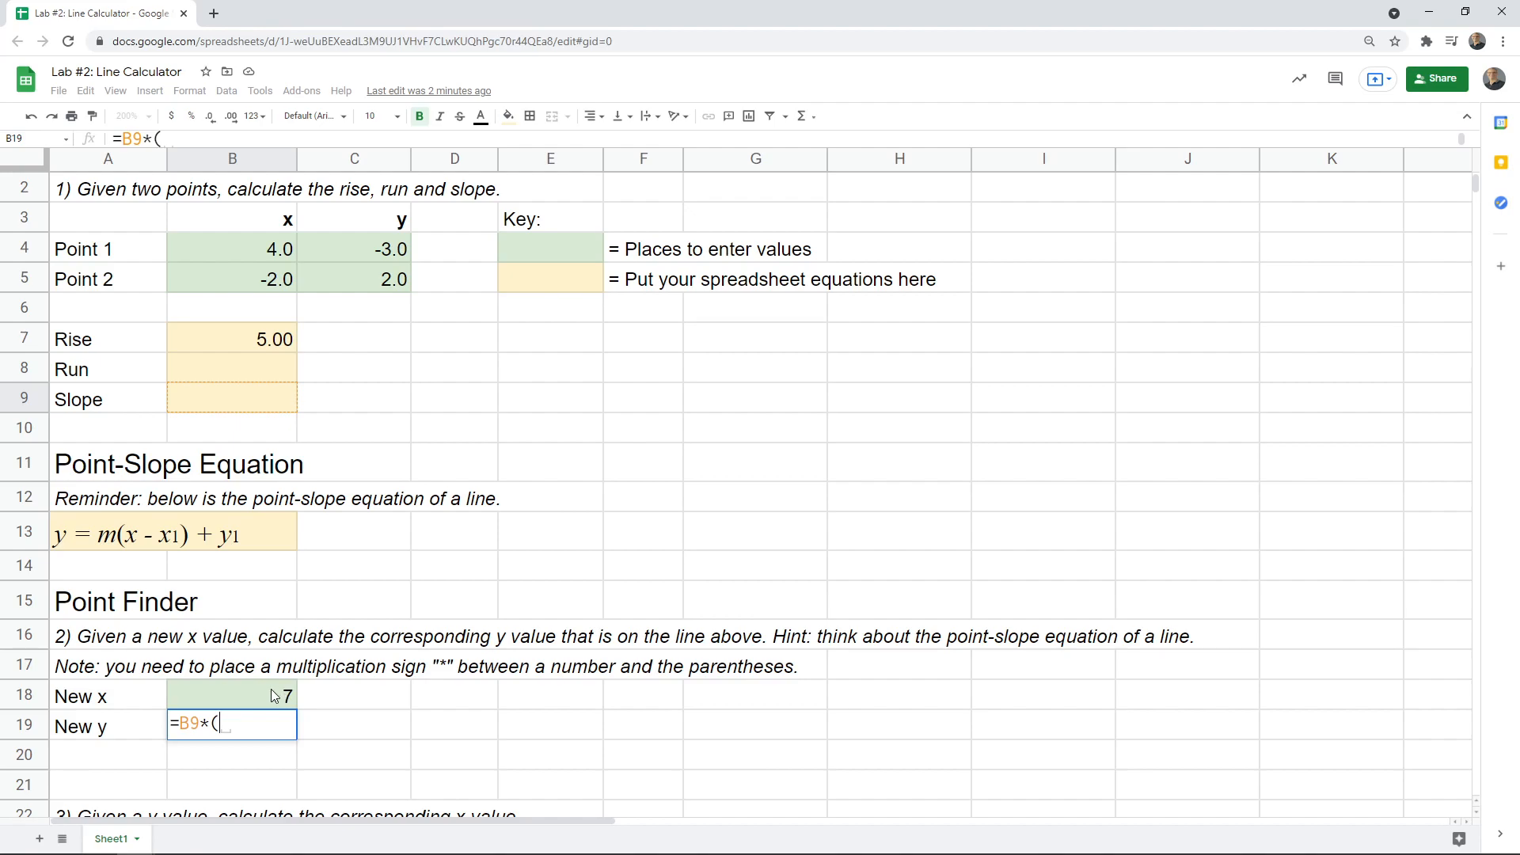
left_click(232, 696)
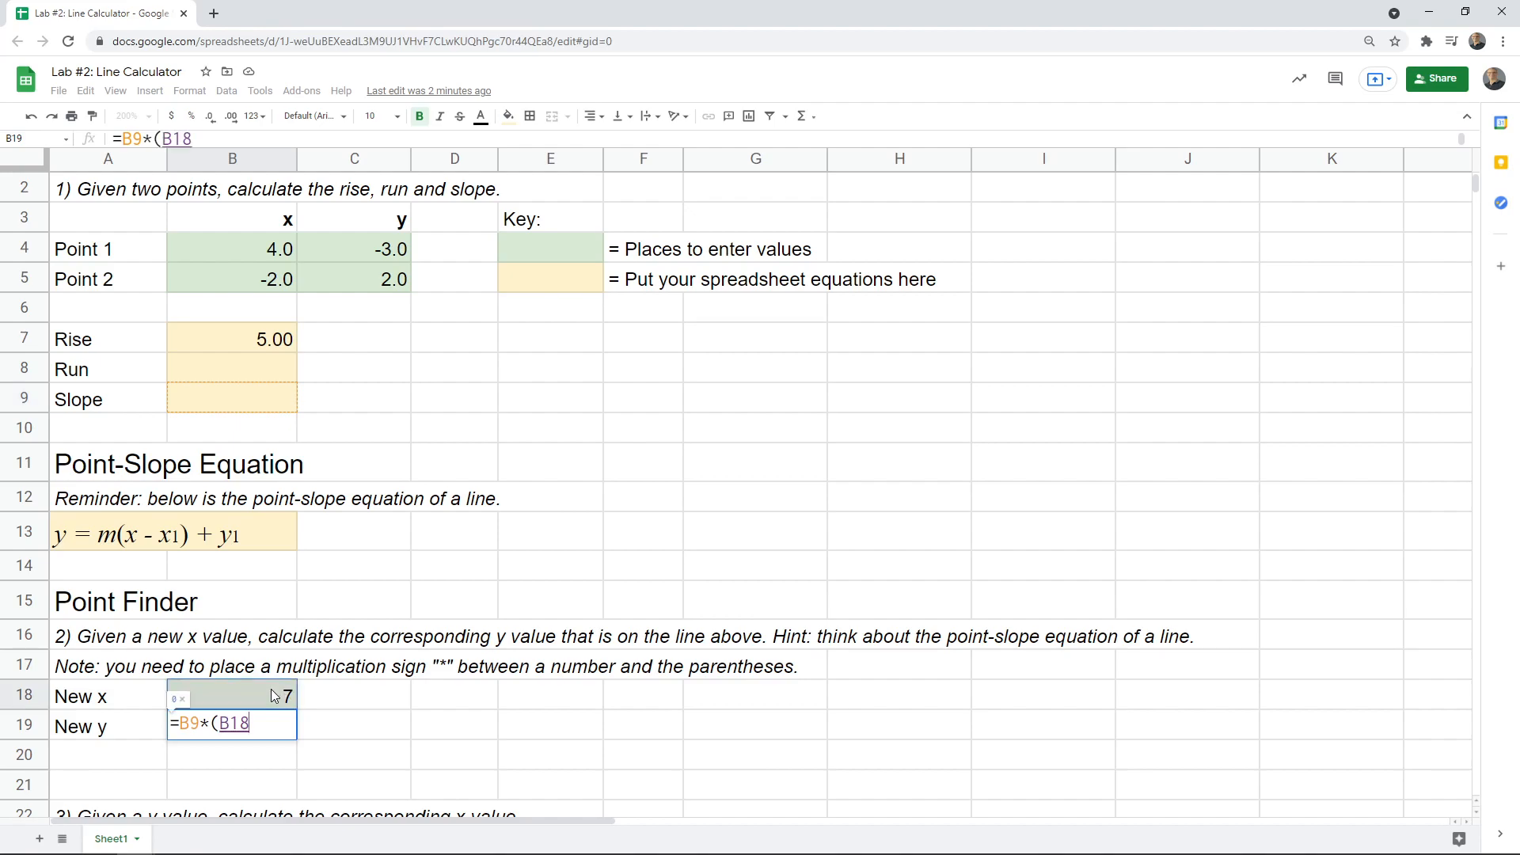
type("-")
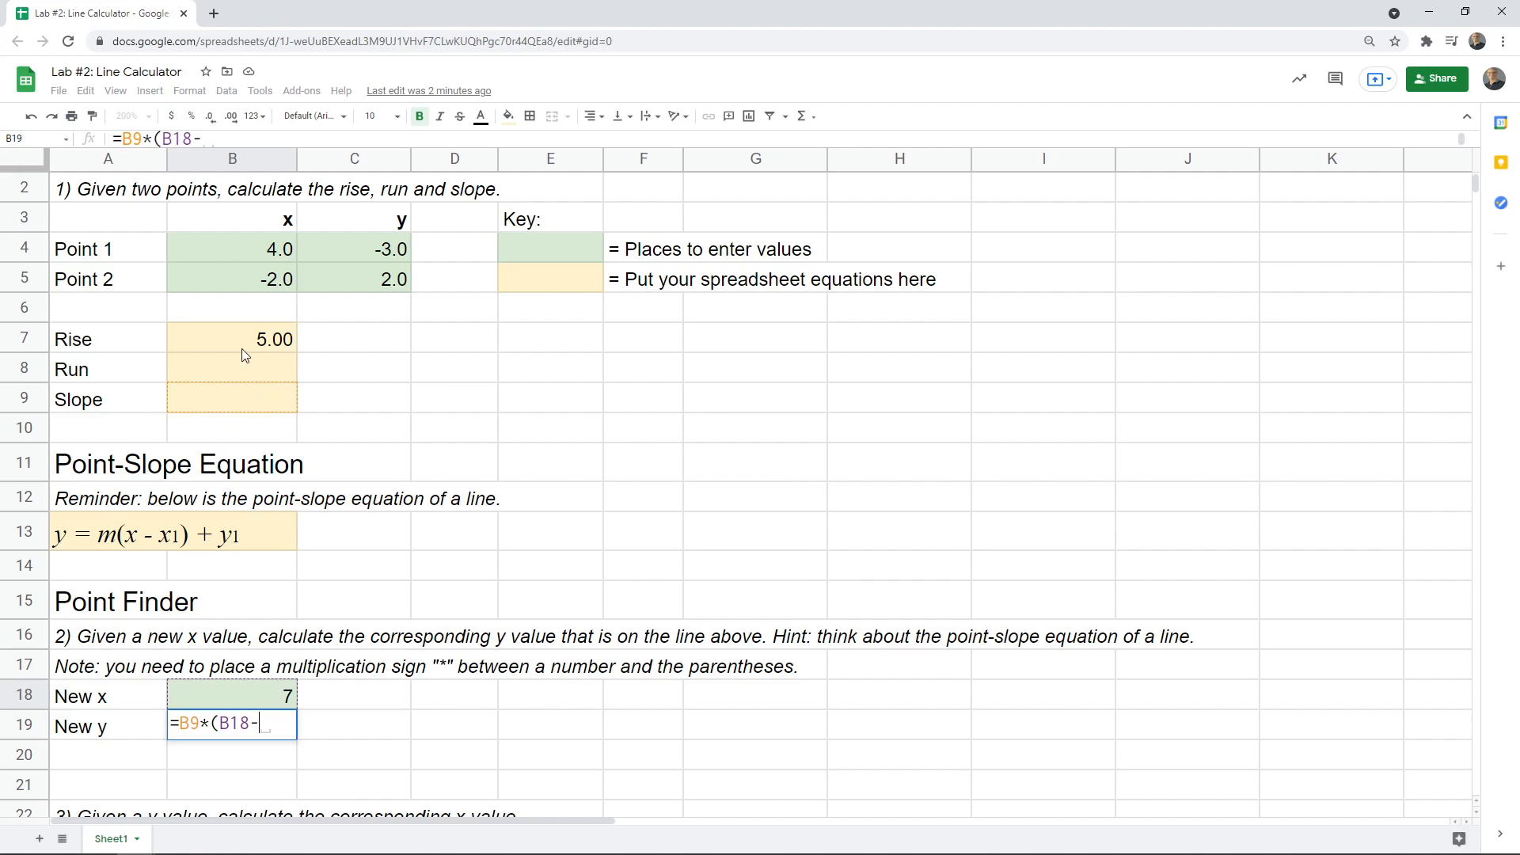
mouse_move(263, 249)
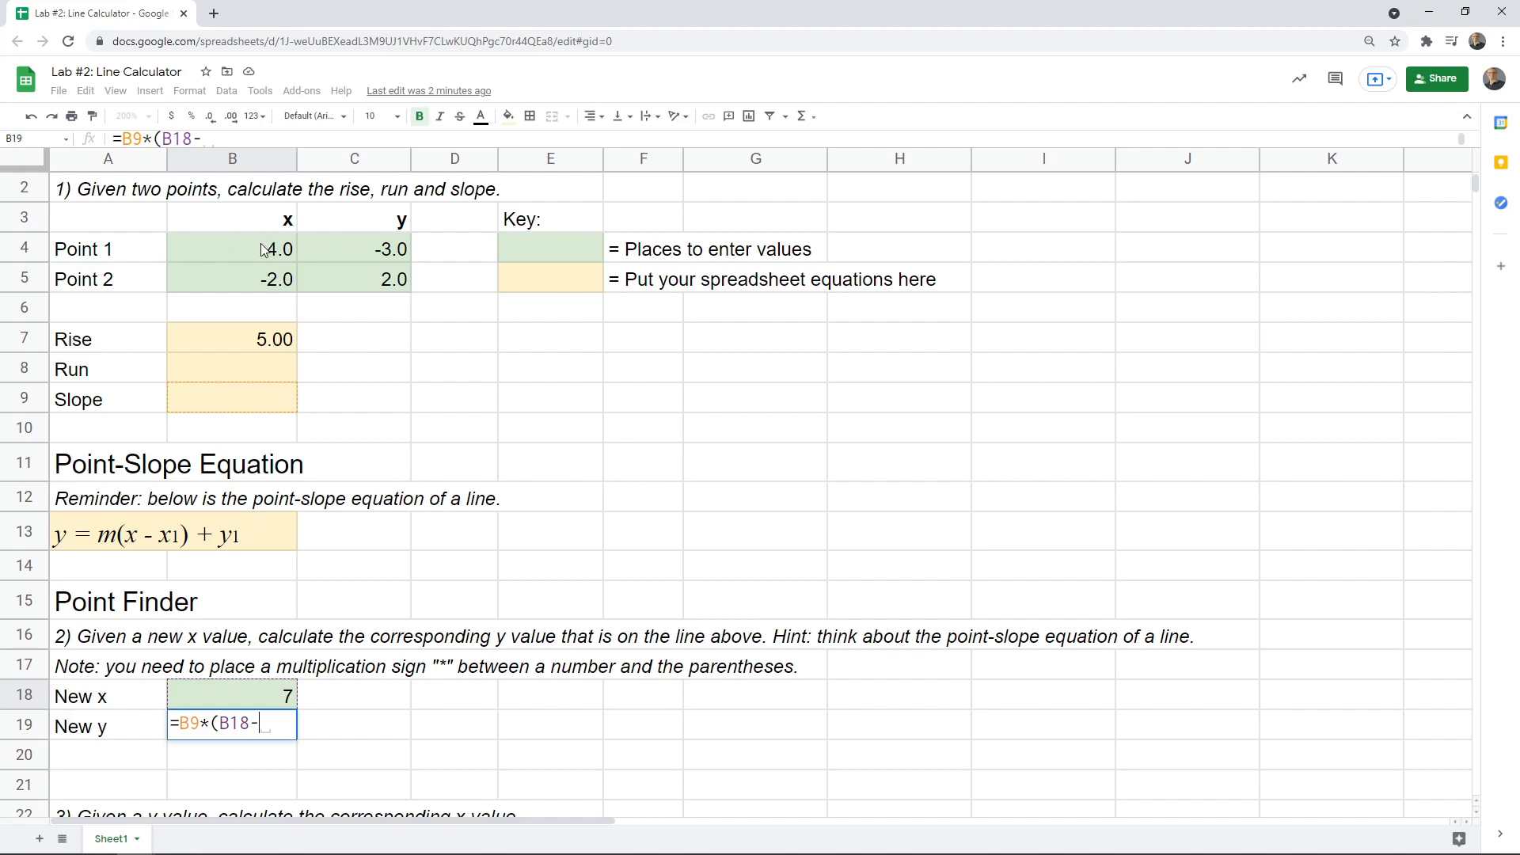
left_click(232, 248)
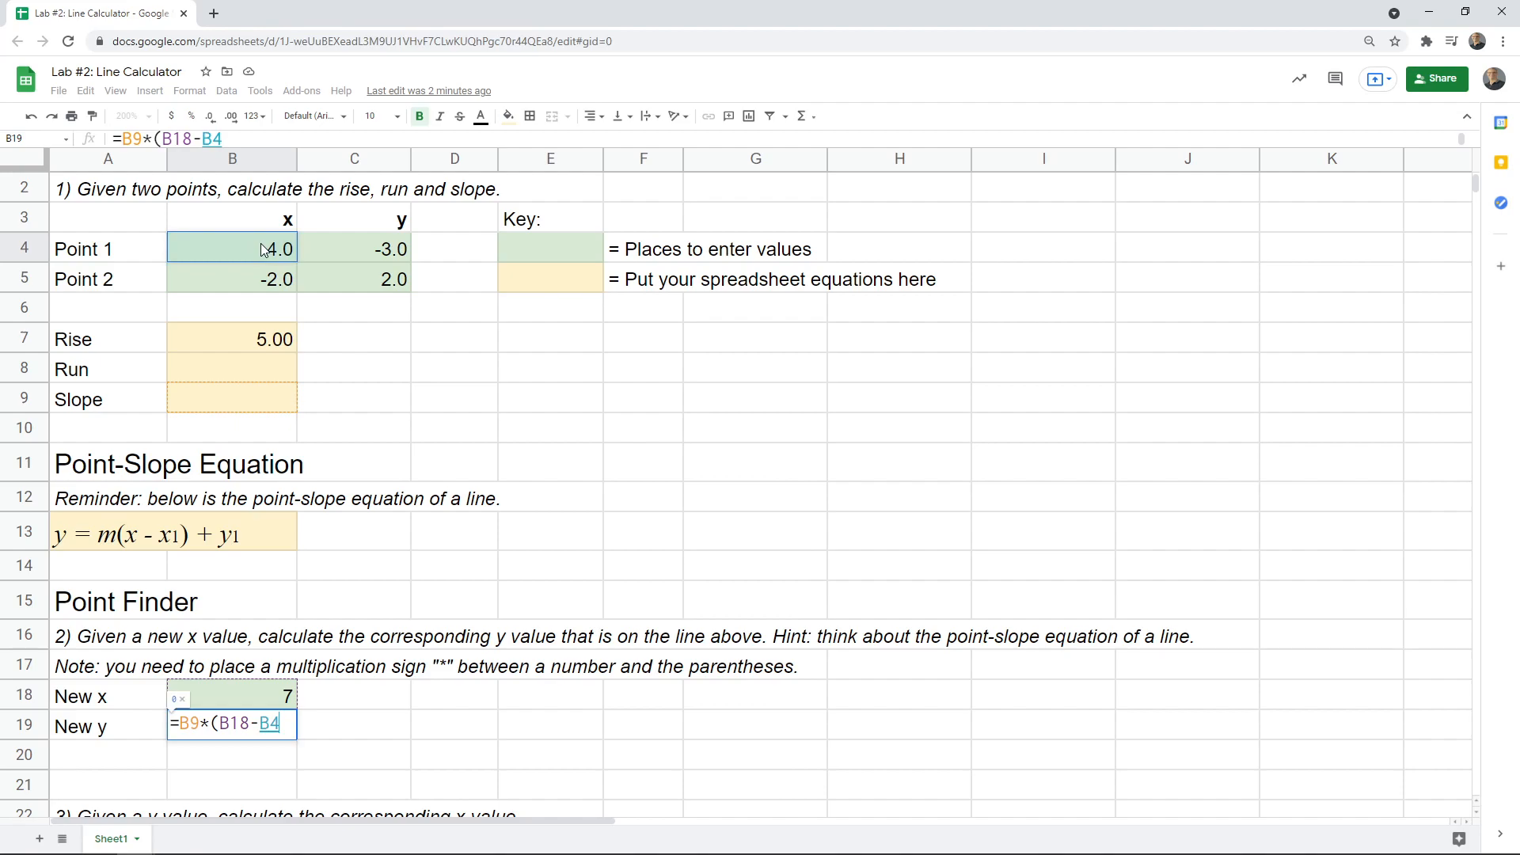
type(")")
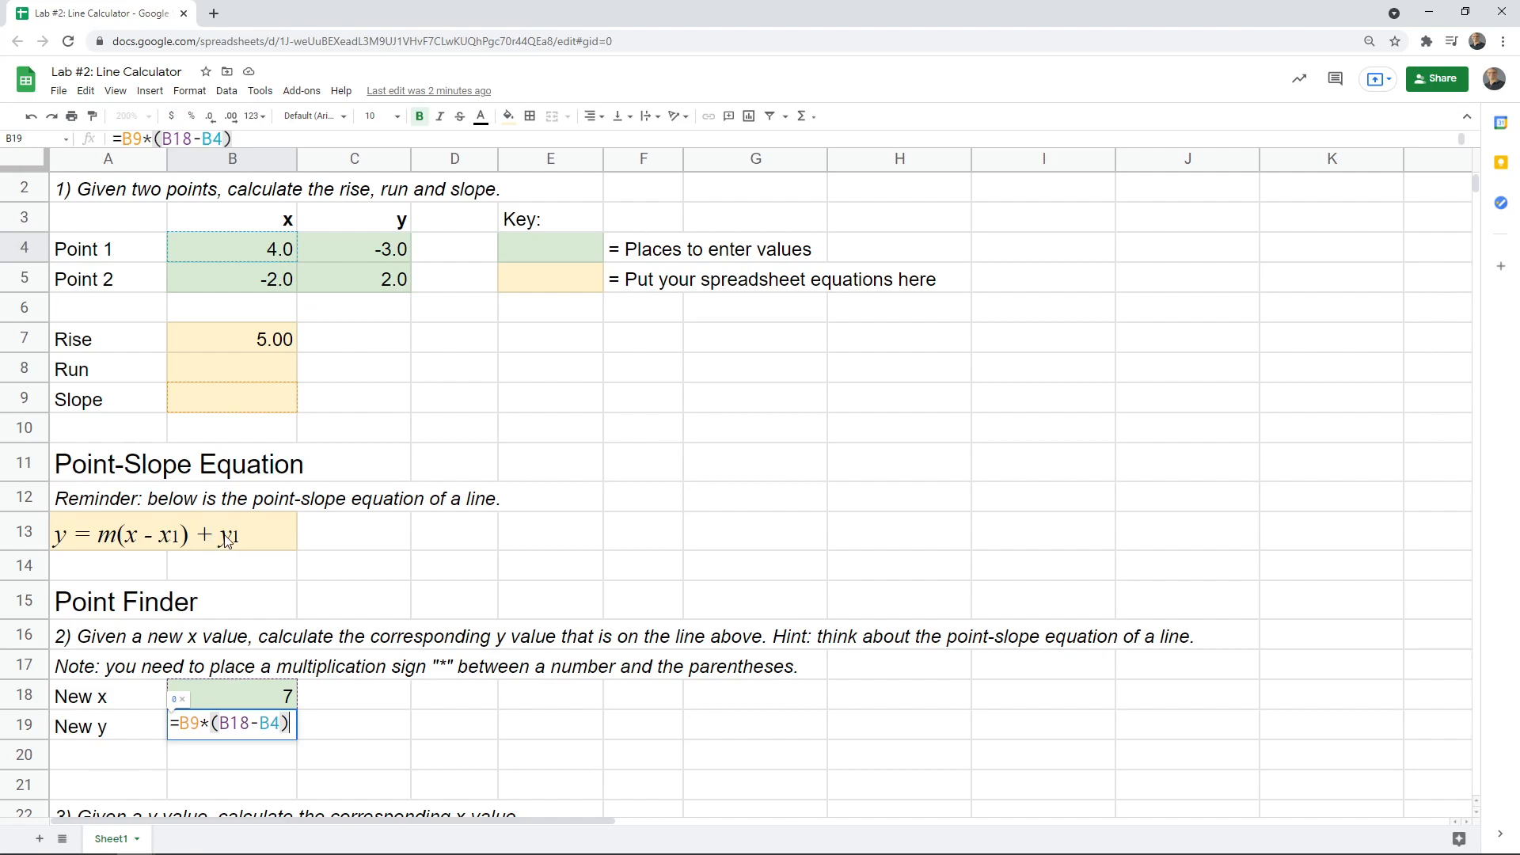
type("+")
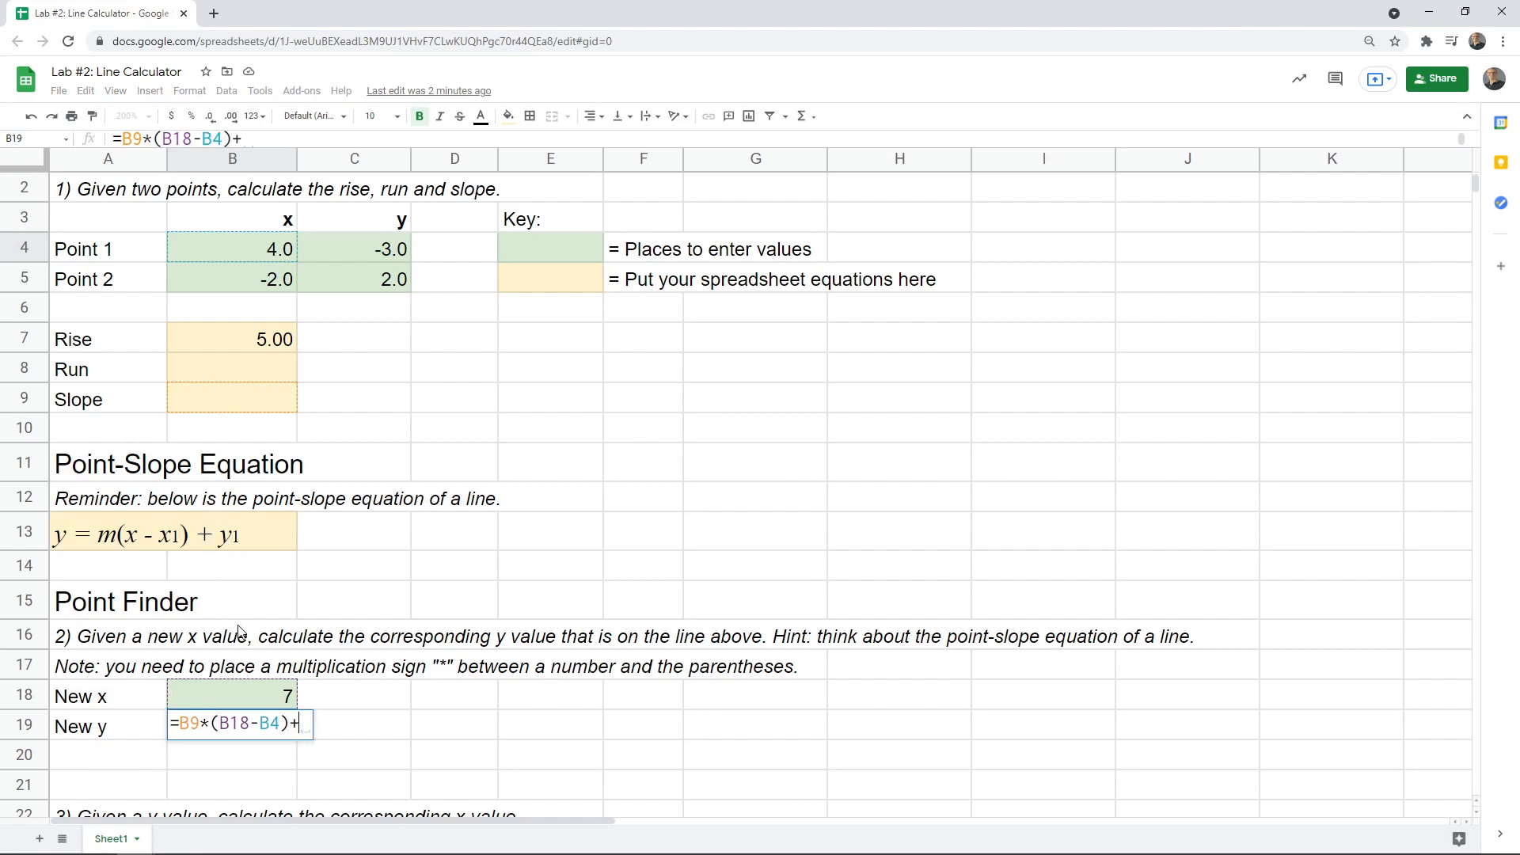
left_click(353, 247)
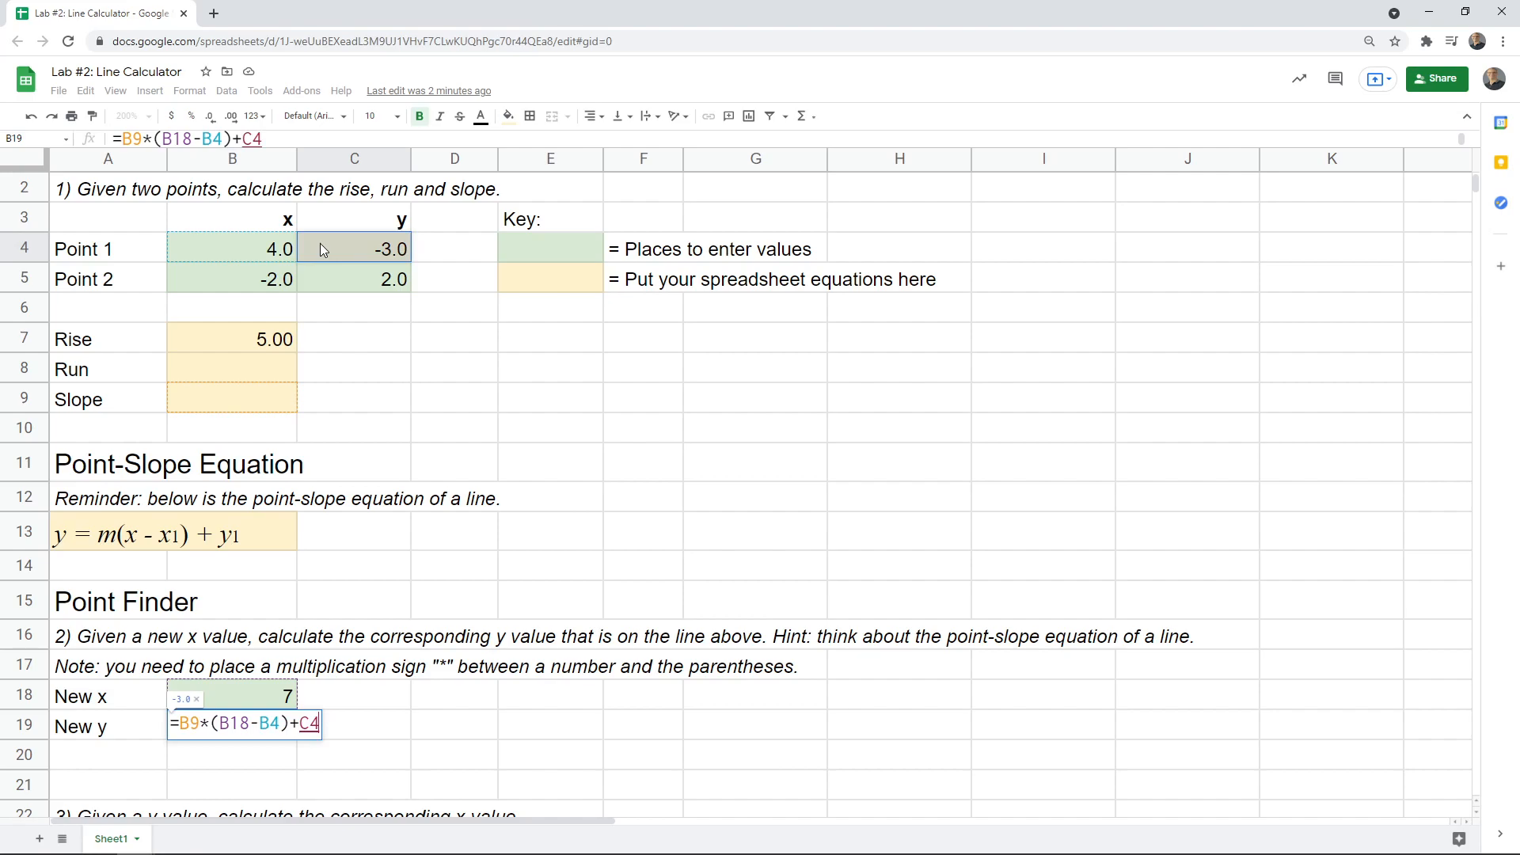
mouse_move(200, 714)
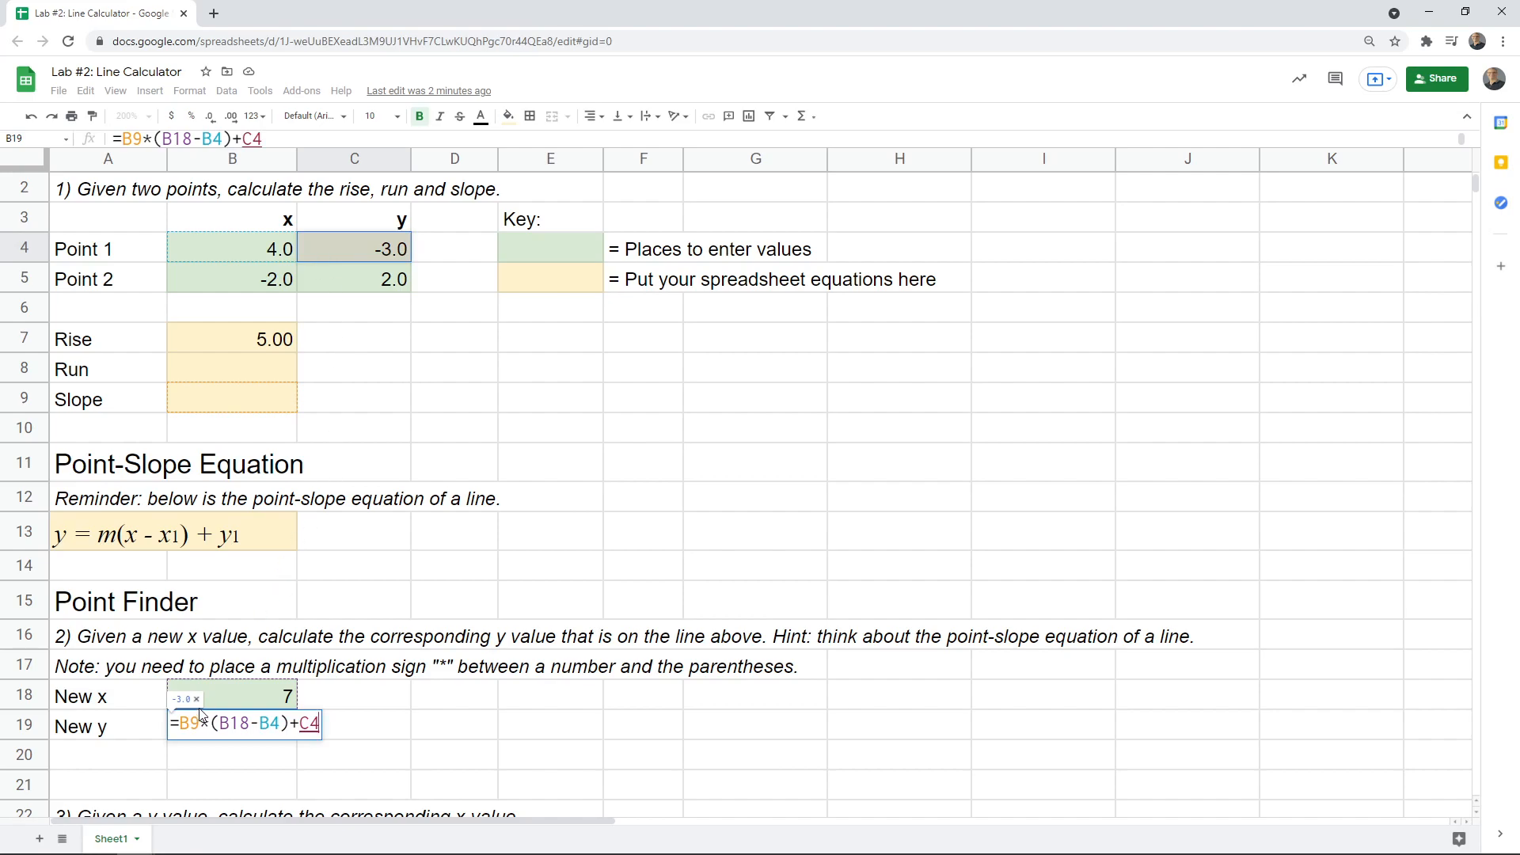
mouse_move(254, 702)
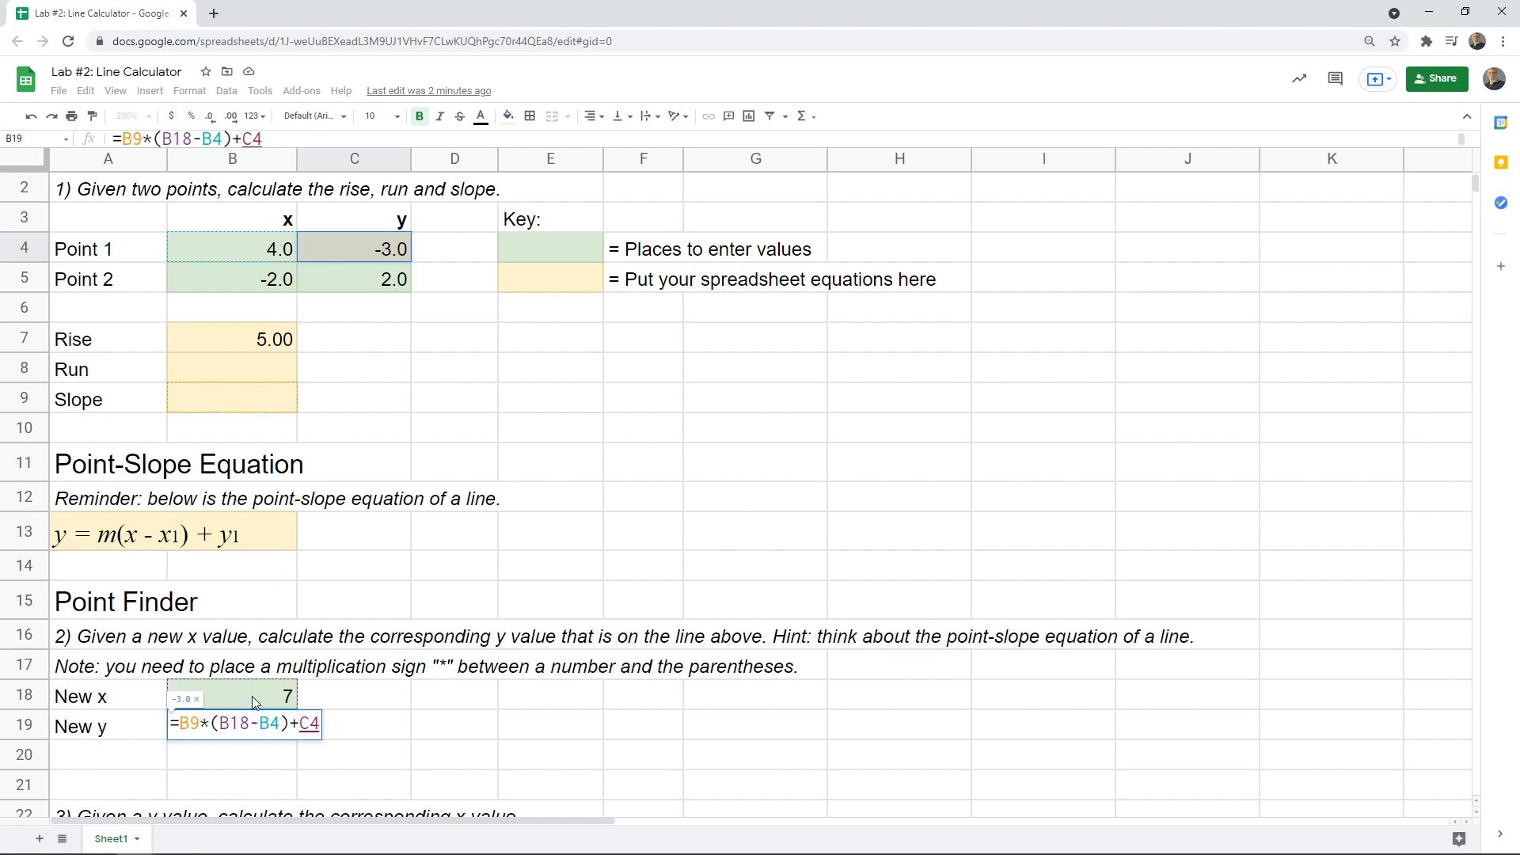
mouse_move(244, 272)
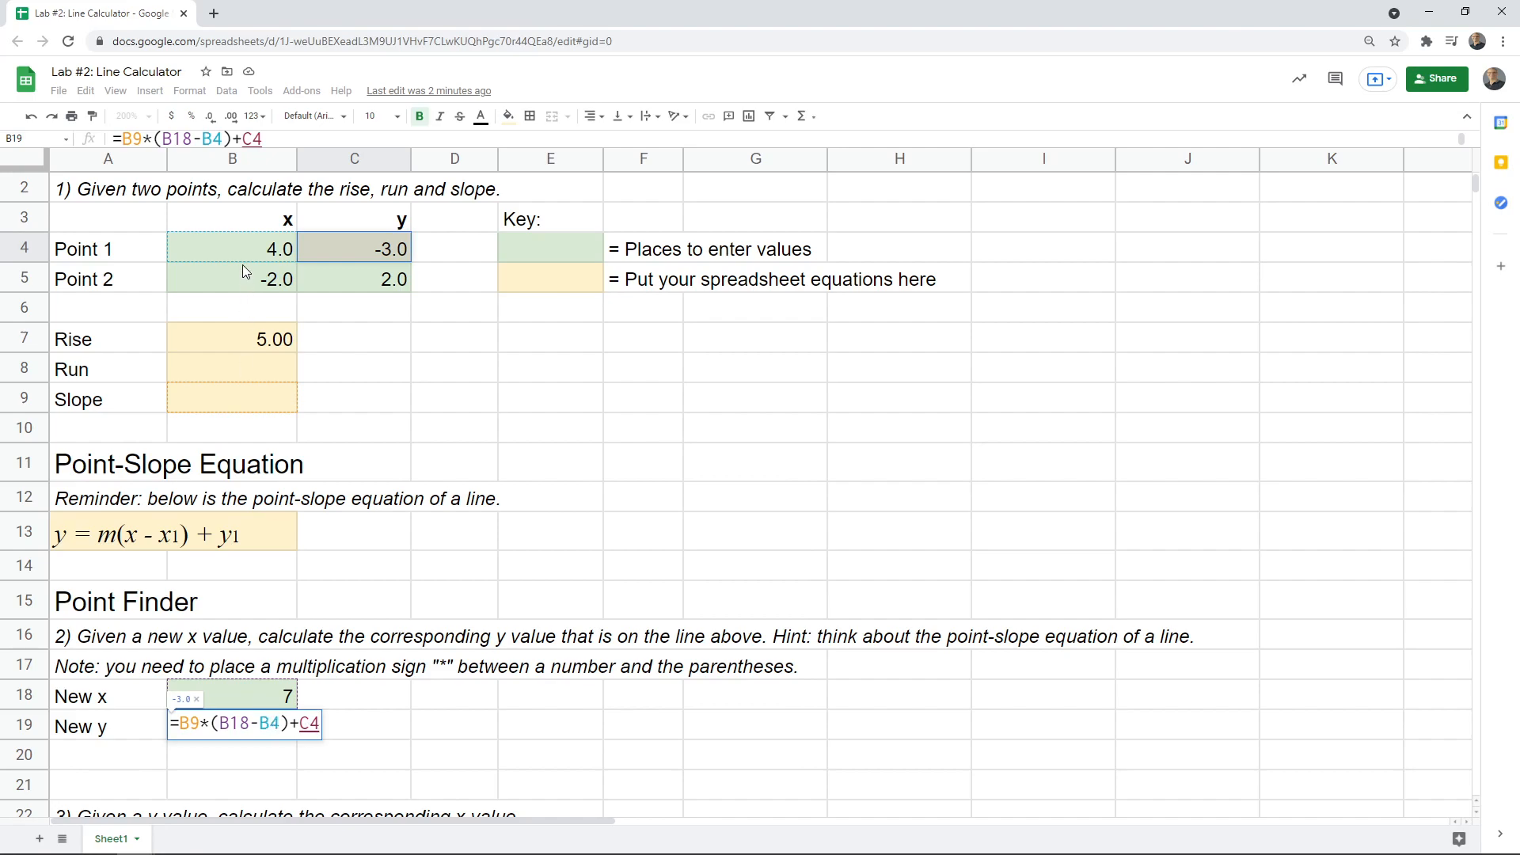
mouse_move(302, 544)
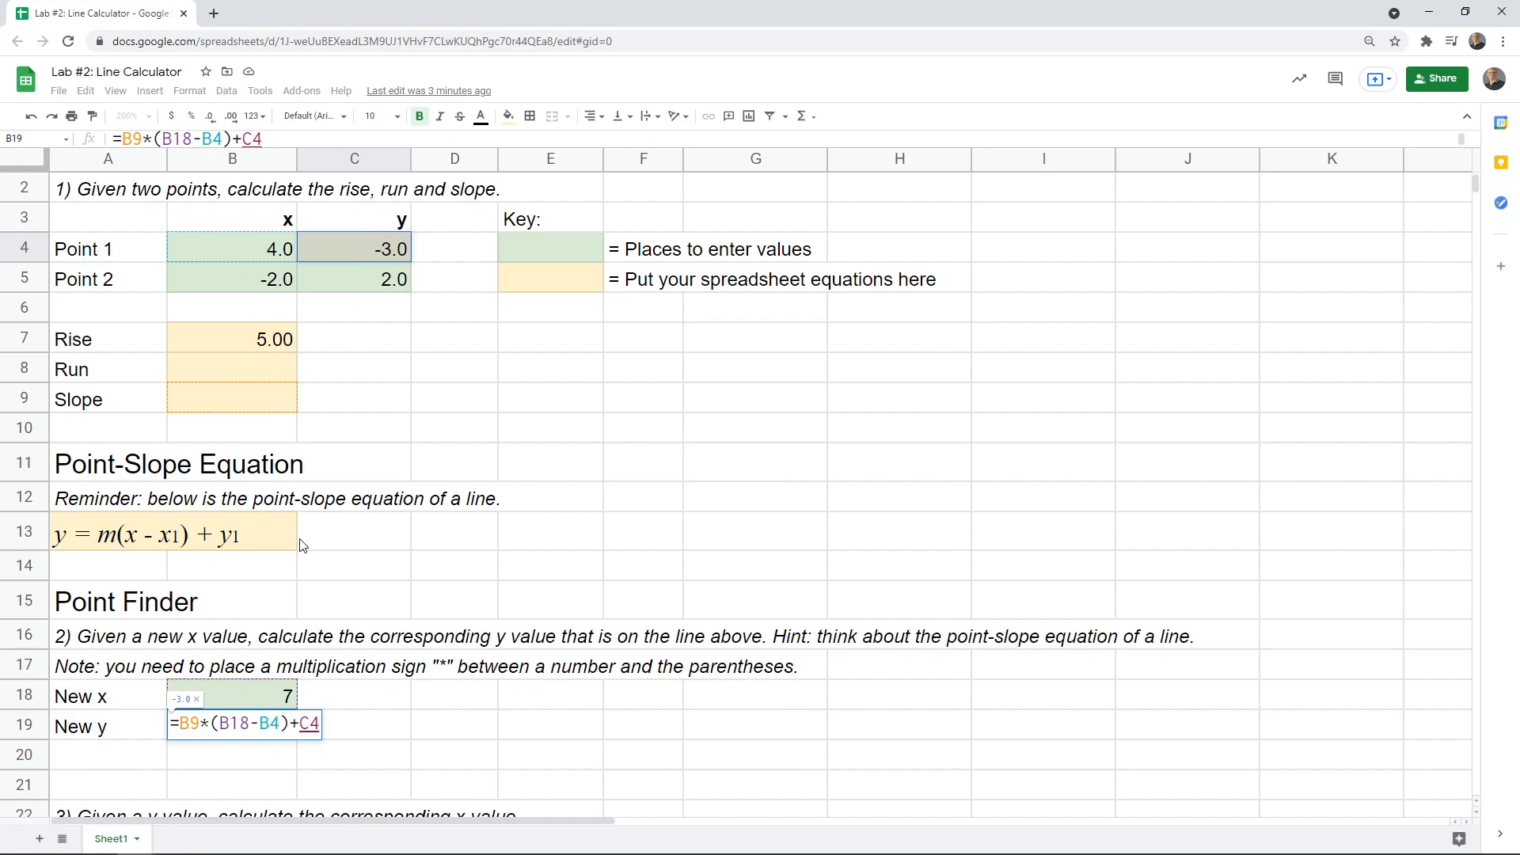
key("Return")
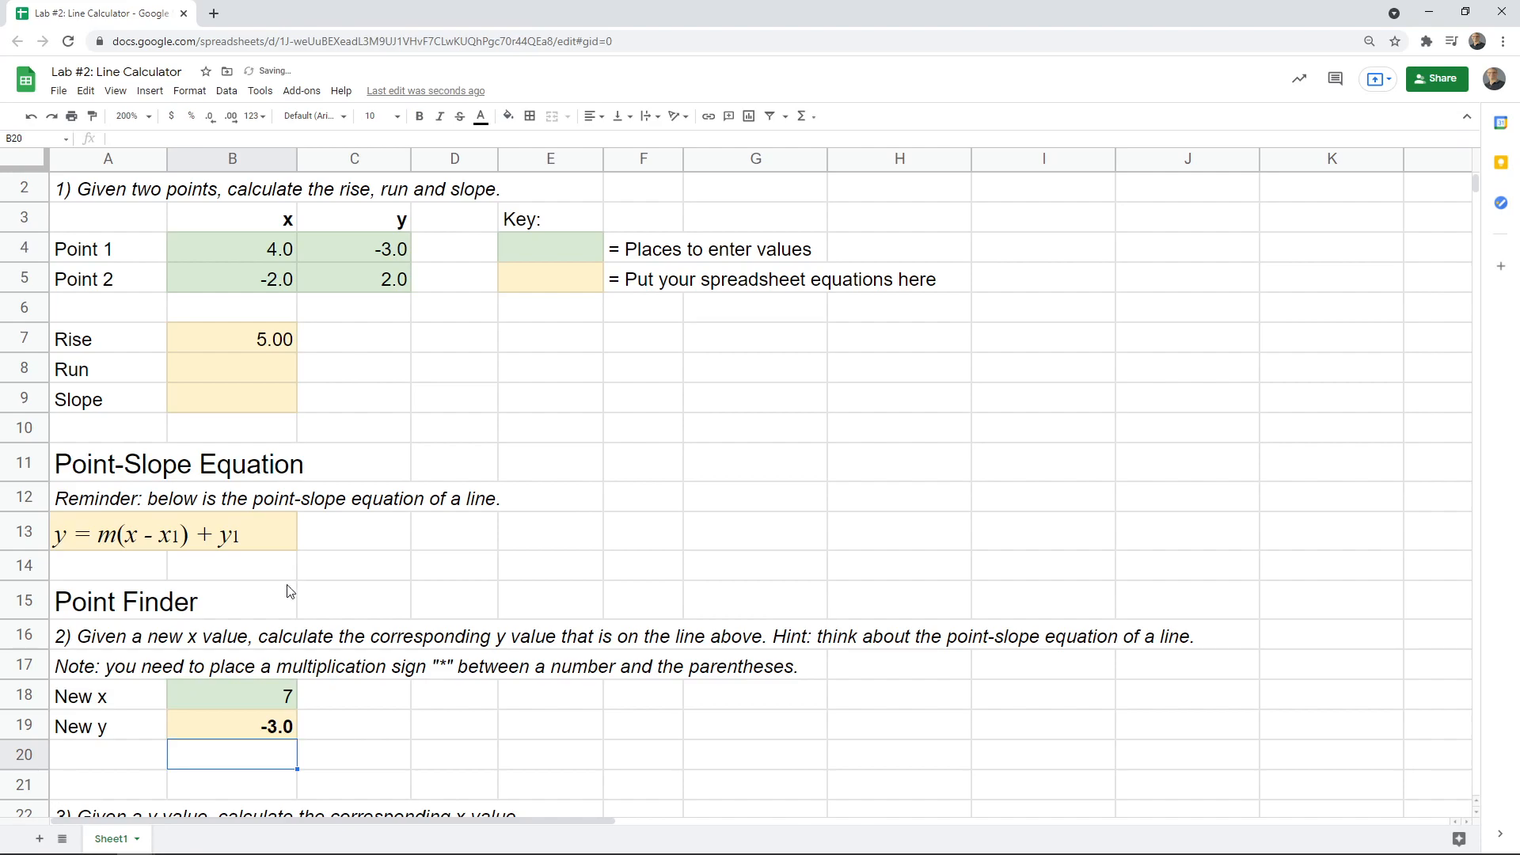
Reselect B19 to check its formula showing -3.0
left_click(232, 725)
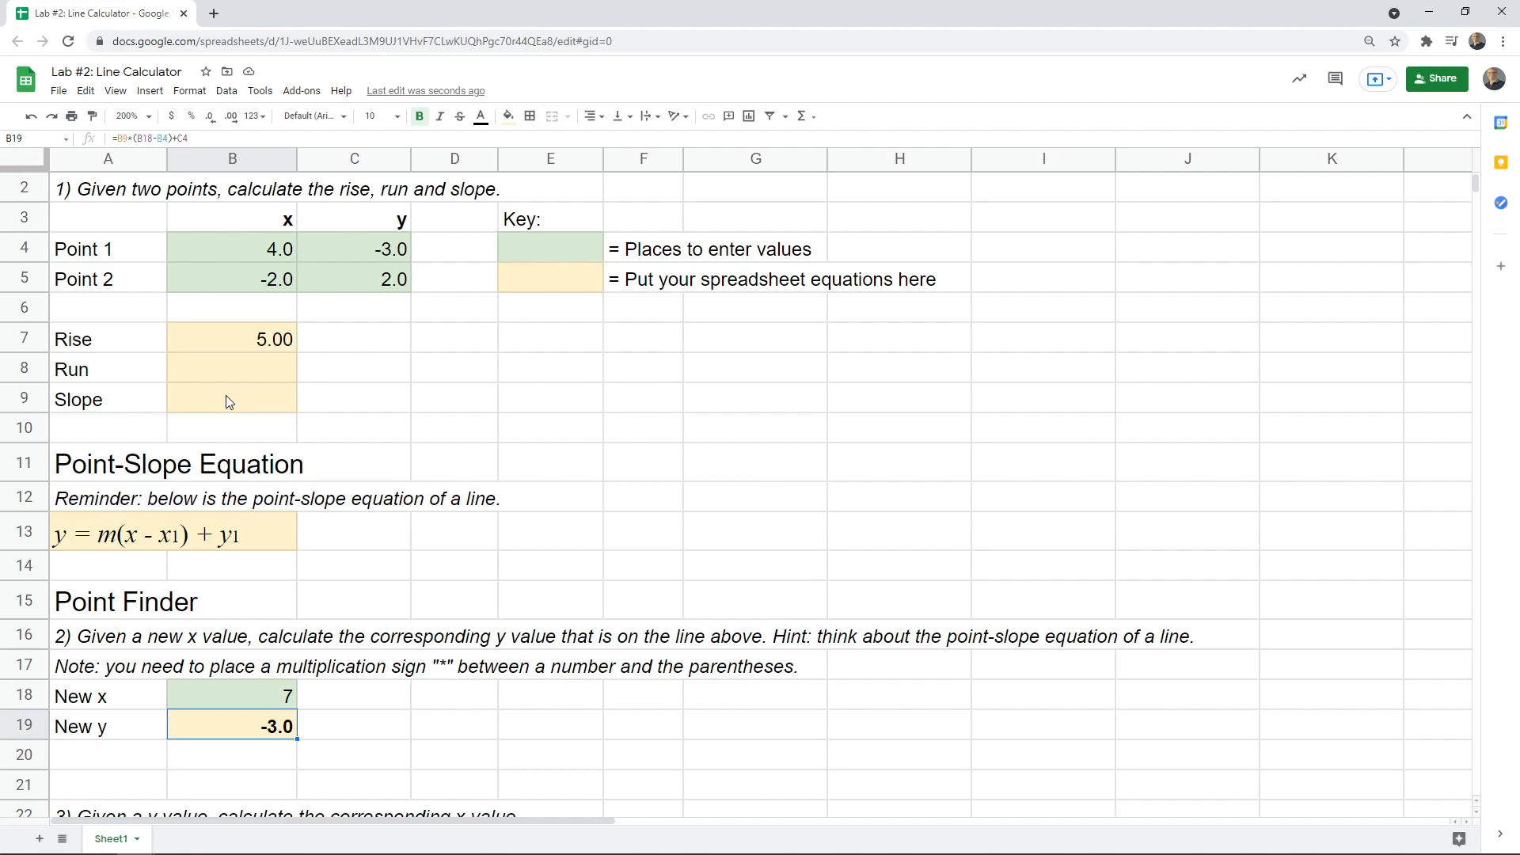
mouse_move(225, 254)
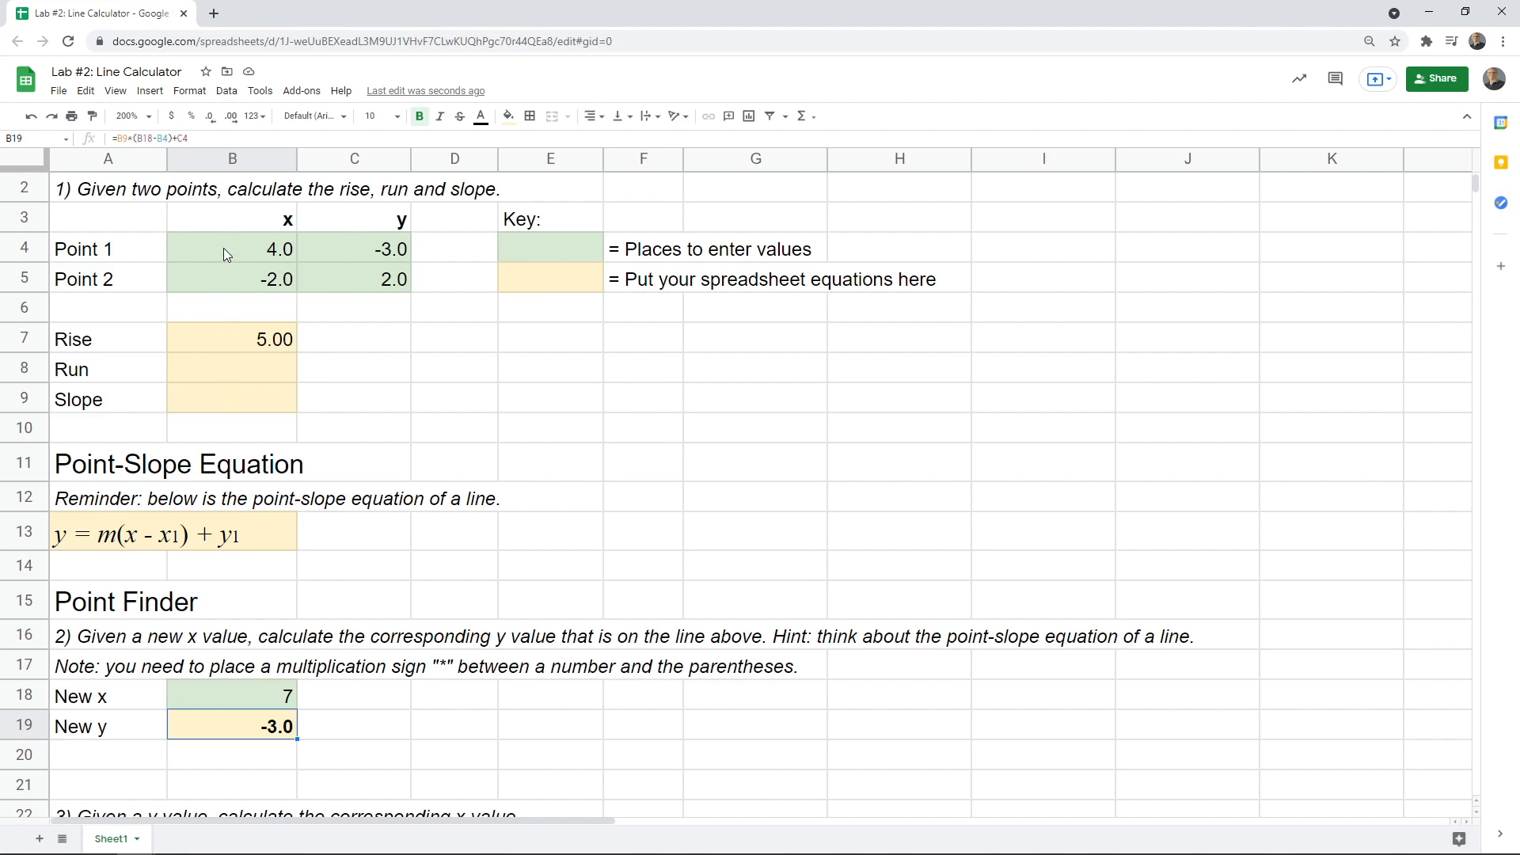
mouse_move(259, 511)
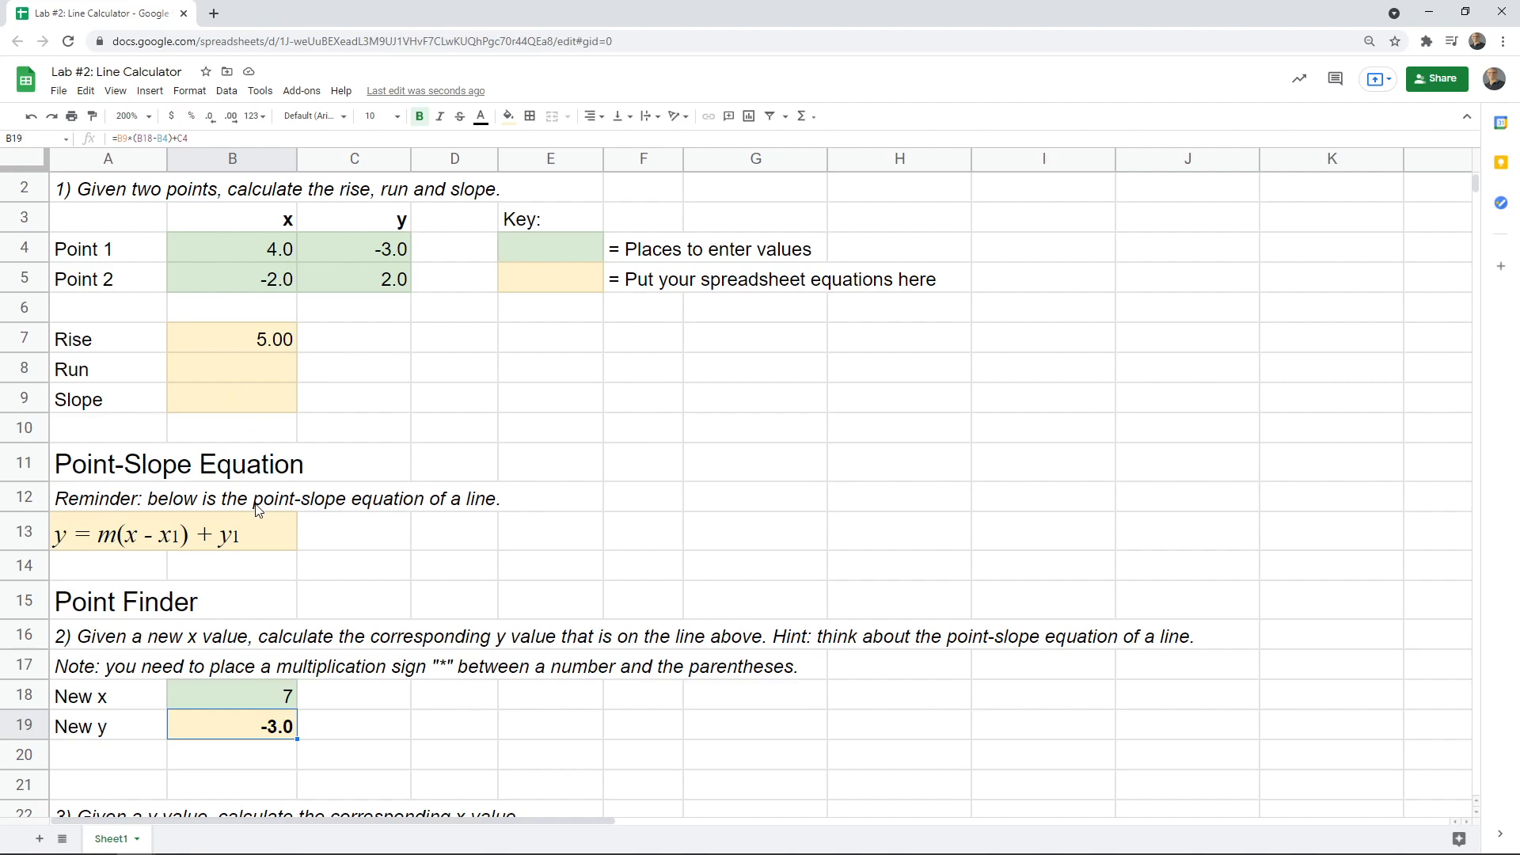
Scroll to question 3 and select the empty New x cell B24
scroll("down", 3)
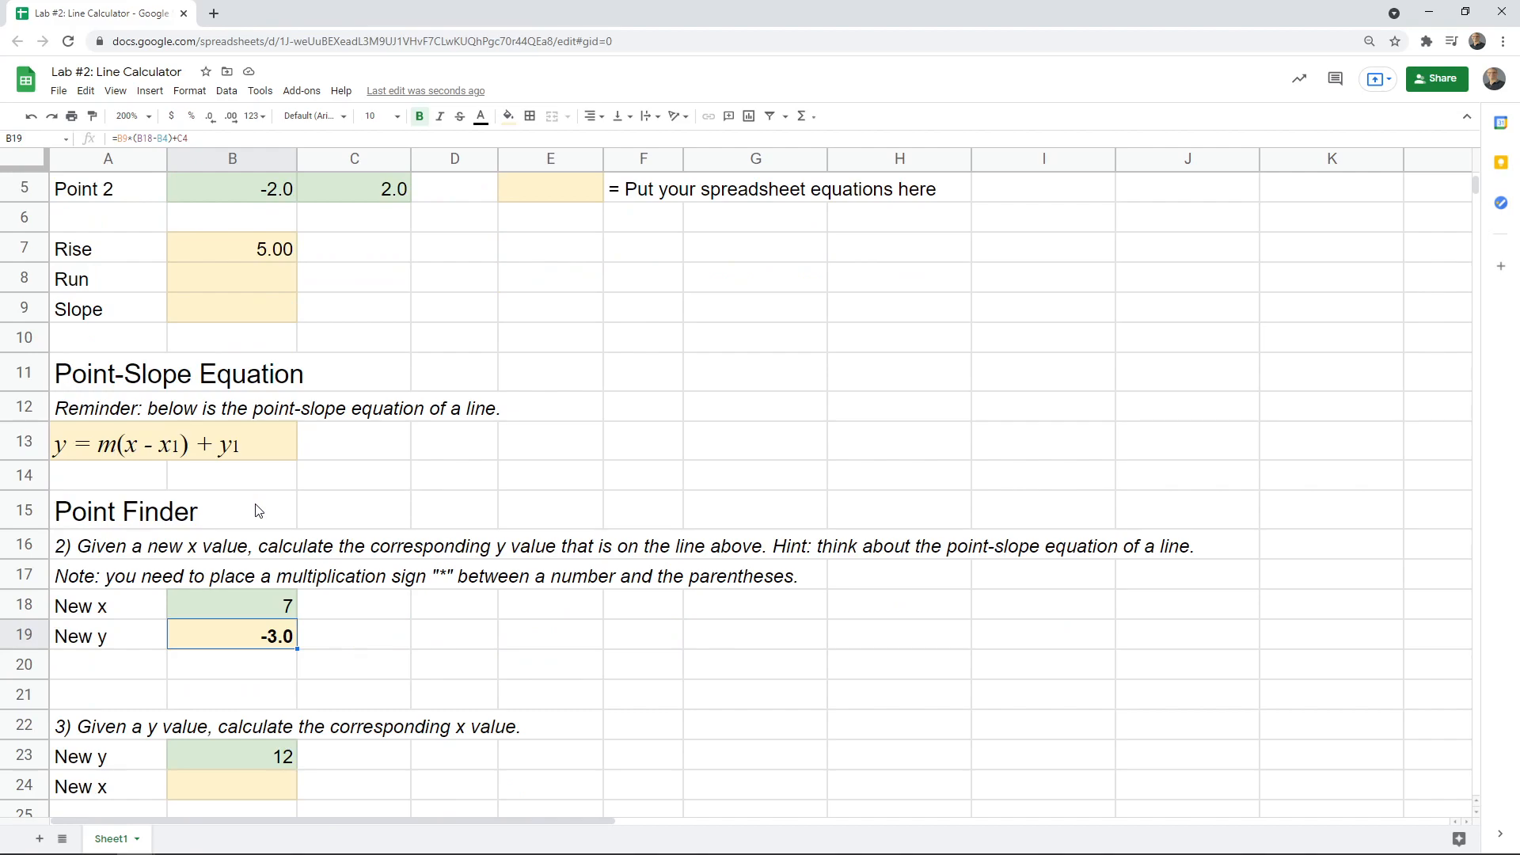
mouse_move(169, 631)
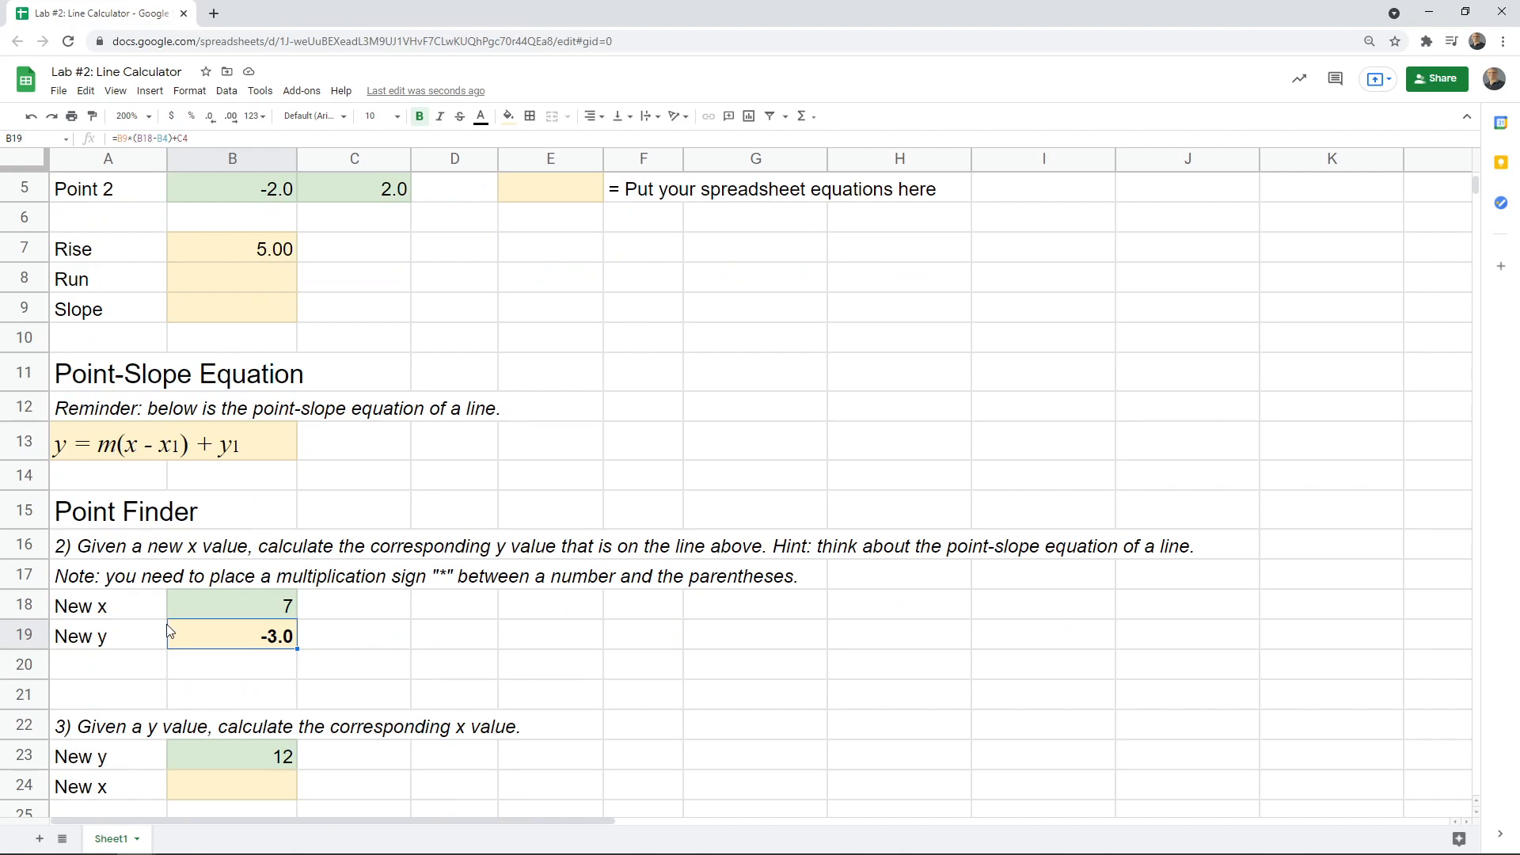
mouse_move(96, 770)
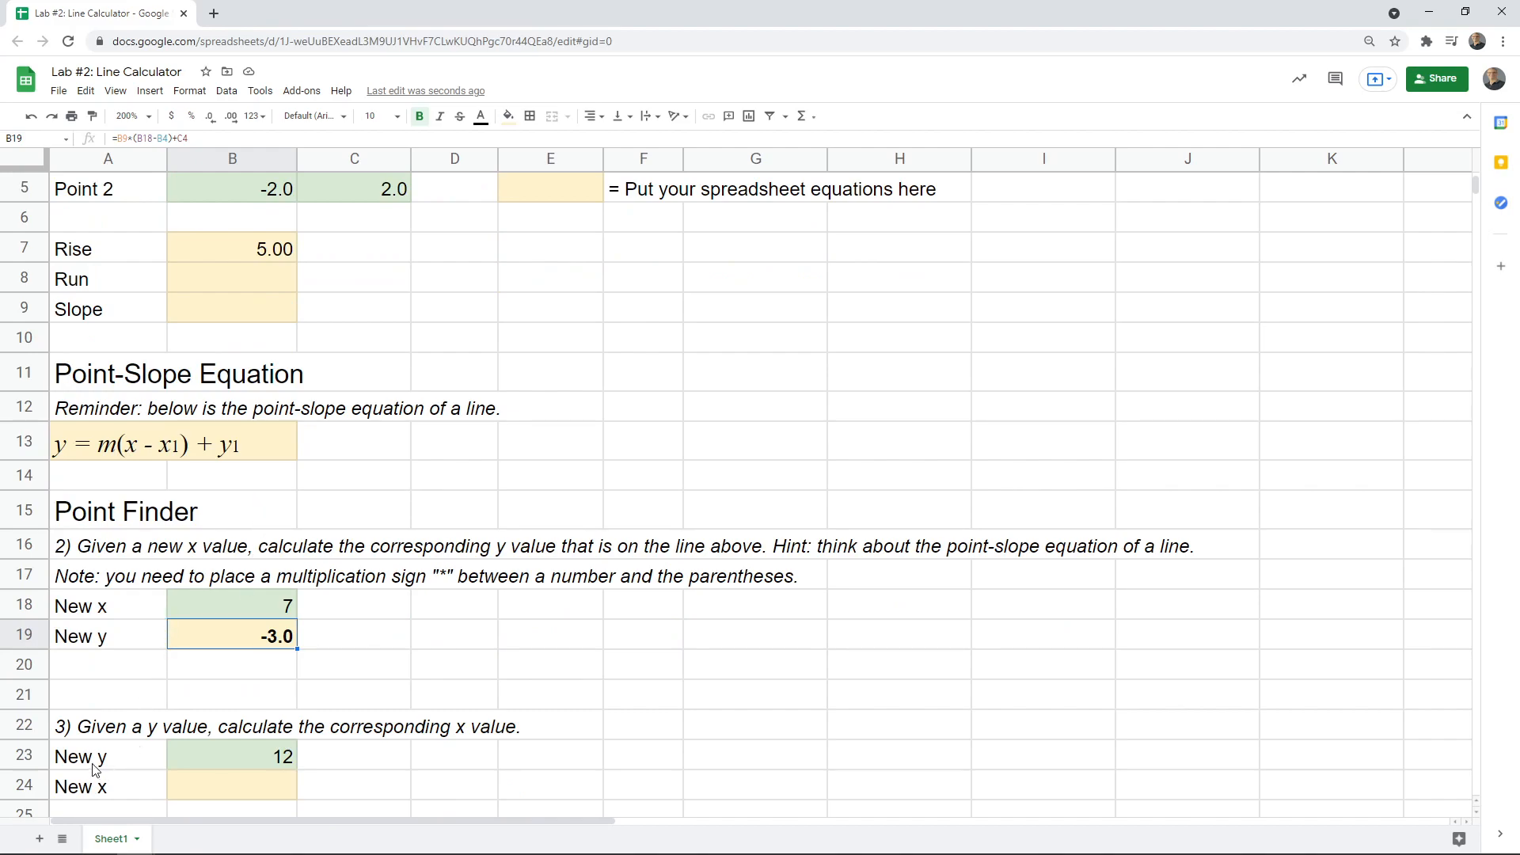
mouse_move(55, 458)
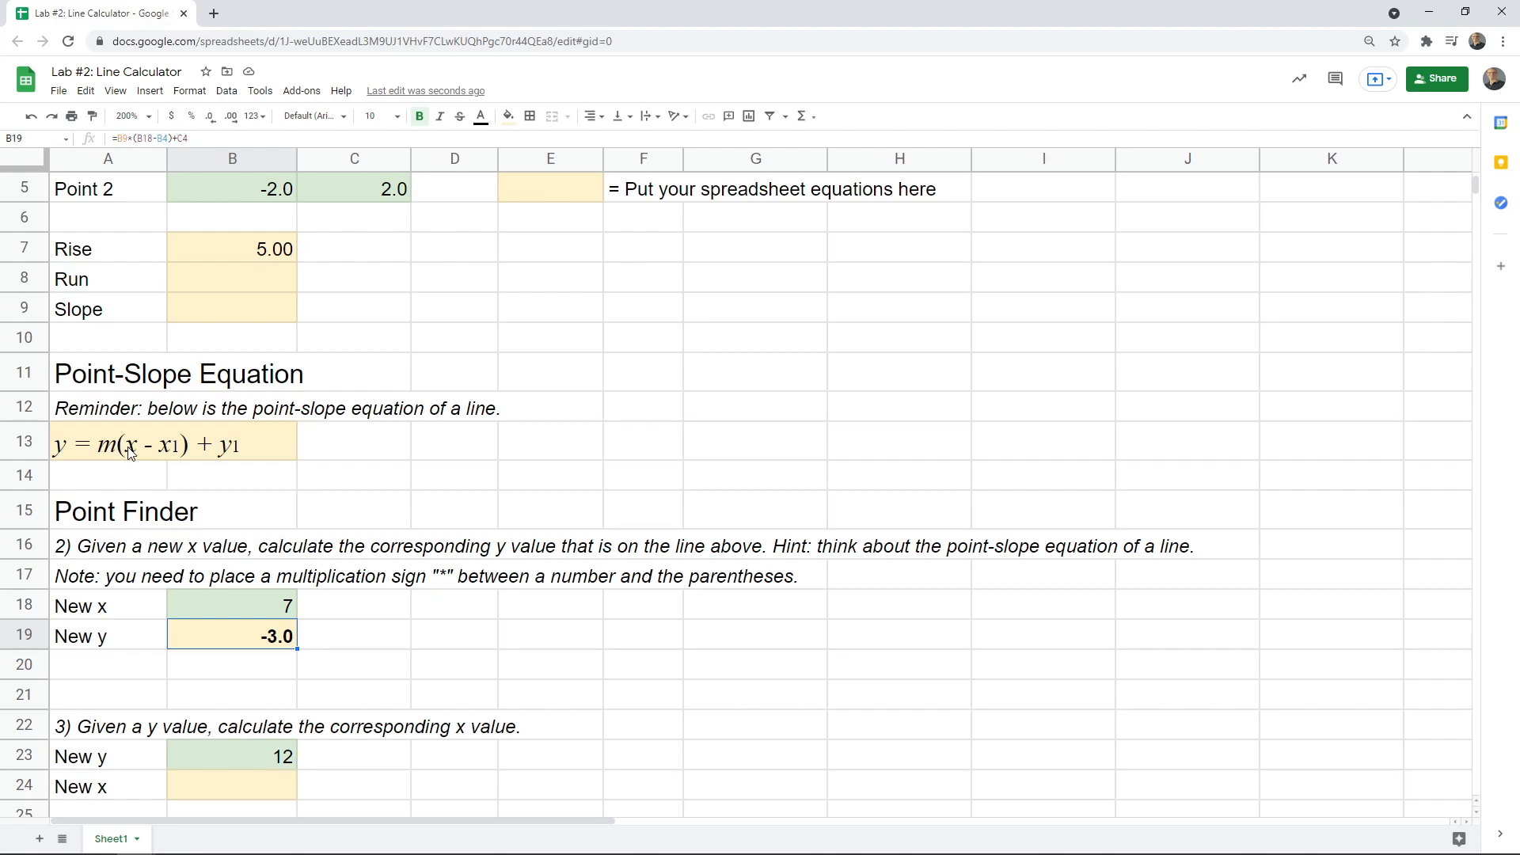
left_click(230, 786)
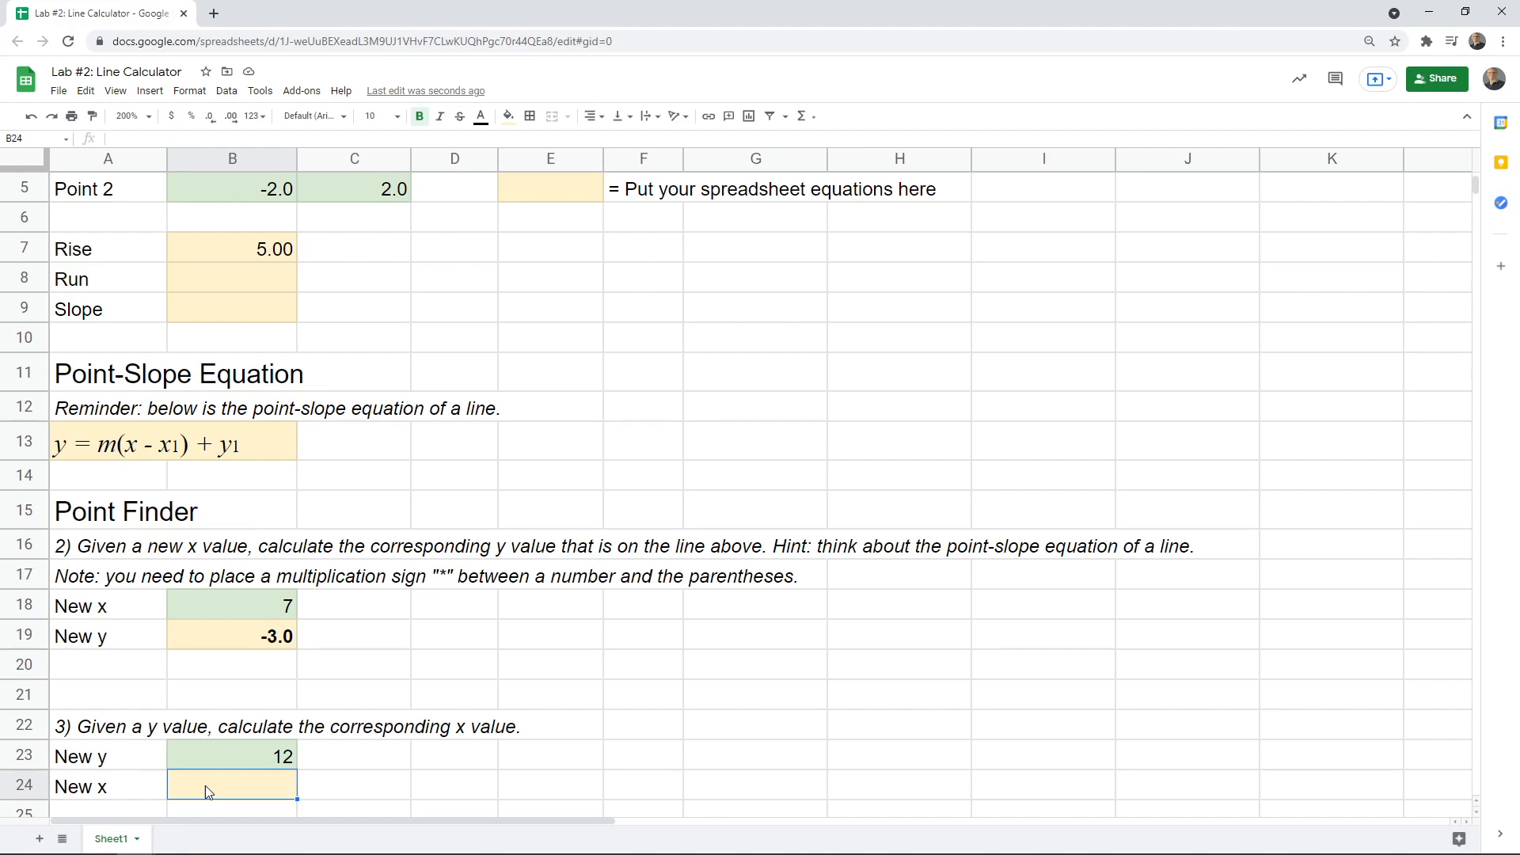
mouse_move(58, 461)
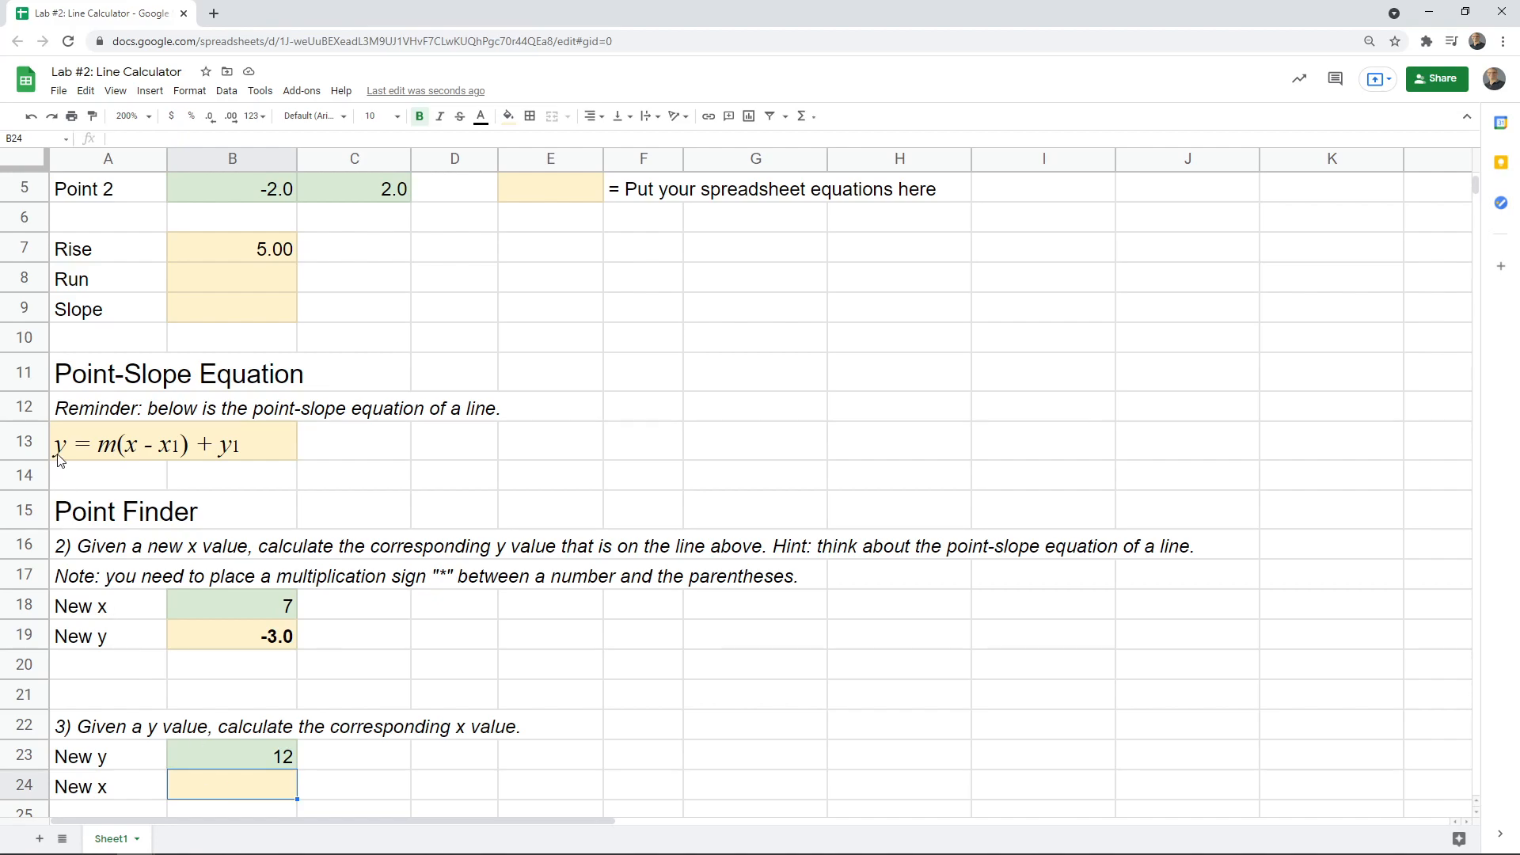
mouse_move(139, 463)
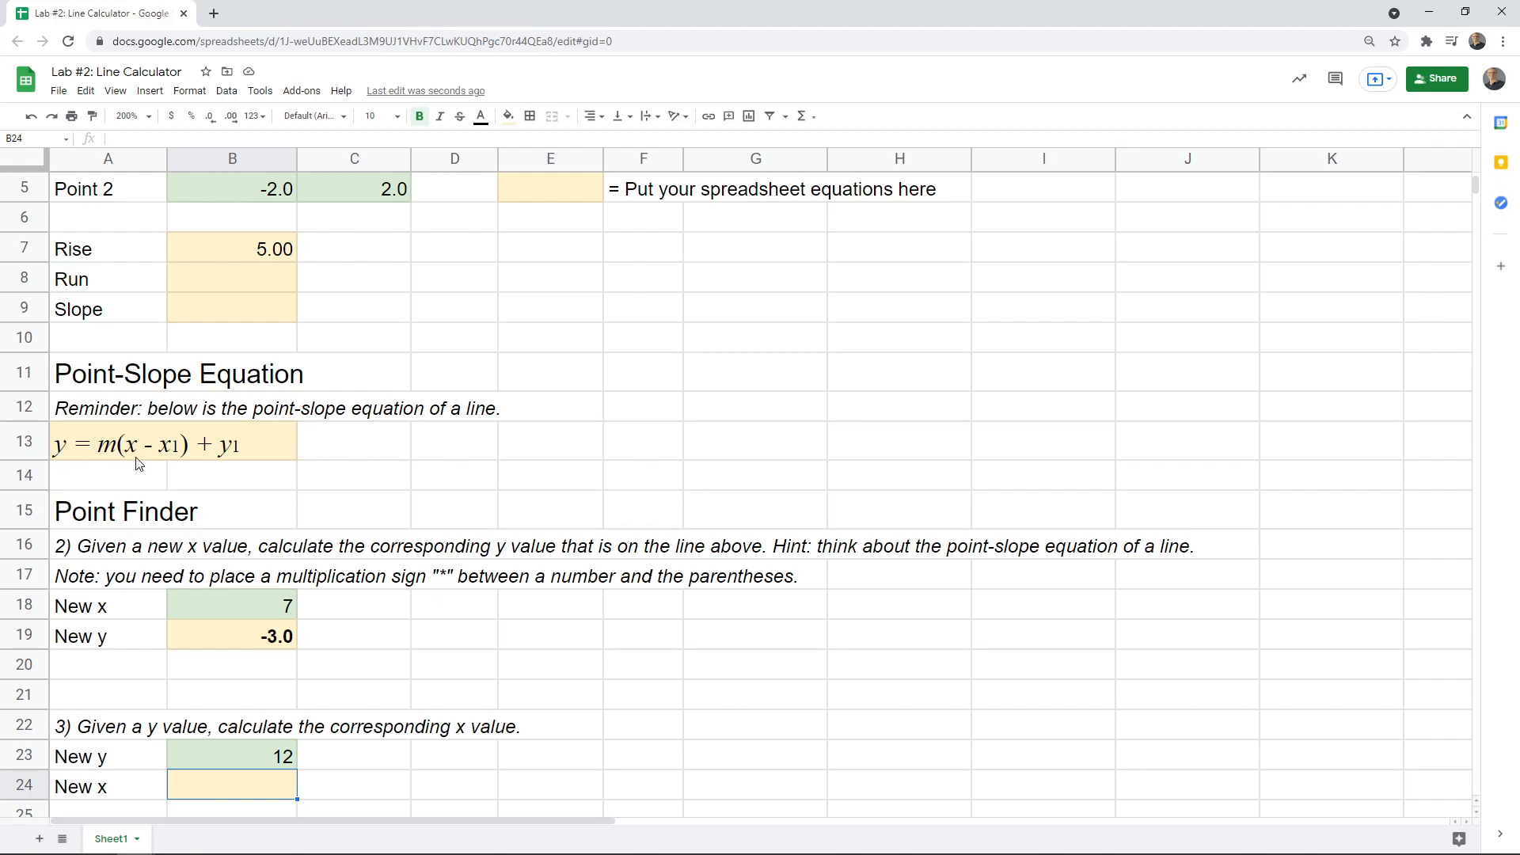
mouse_move(141, 462)
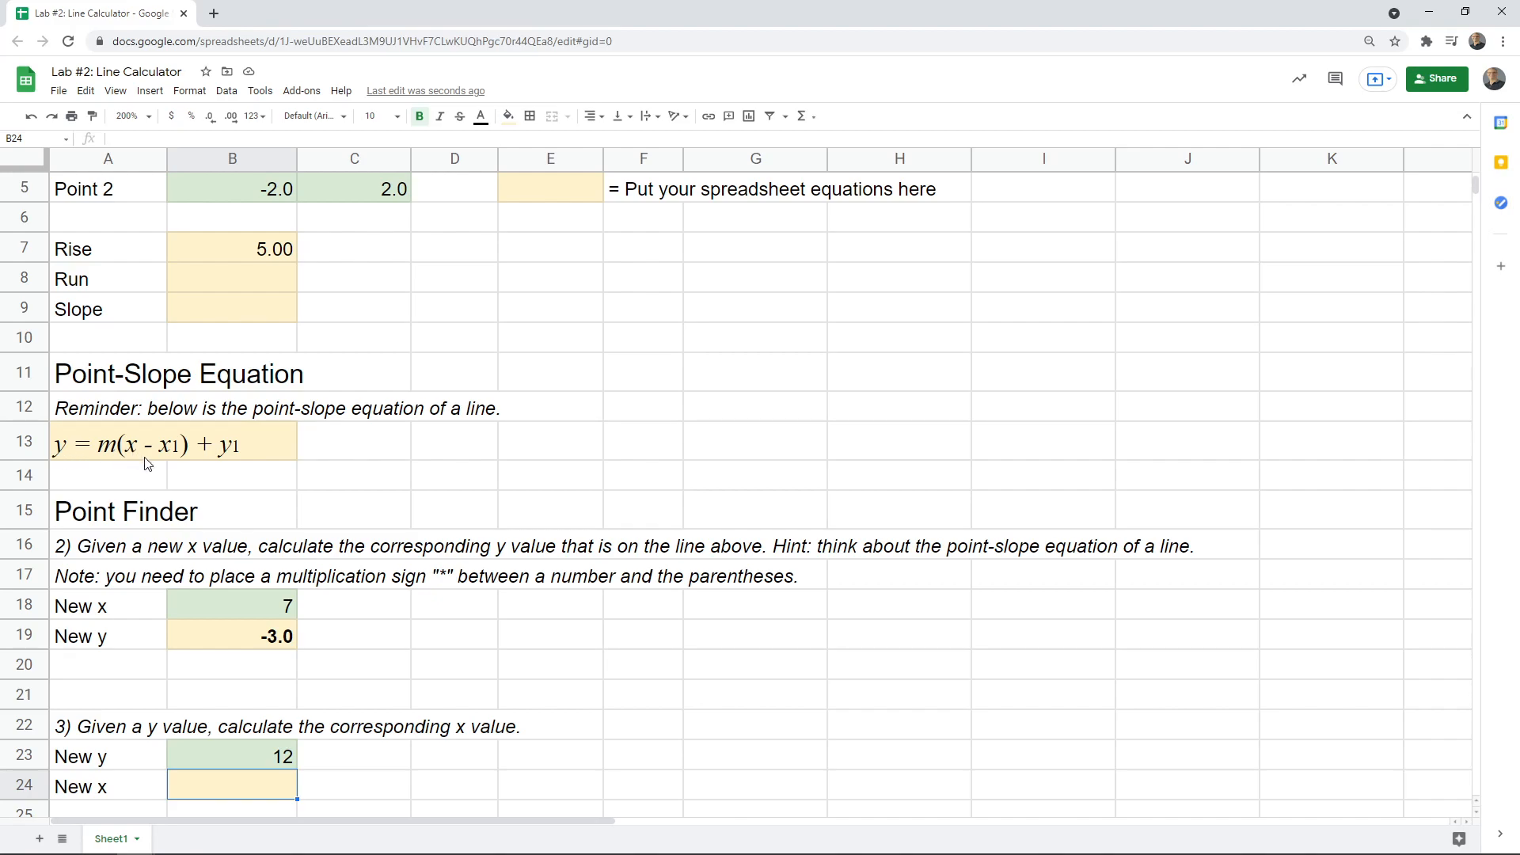
mouse_move(225, 460)
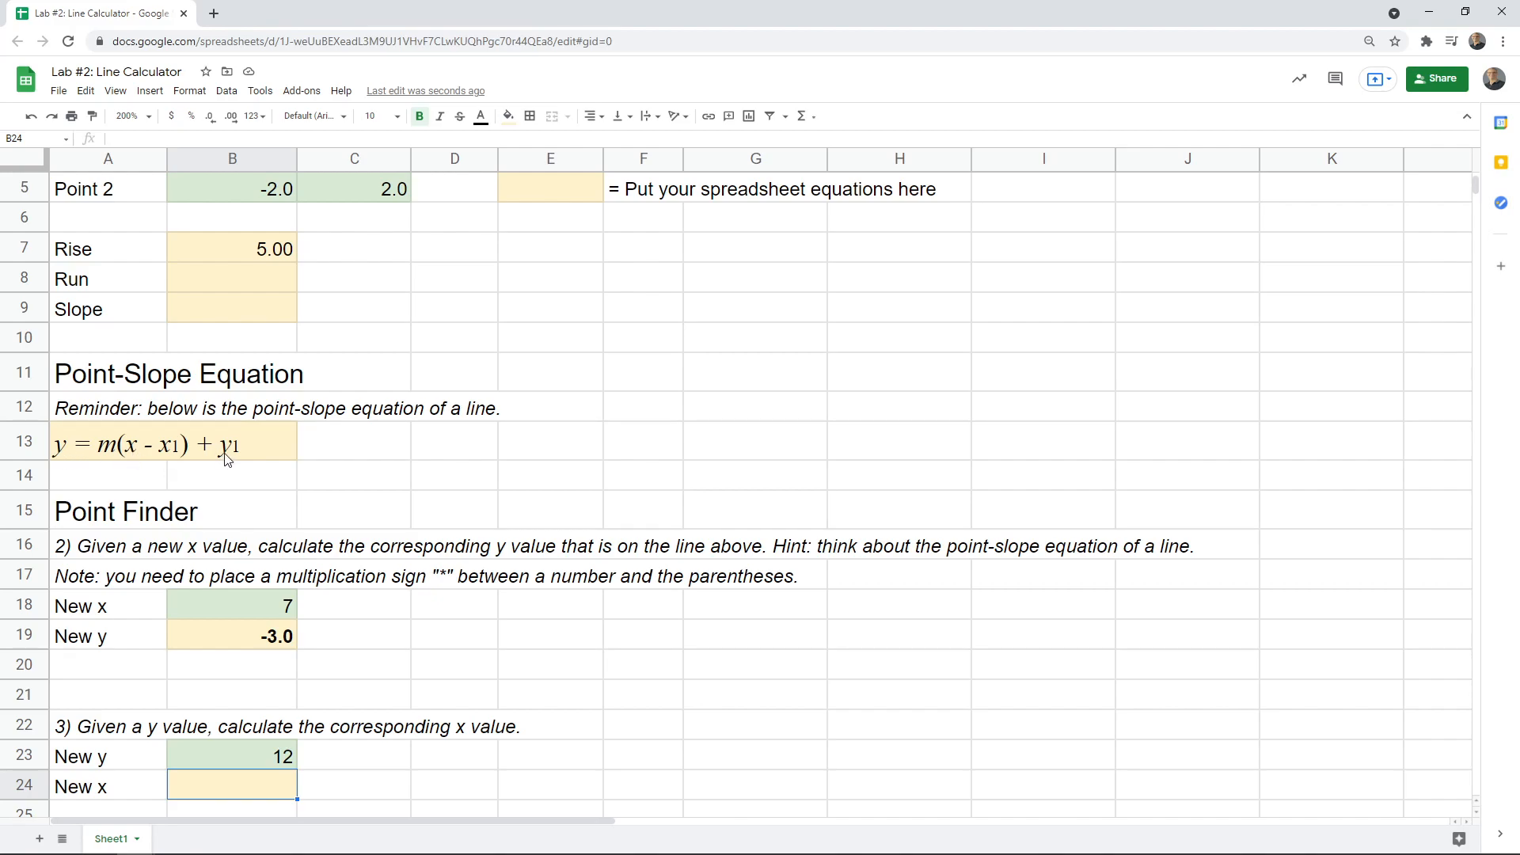
mouse_move(250, 759)
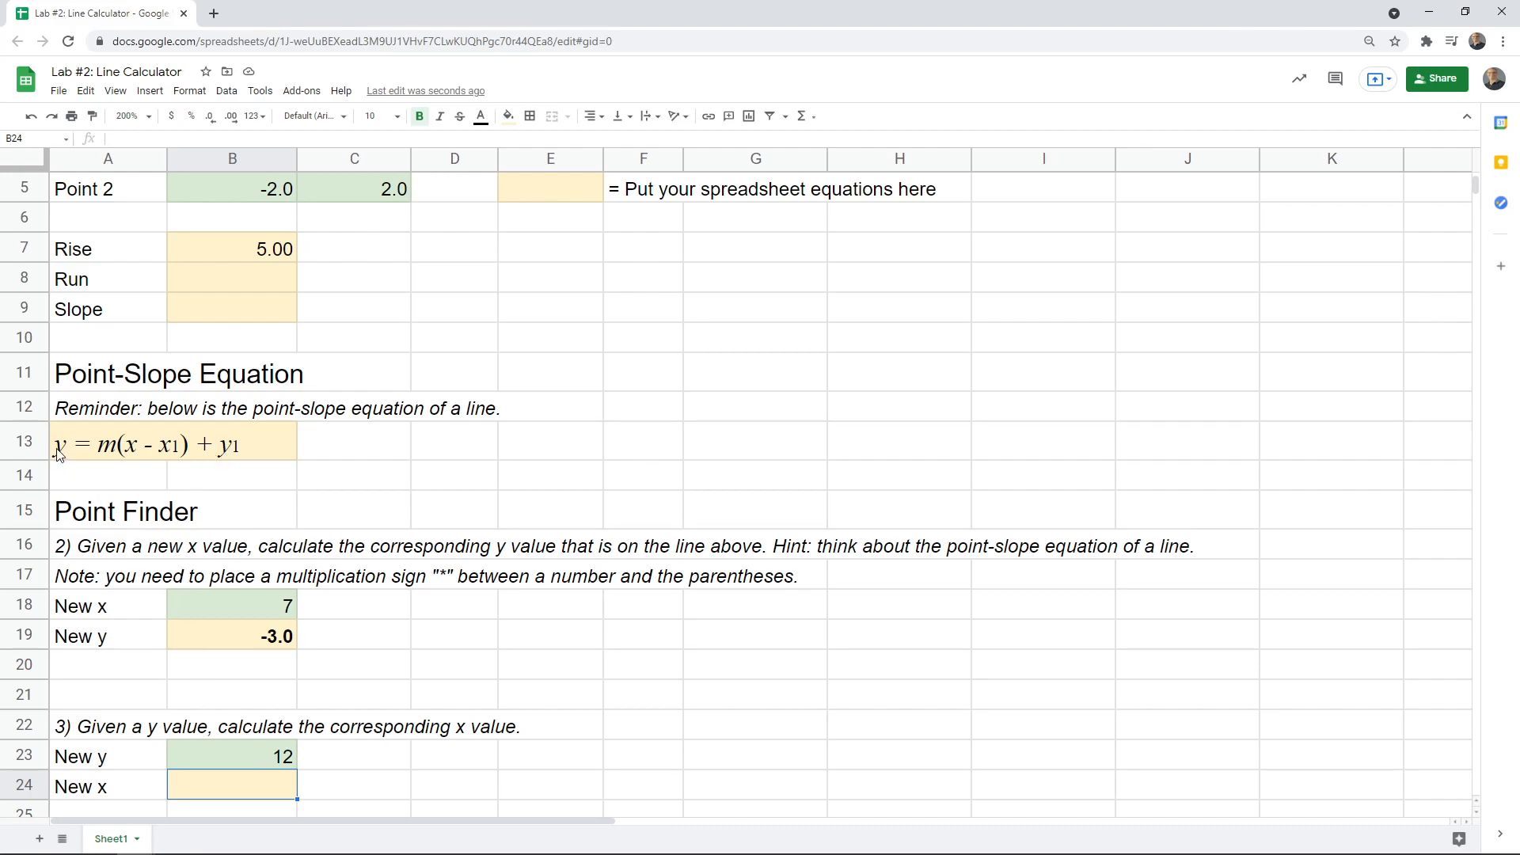
mouse_move(198, 773)
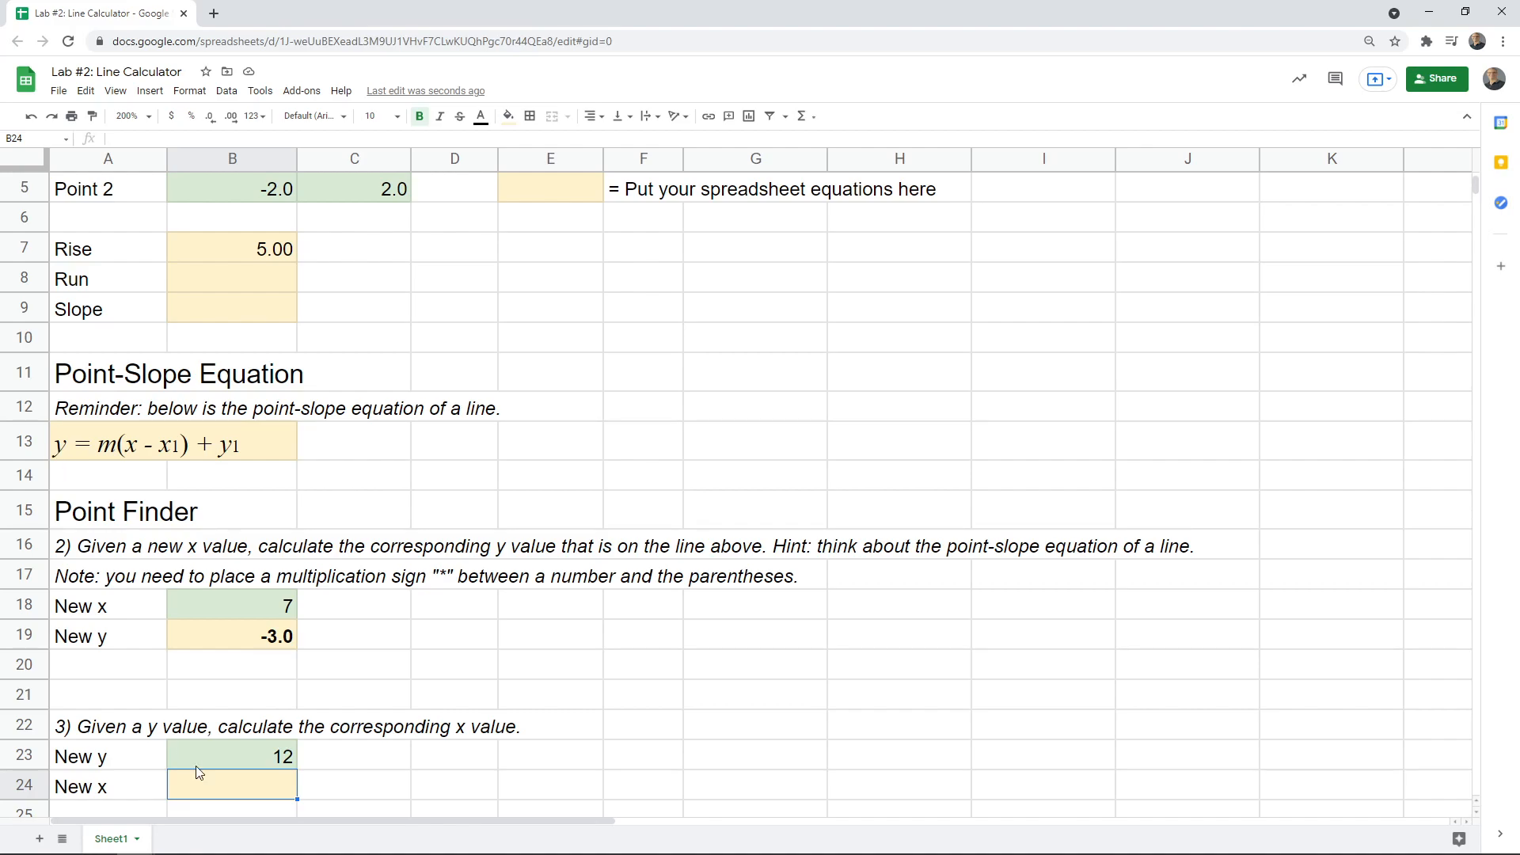
mouse_move(225, 466)
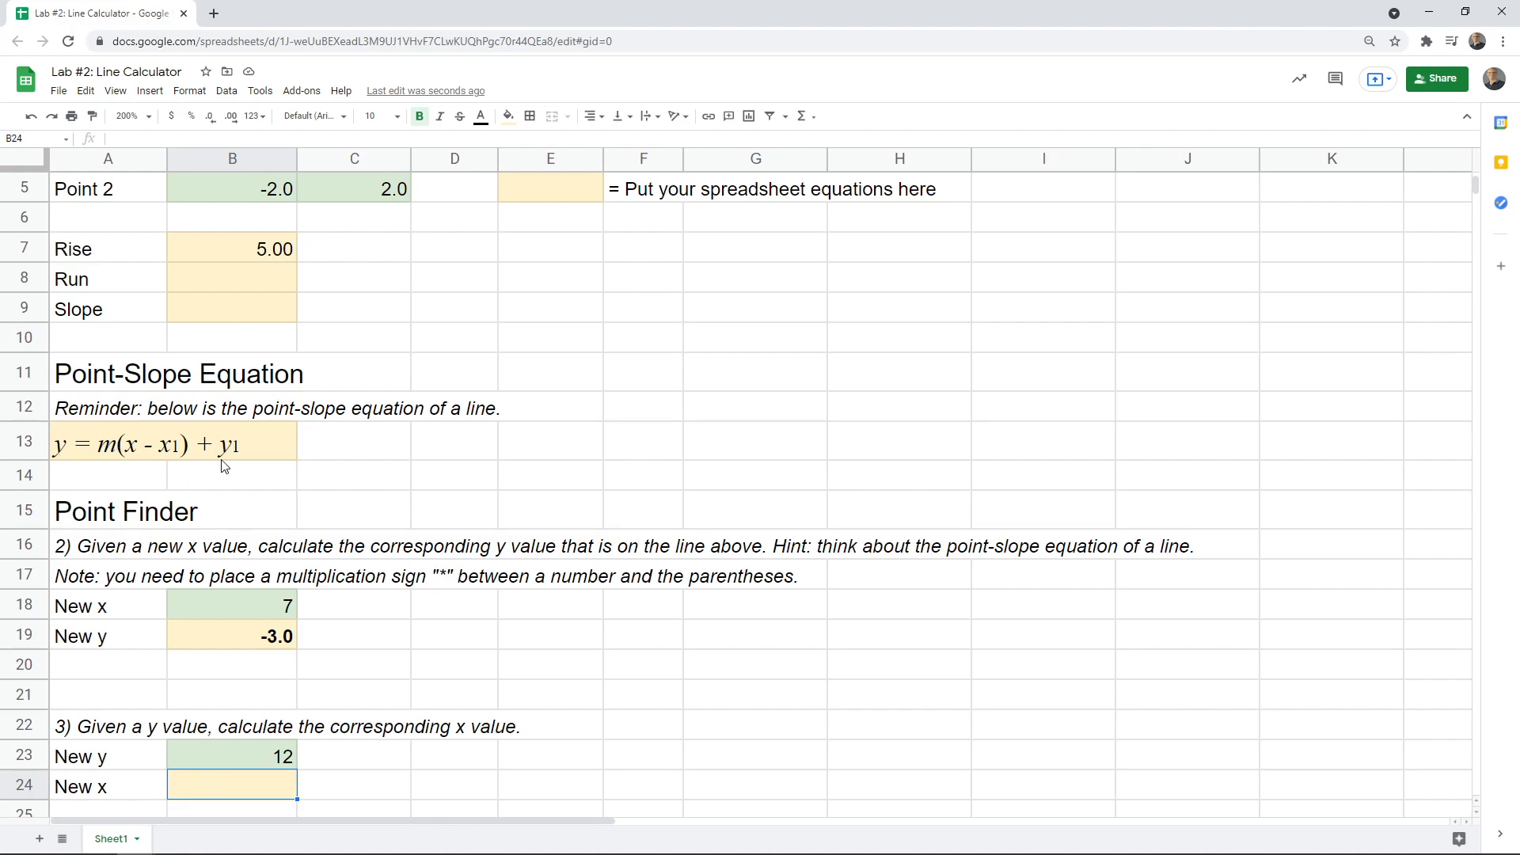
mouse_move(228, 790)
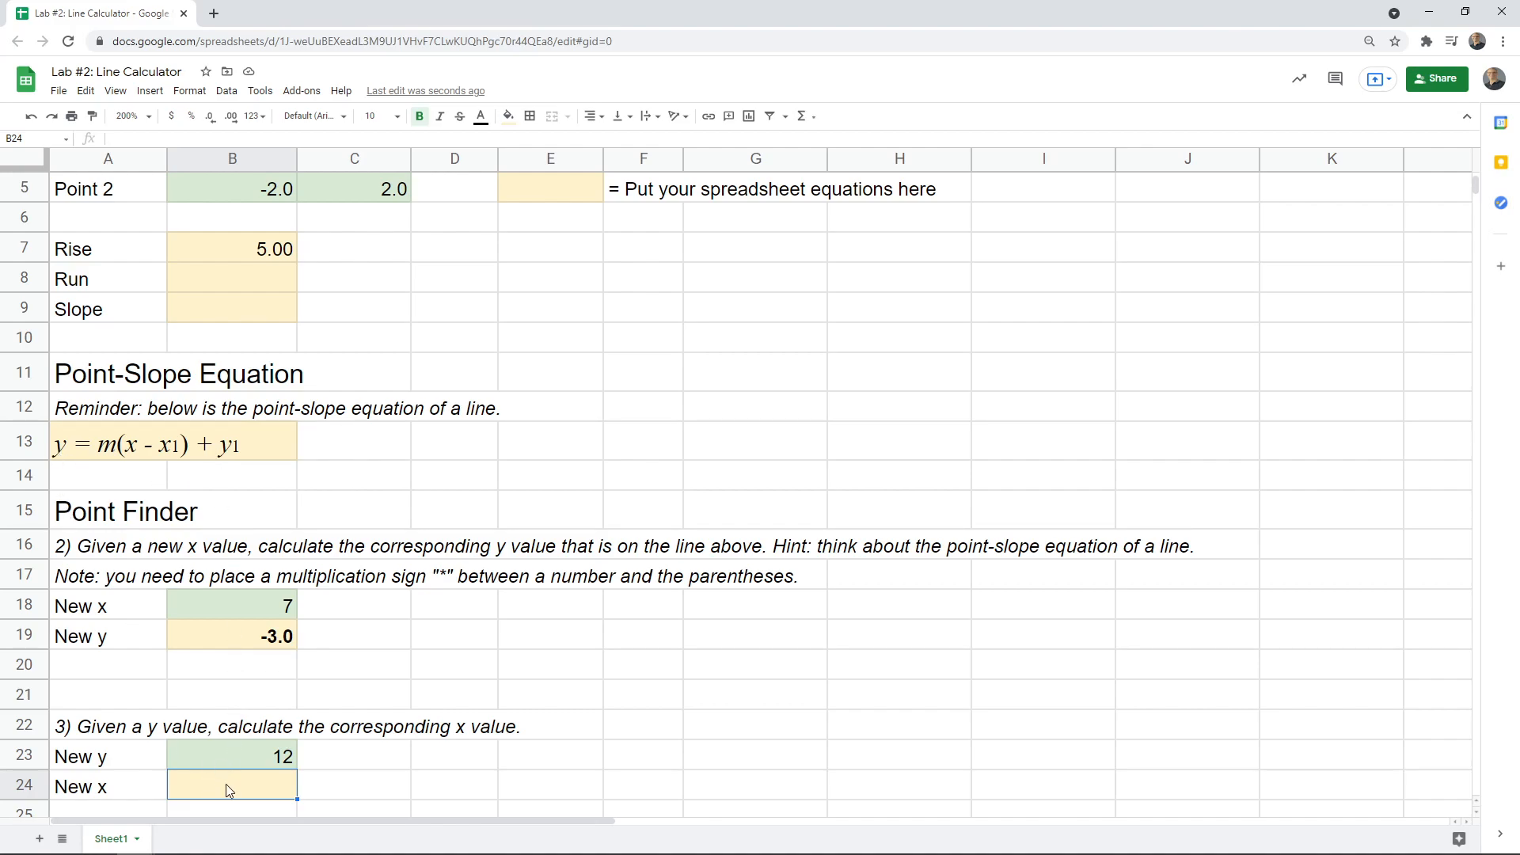